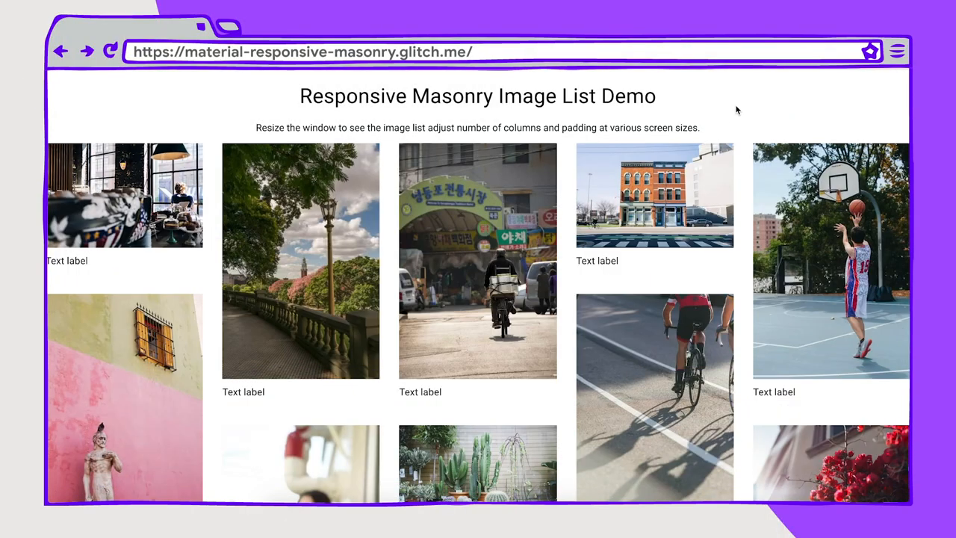
mouse_move(765, 269)
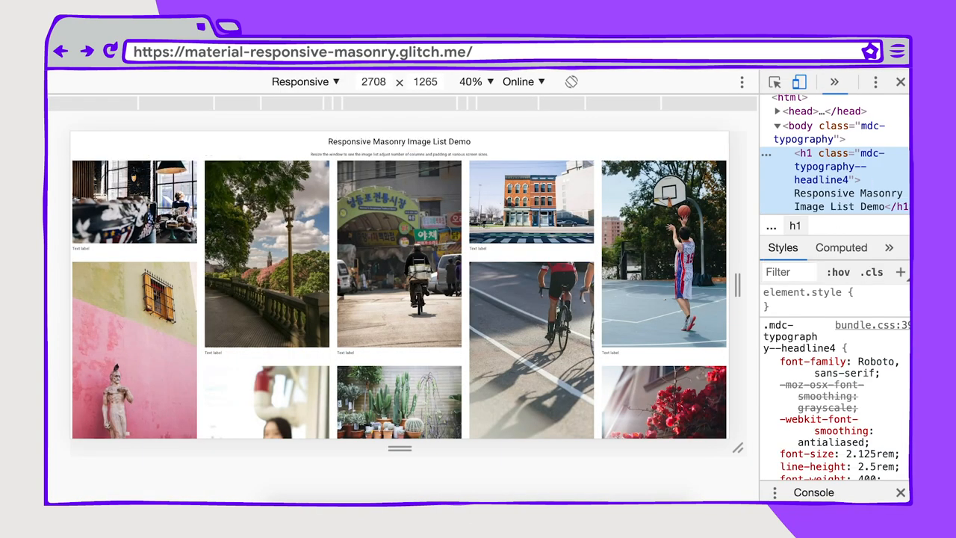
mouse_move(799, 81)
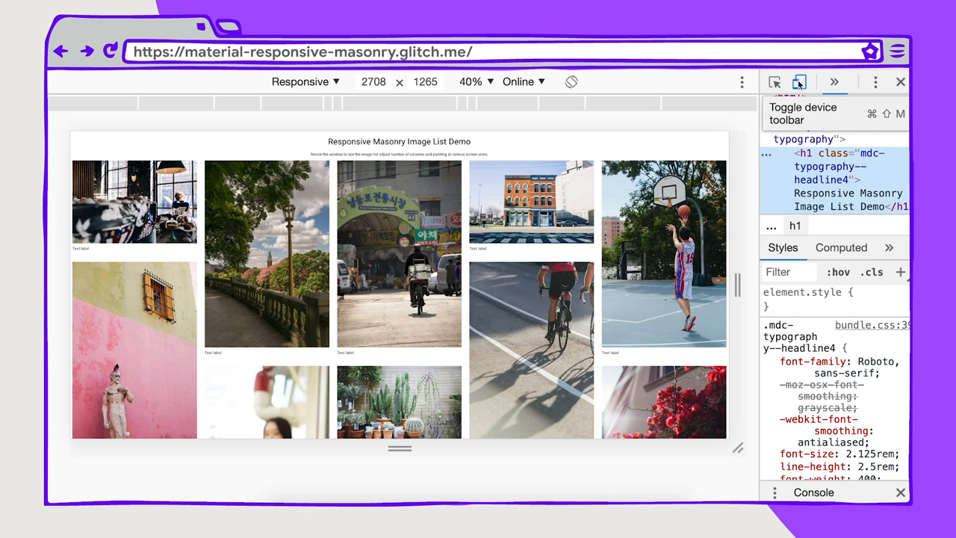
Step: Toggle device emulation off and back on to land in Responsive mode
left_click(799, 81)
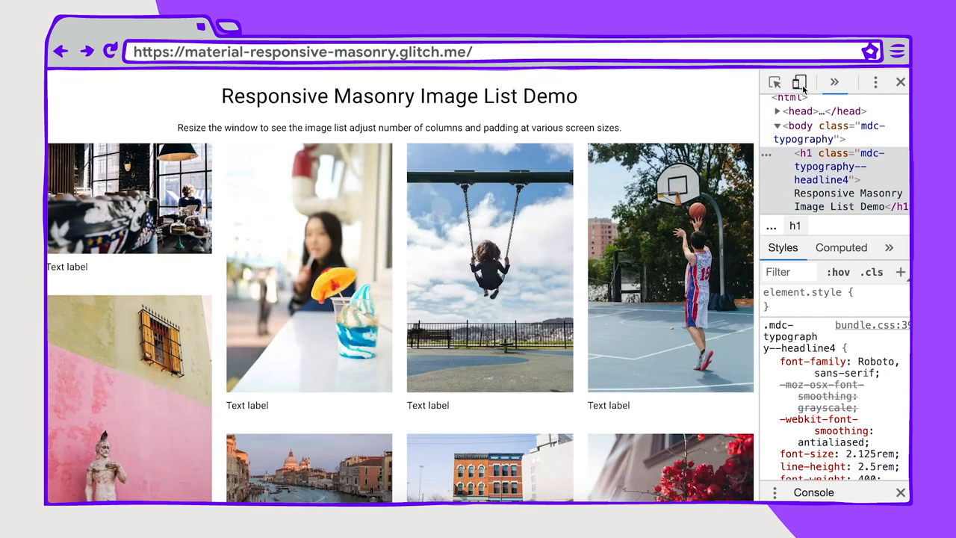
mouse_move(800, 82)
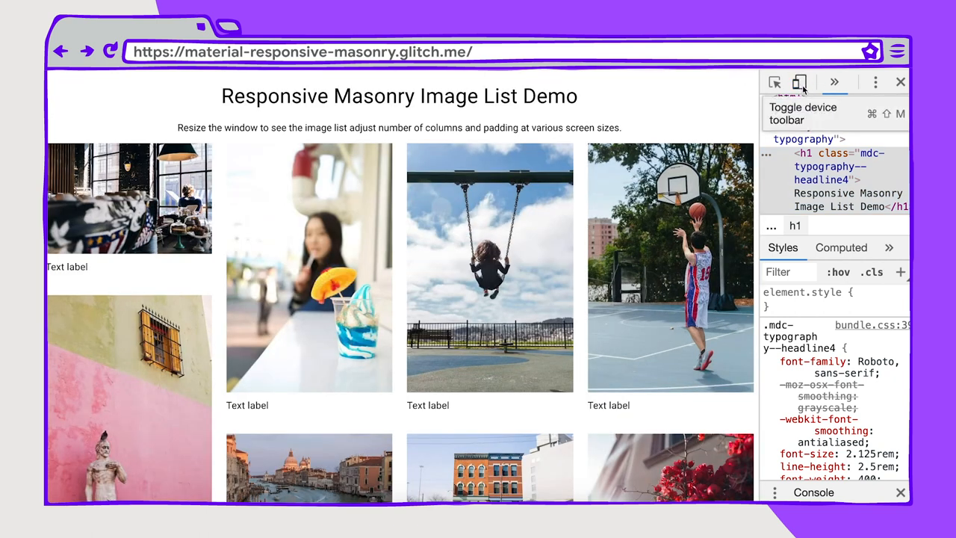
left_click(799, 82)
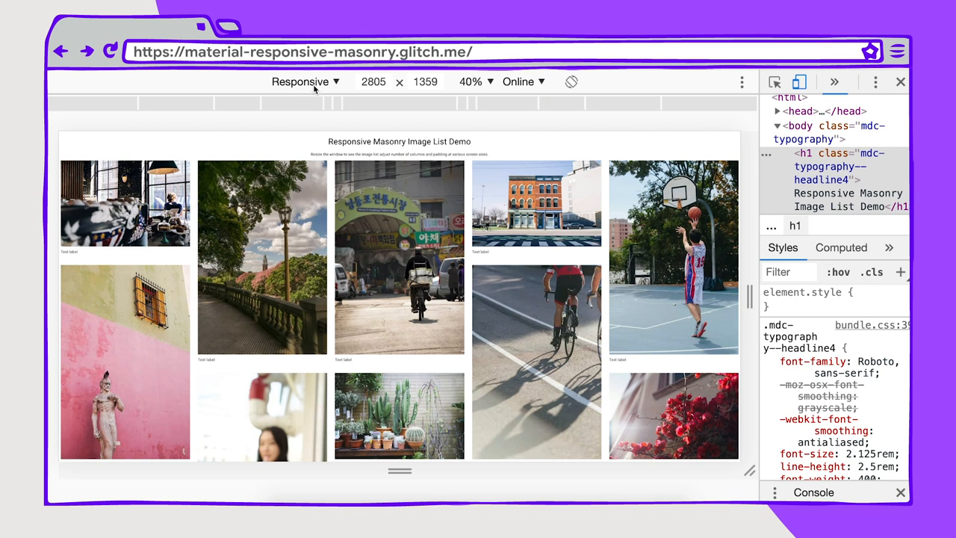
Step: Preview the image list on a Galaxy S5 in landscape and back in portrait
left_click(305, 81)
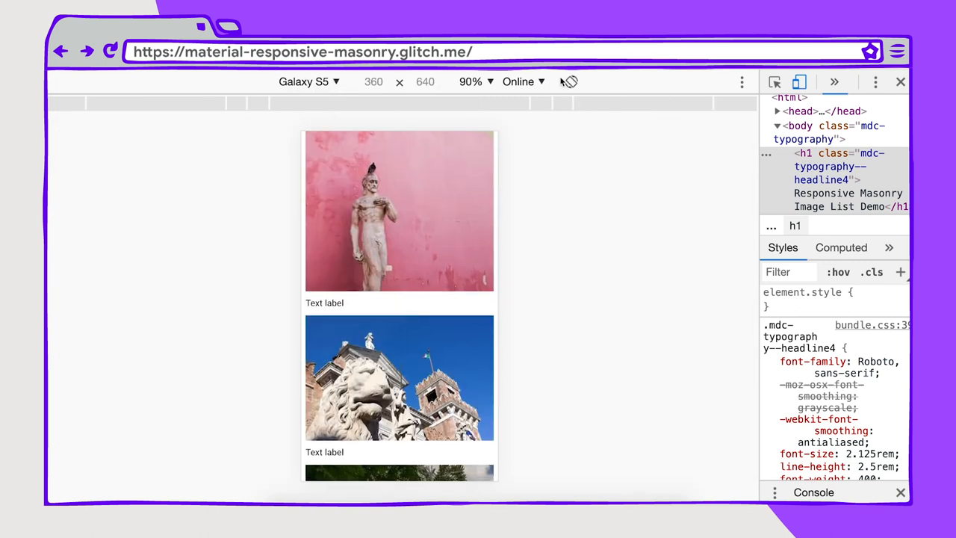
left_click(576, 81)
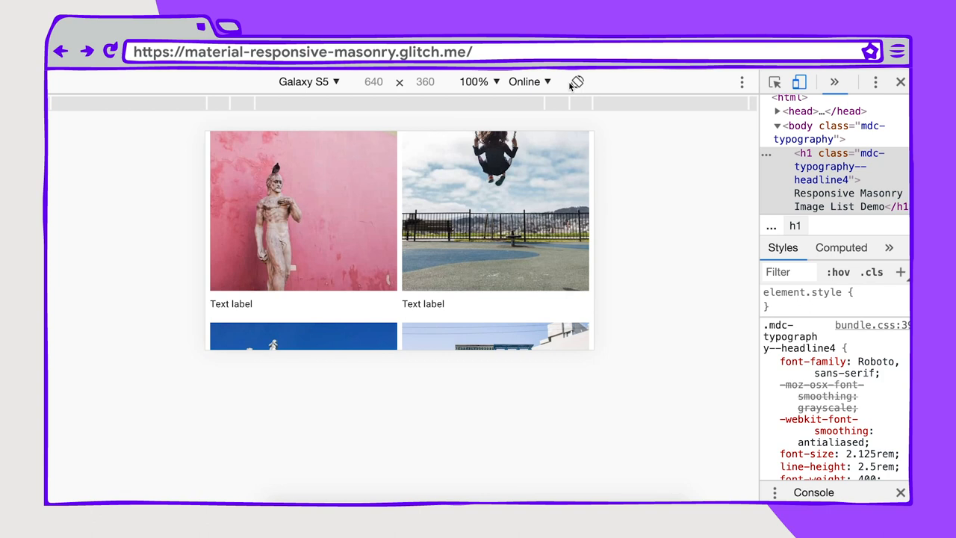
left_click(576, 81)
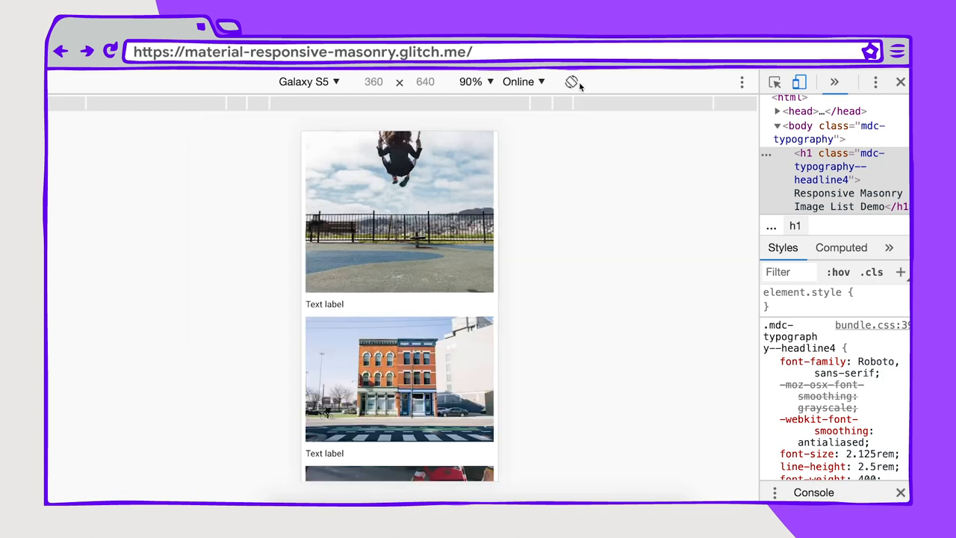
Step: Preview the image list on an iPad Pro, then return to the Responsive viewport
left_click(305, 81)
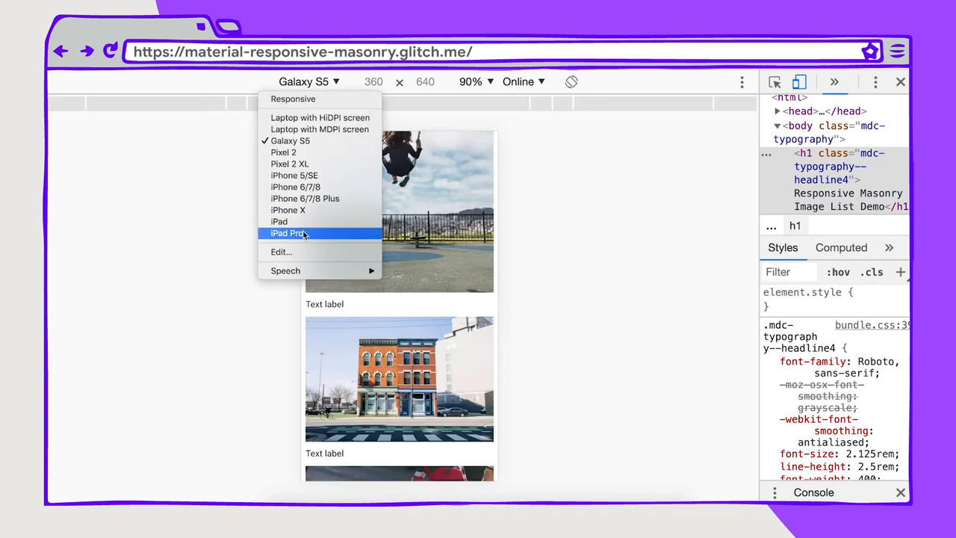
left_click(287, 233)
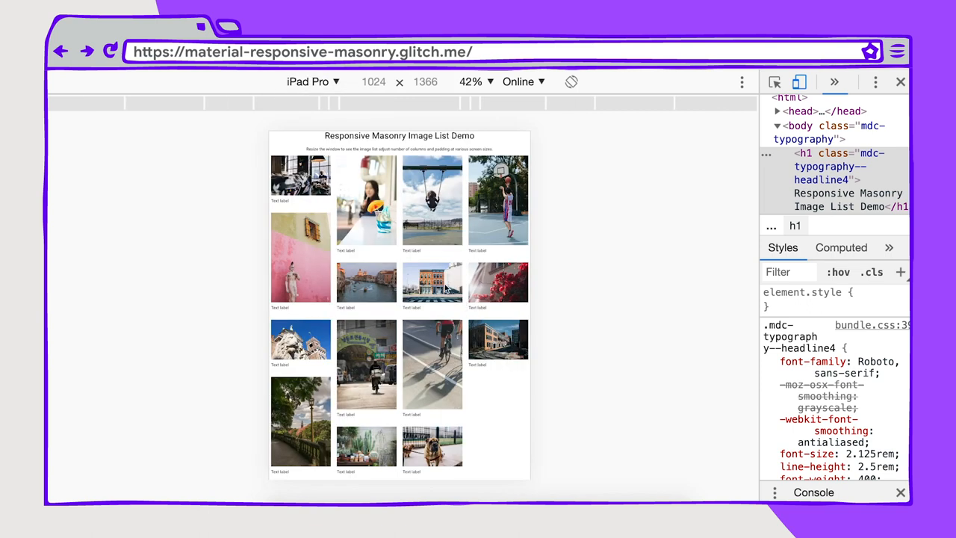
left_click(308, 81)
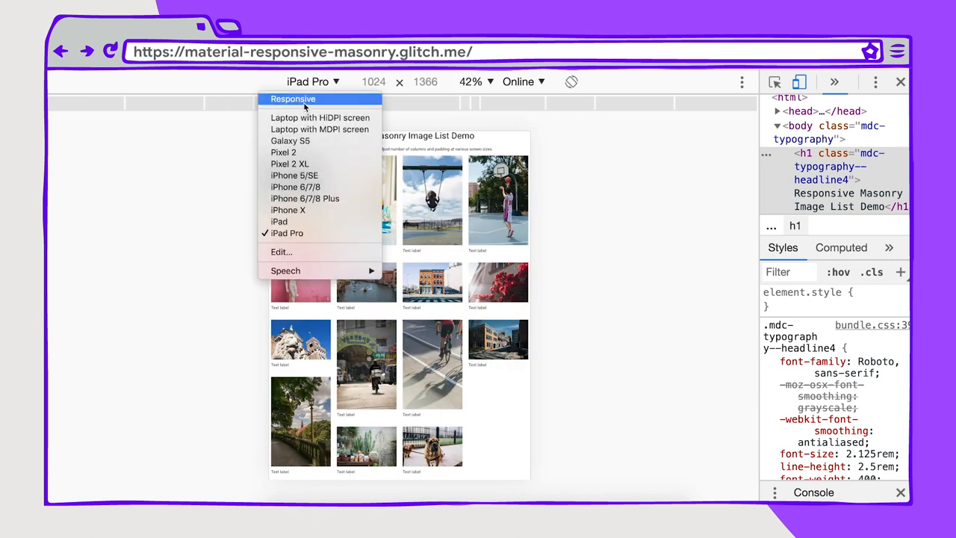
left_click(293, 98)
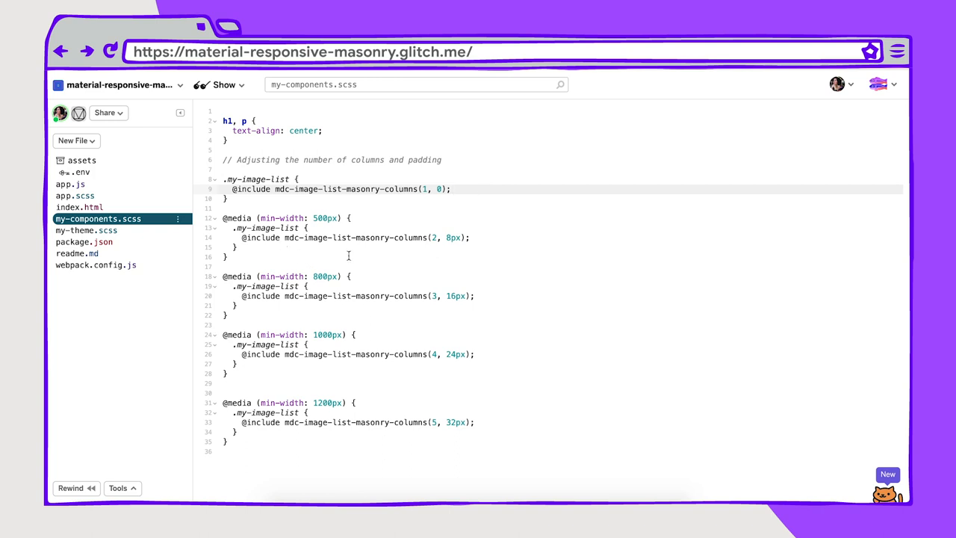
left_click(452, 188)
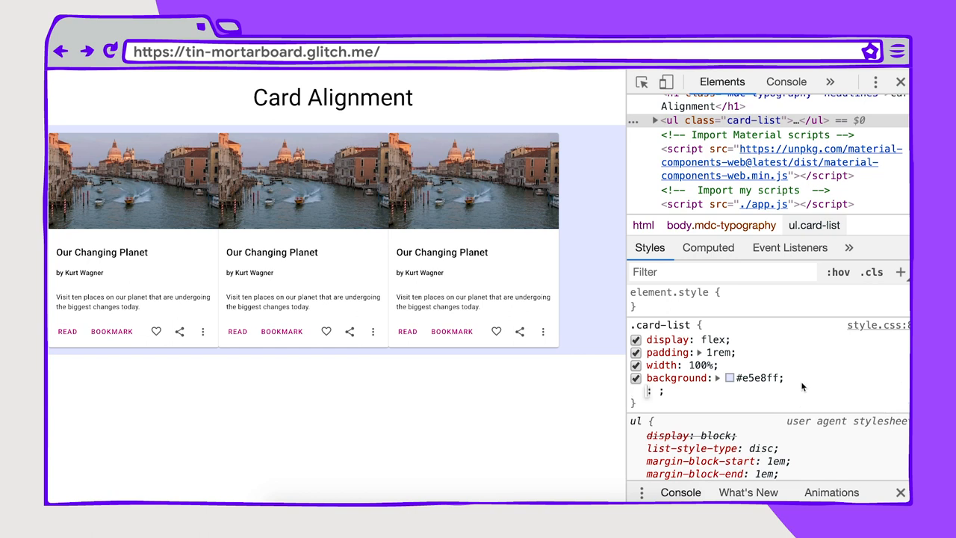
Step: Give .card-list height: 600px and align-items center, then flex-end
type("height: 600px;")
type("align-items: ;")
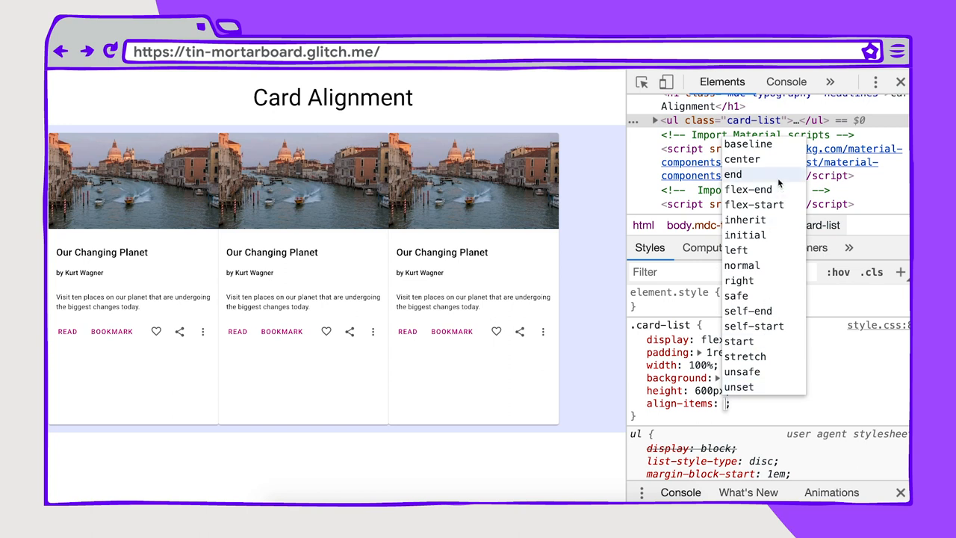
left_click(741, 159)
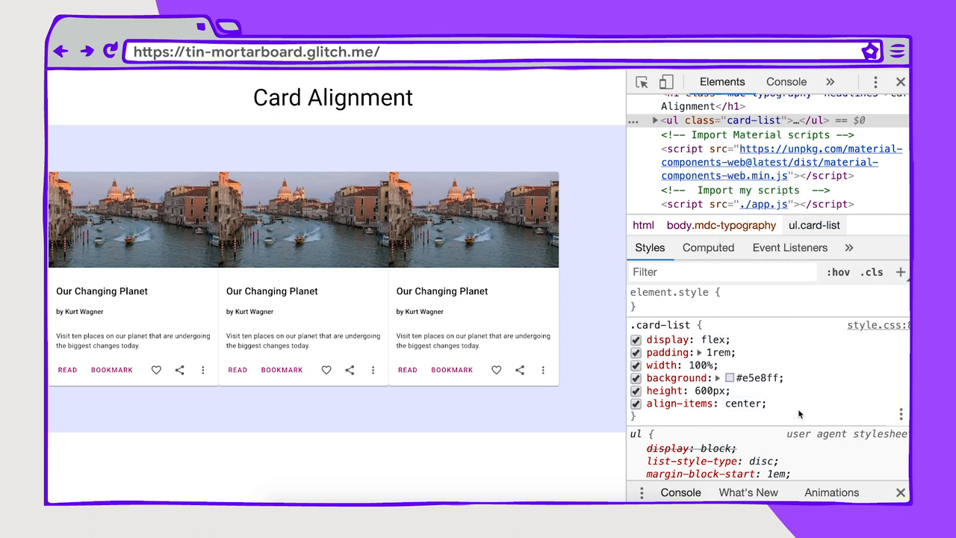
mouse_move(750, 407)
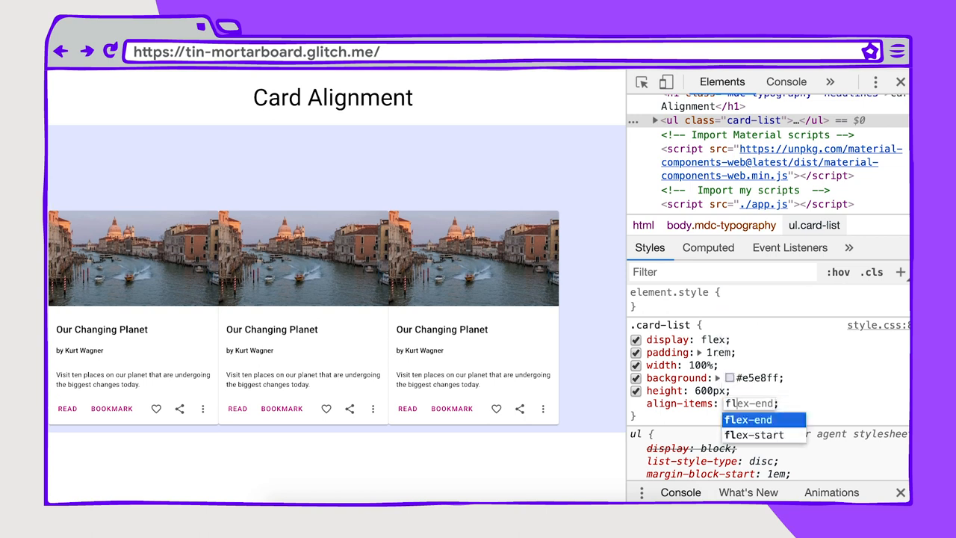
left_click(753, 435)
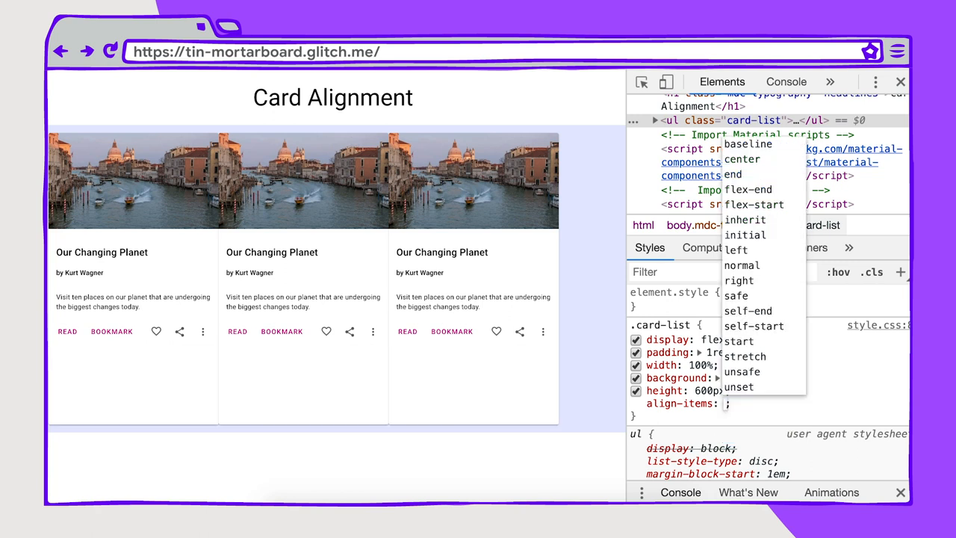
Step: Try align-items center, inherit and stretch on the card list
left_click(742, 159)
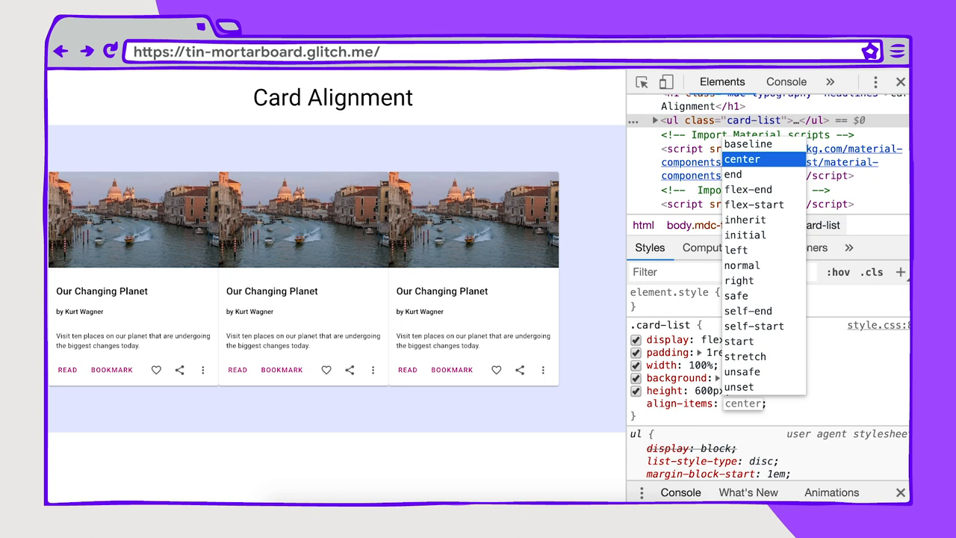
left_click(746, 218)
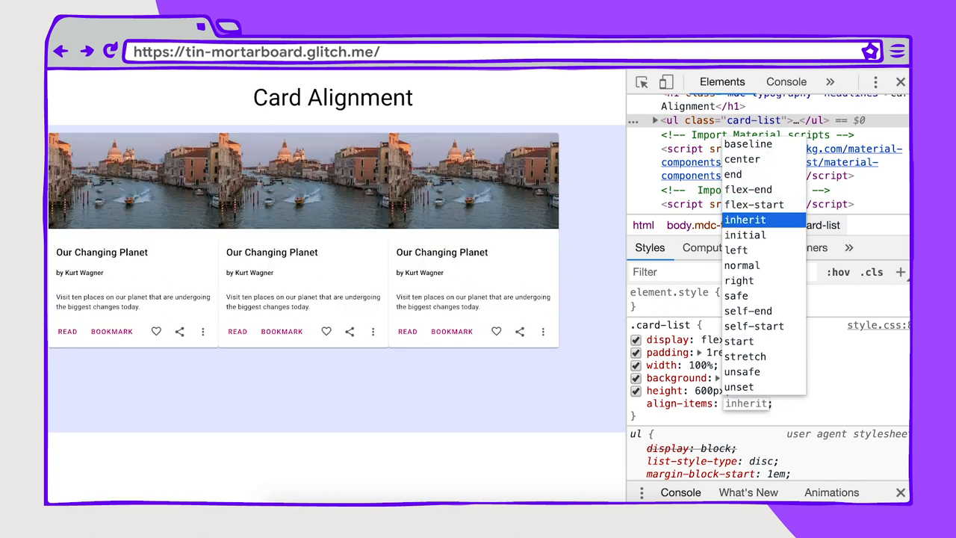
left_click(738, 281)
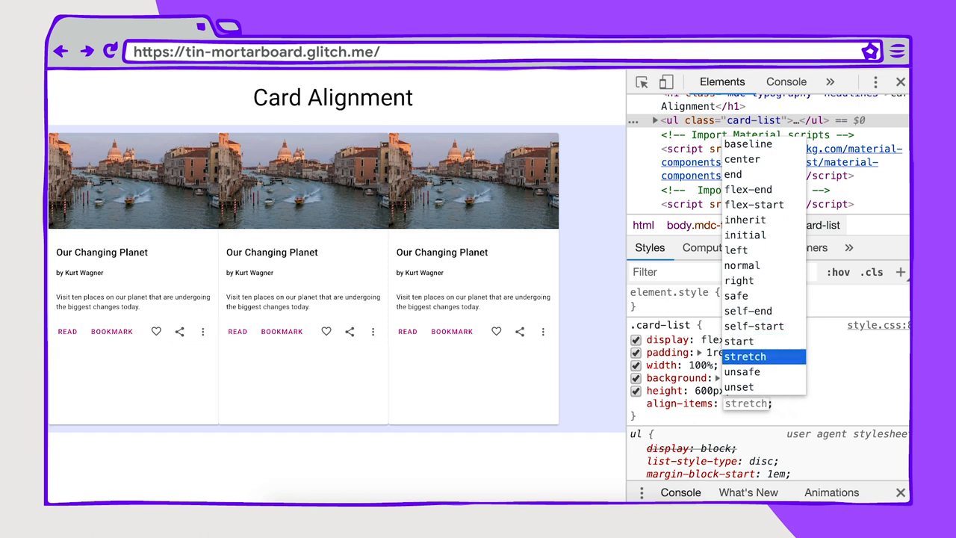
left_click(738, 385)
type("justify-content: ;")
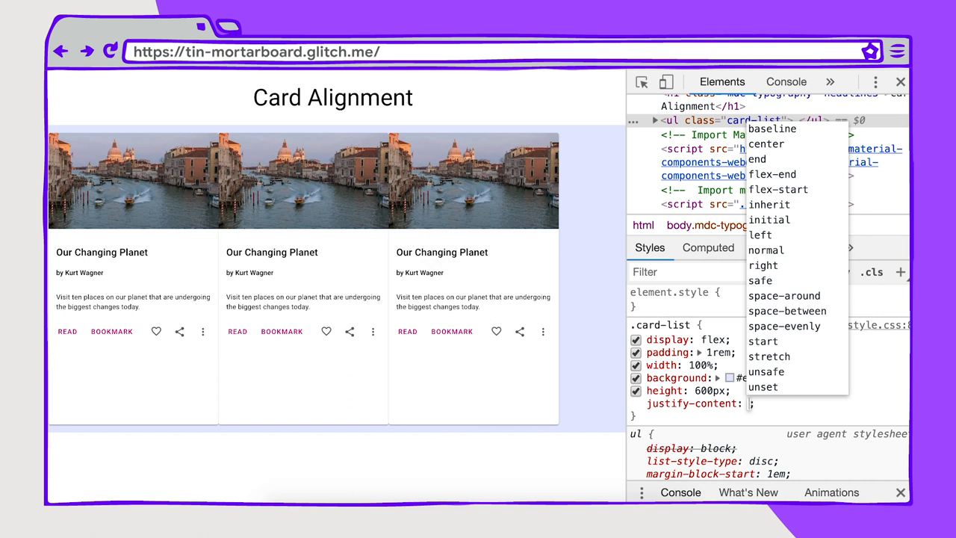
mouse_move(786, 311)
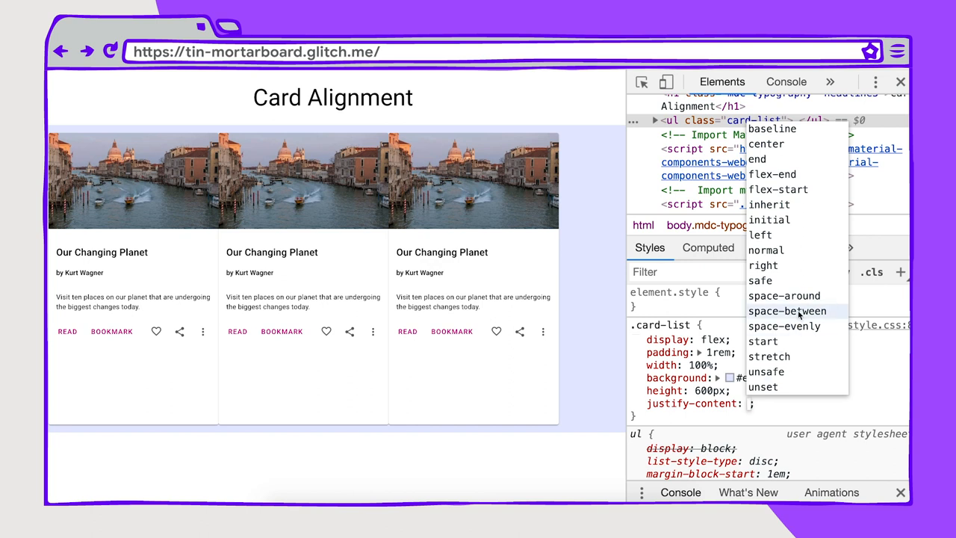
Step: Try justify-content space-between, baseline and unsafe on the card list
left_click(788, 311)
type("center")
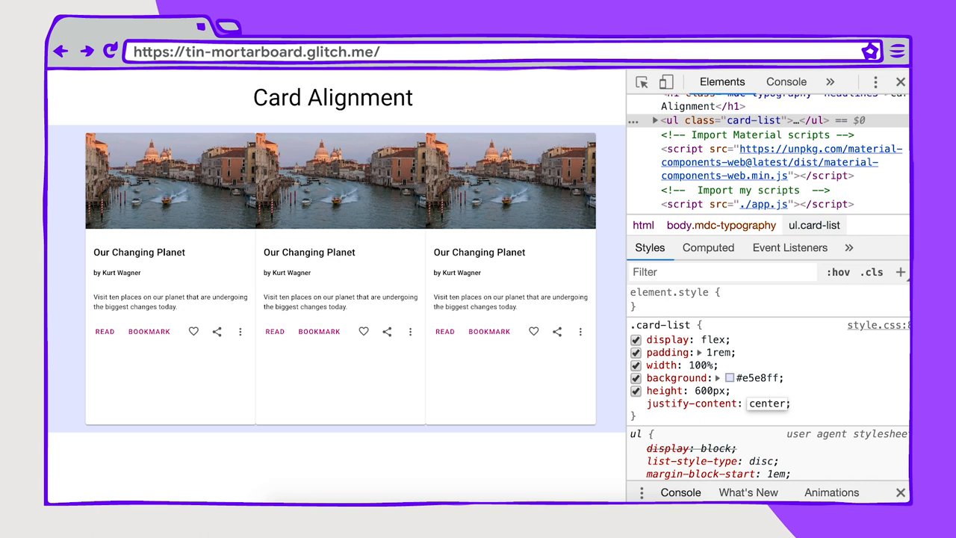
left_click(768, 403)
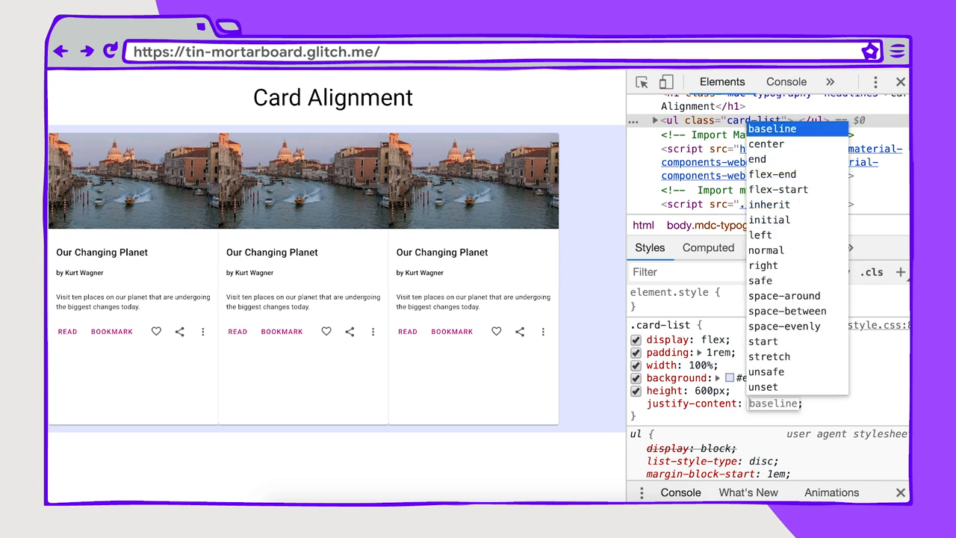
mouse_move(777, 188)
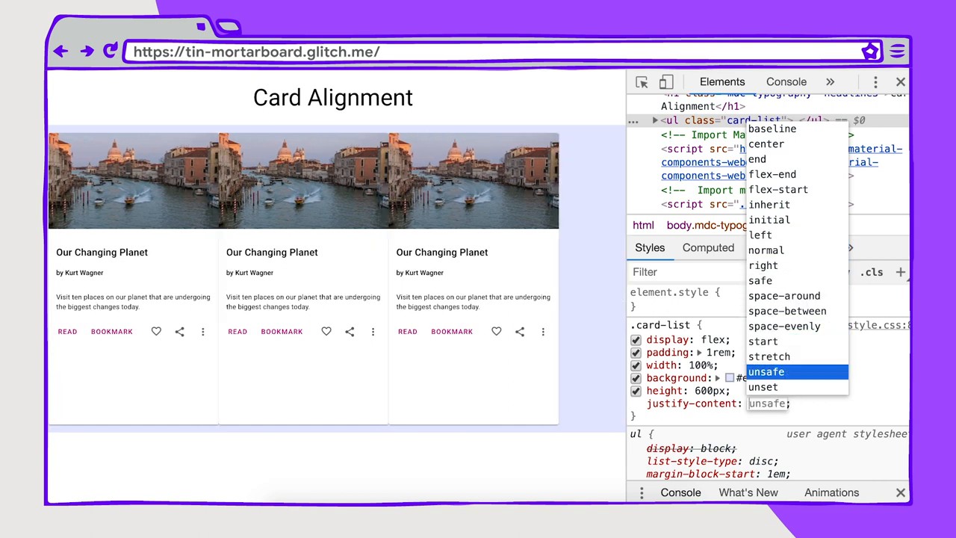
left_click(772, 173)
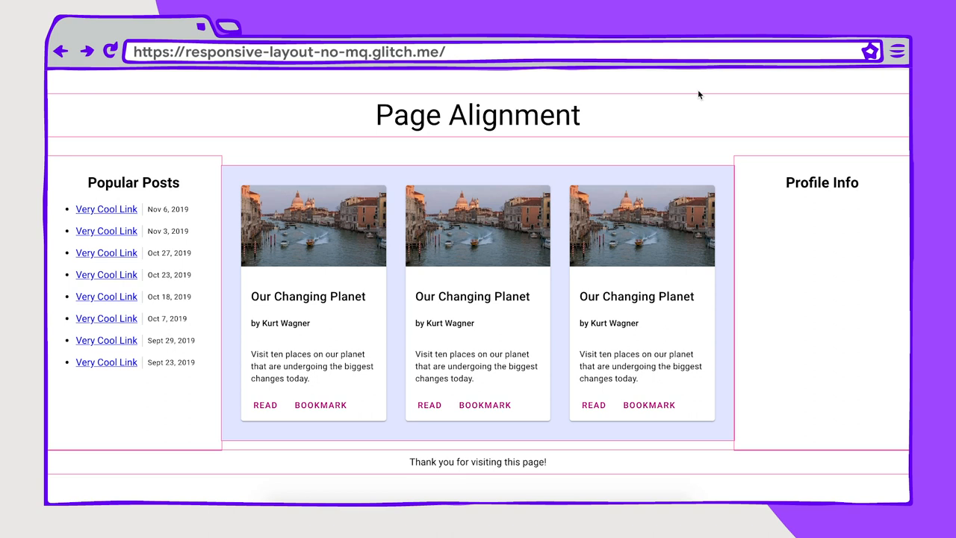
mouse_move(702, 90)
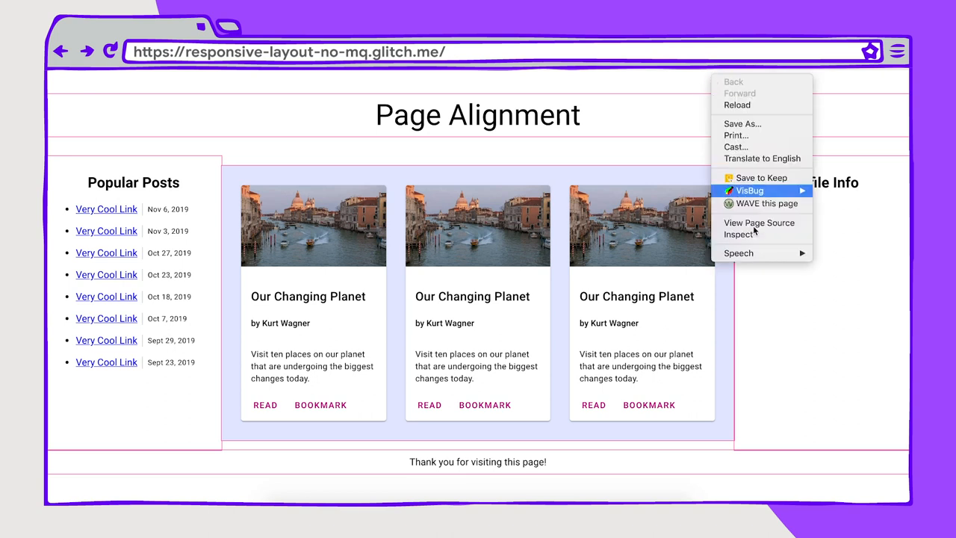
Step: Inspect the Page Alignment page and enter the Responsive device preview
left_click(738, 234)
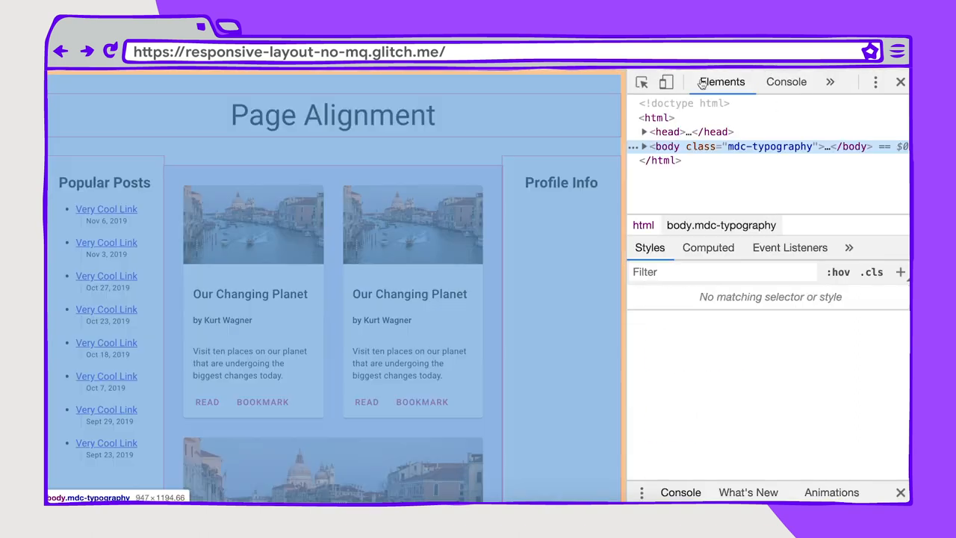
left_click(666, 81)
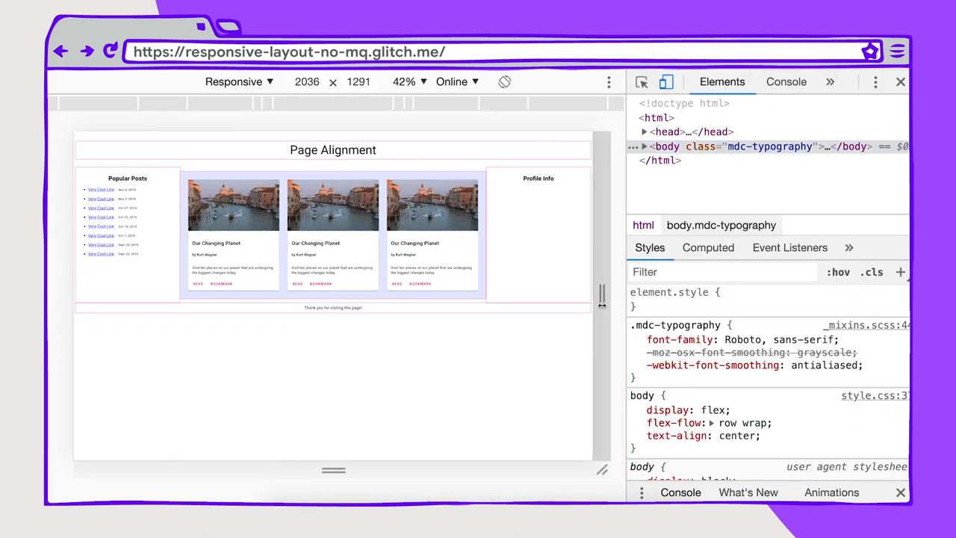
Step: Narrow the responsive viewport from about 2036px until a card wraps below
left_click_drag(601, 302, 552, 302)
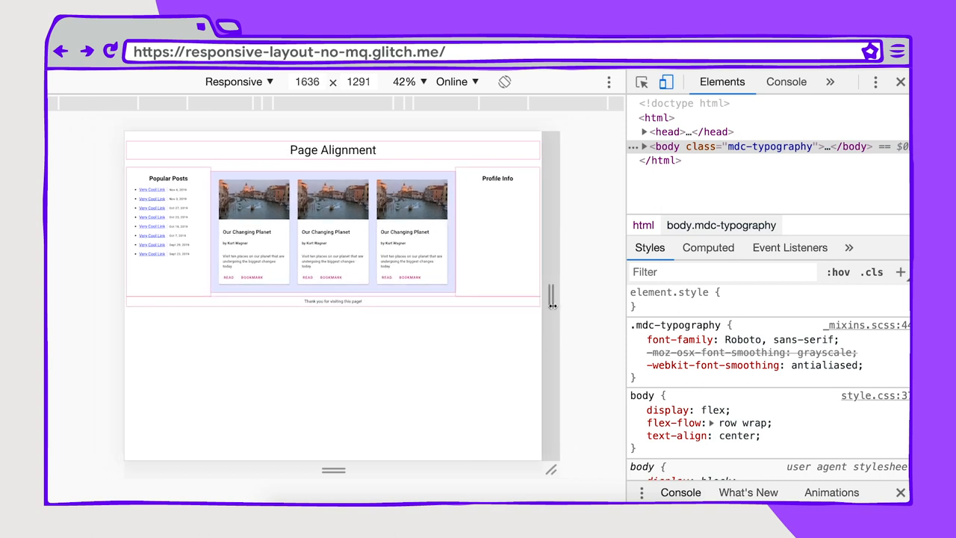
left_click_drag(551, 299, 499, 299)
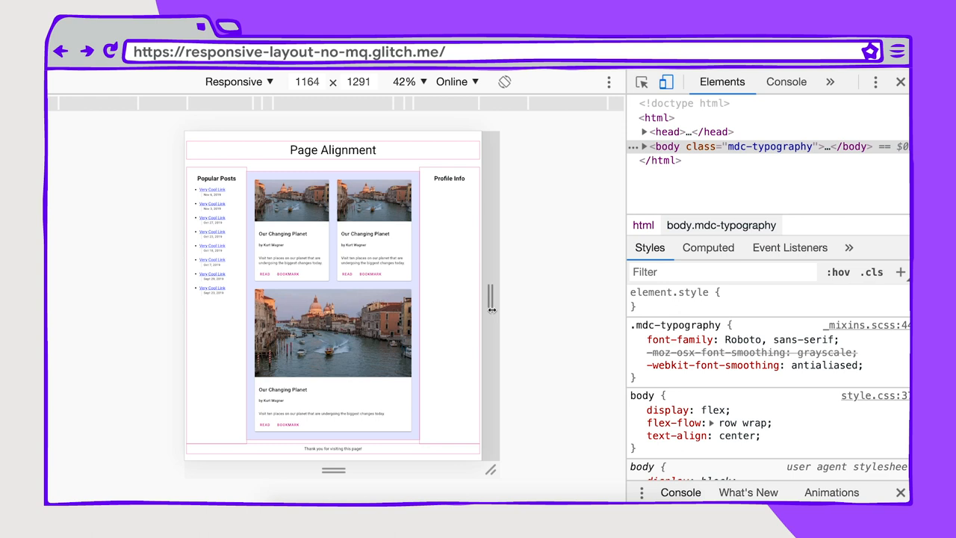
left_click_drag(492, 307, 484, 308)
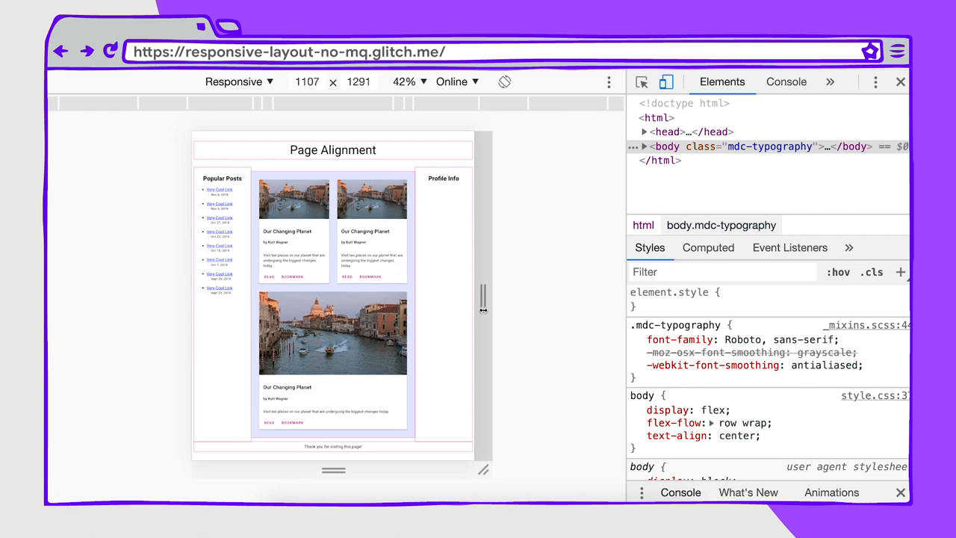
left_click_drag(484, 299, 454, 299)
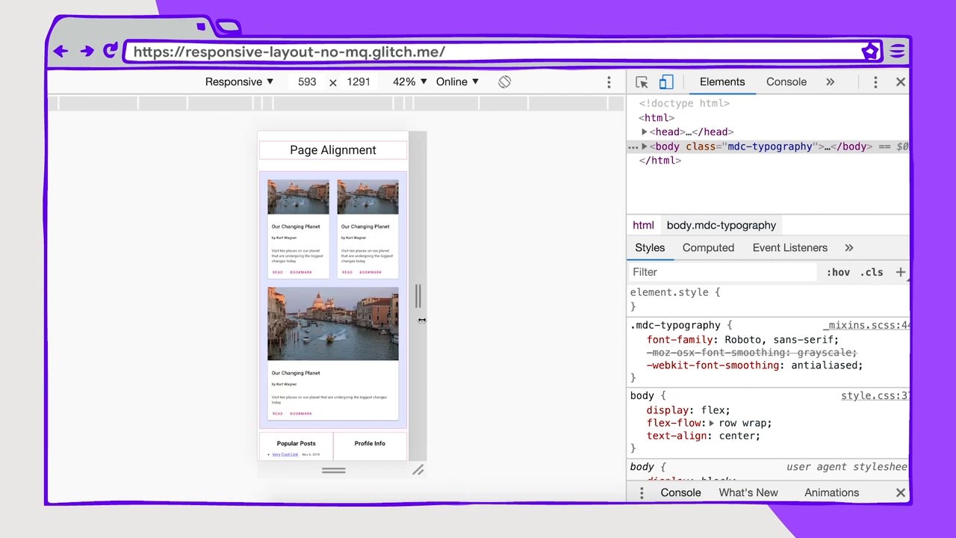
Step: Narrow further to phone width so cards stack and sidebars drop below, then widen back
left_click_drag(422, 320, 494, 329)
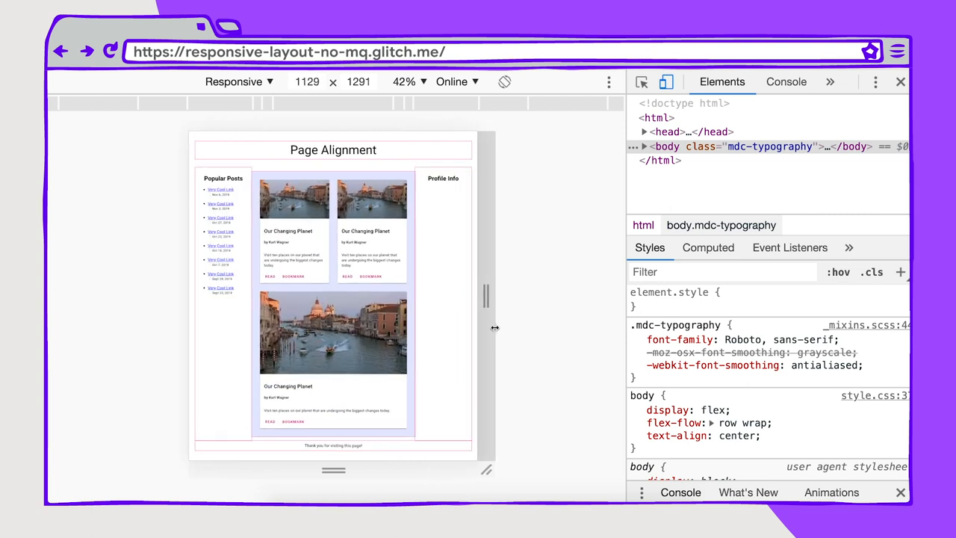
left_click_drag(495, 328, 448, 322)
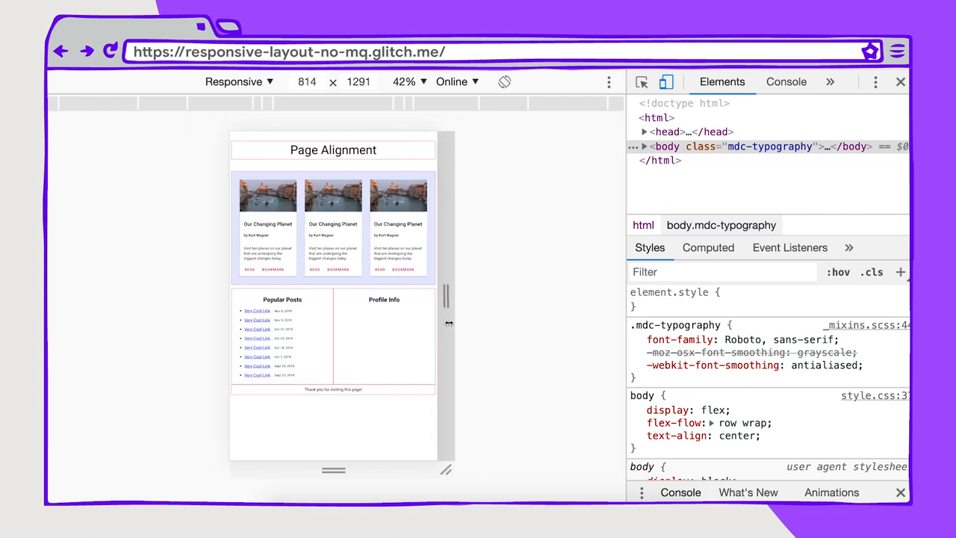
left_click_drag(448, 323, 444, 323)
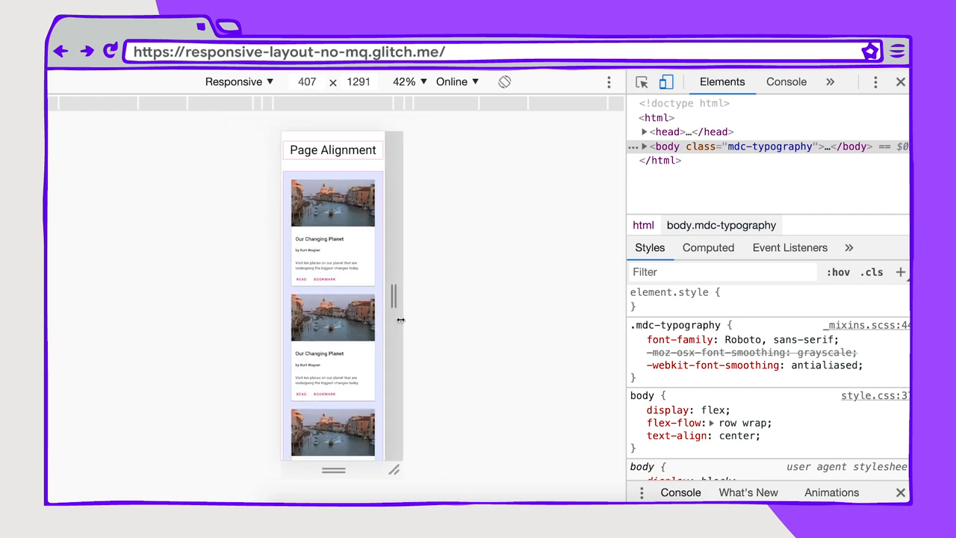
scroll("down", 3)
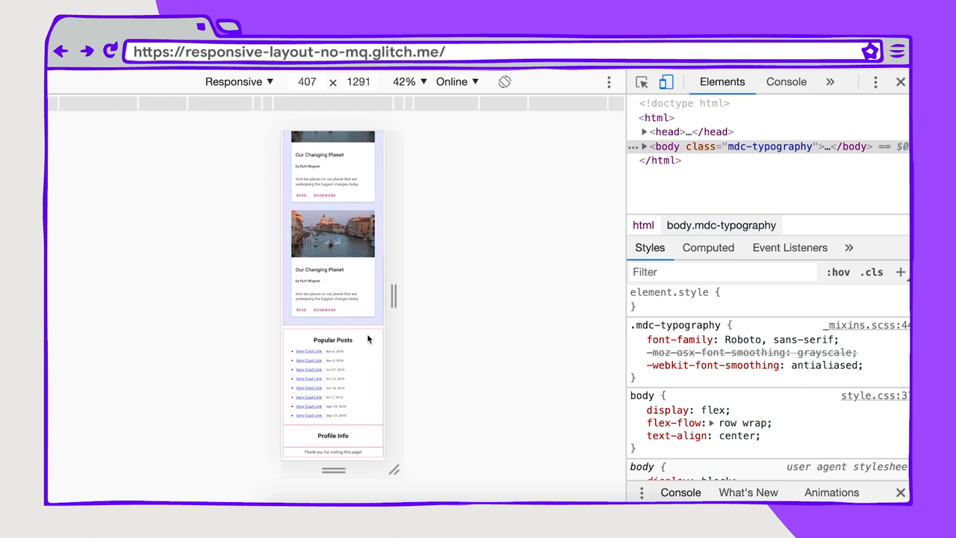
left_click_drag(400, 298, 620, 299)
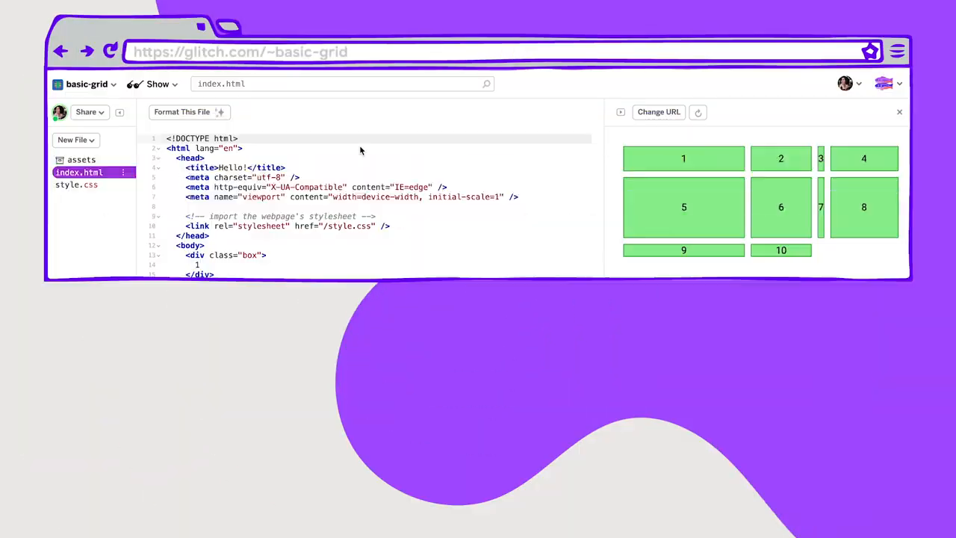
Step: Widen and narrow the live preview so auto columns 3 and 7 stretch while fixed ones stay
scroll("down", 3)
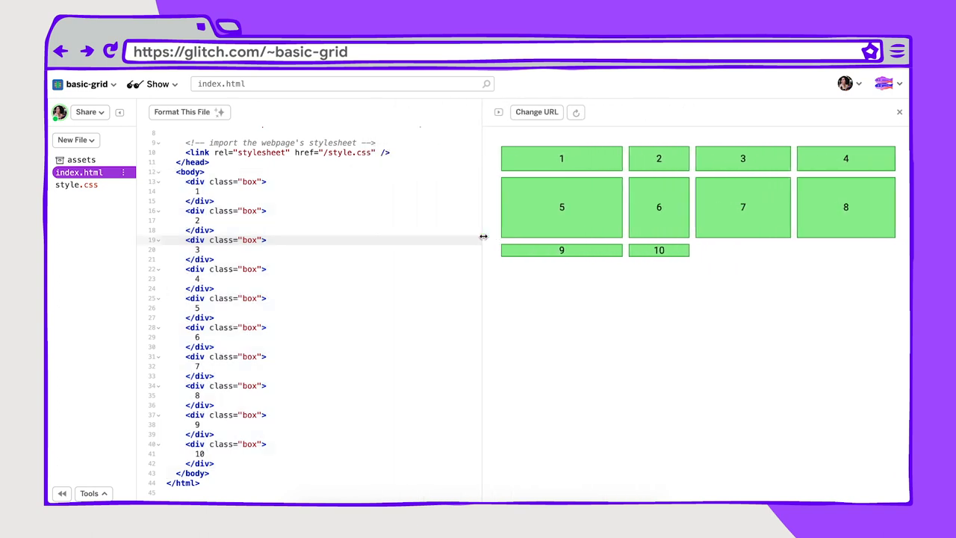
left_click_drag(484, 237, 468, 239)
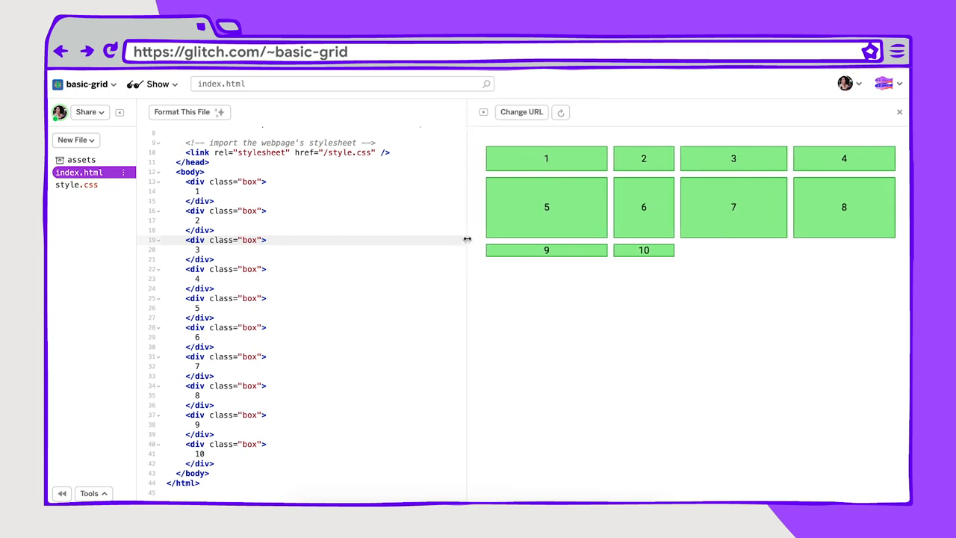
left_click_drag(466, 240, 302, 249)
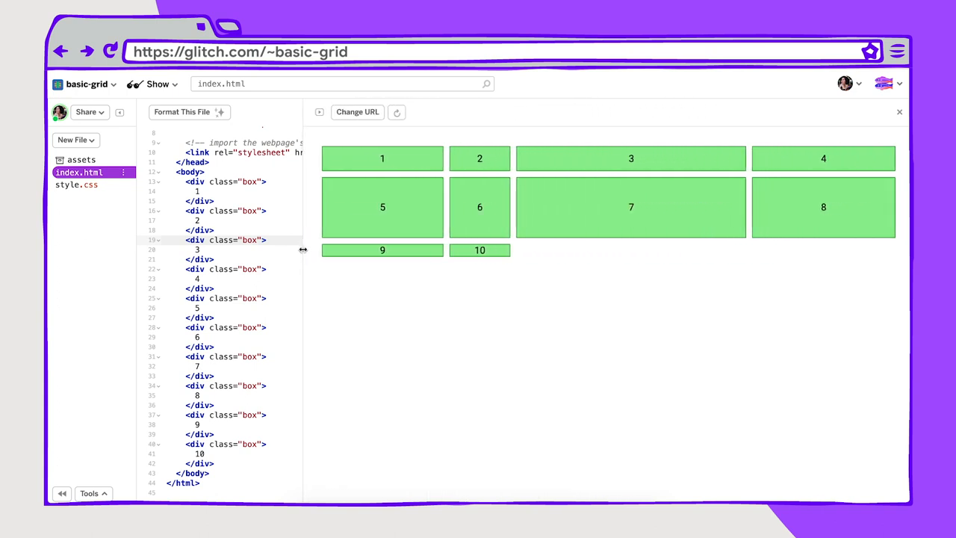
left_click_drag(301, 250, 460, 242)
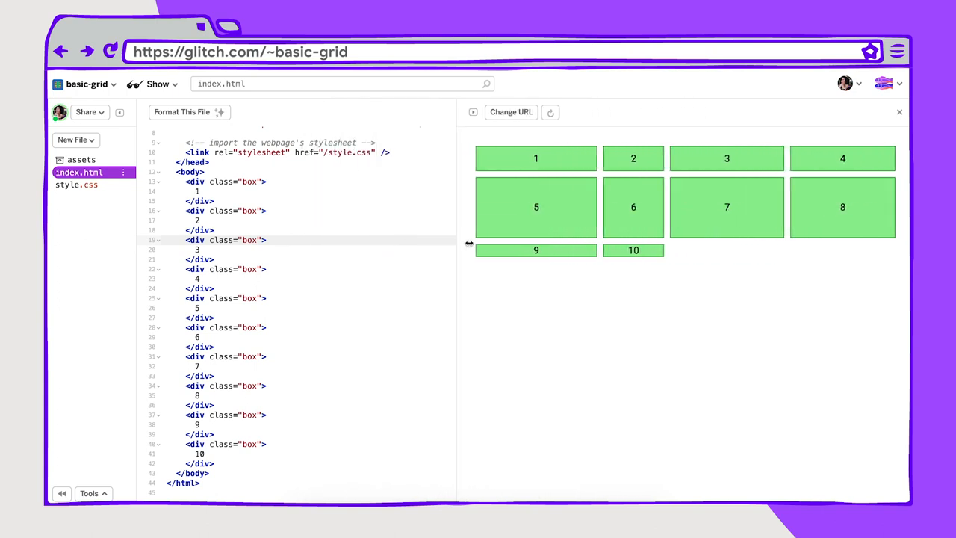
left_click_drag(469, 242, 582, 242)
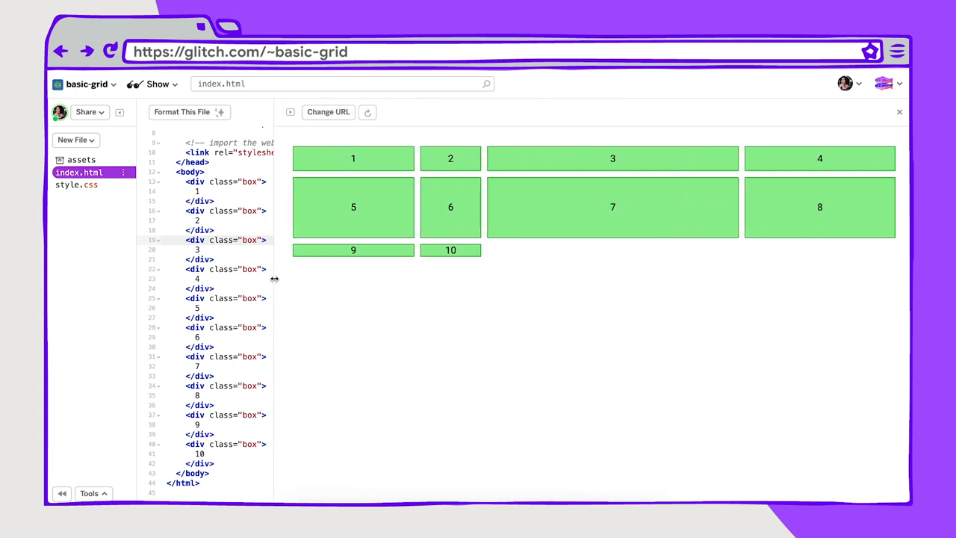
Step: Squeeze column 3 thin and widen again, then switch to style.css
left_click_drag(275, 279, 540, 272)
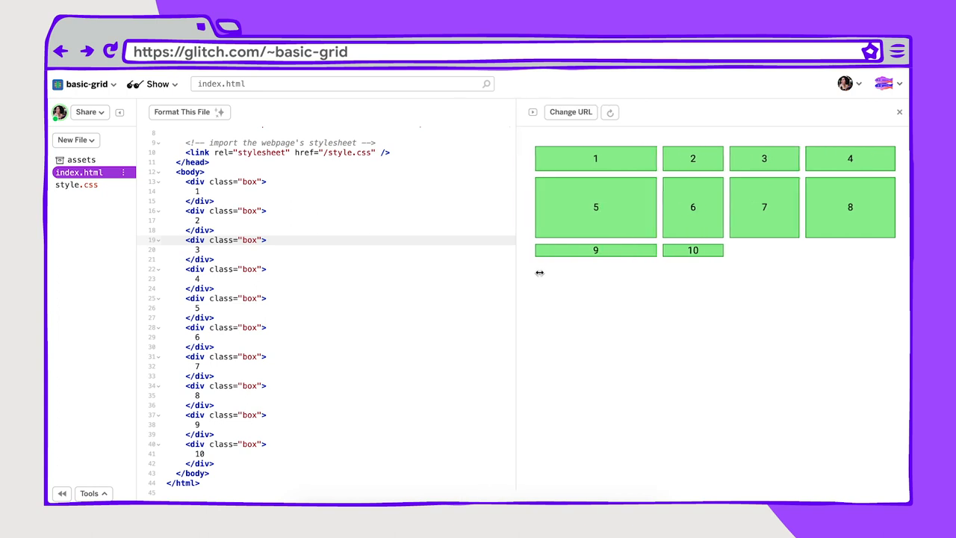
left_click_drag(540, 272, 577, 280)
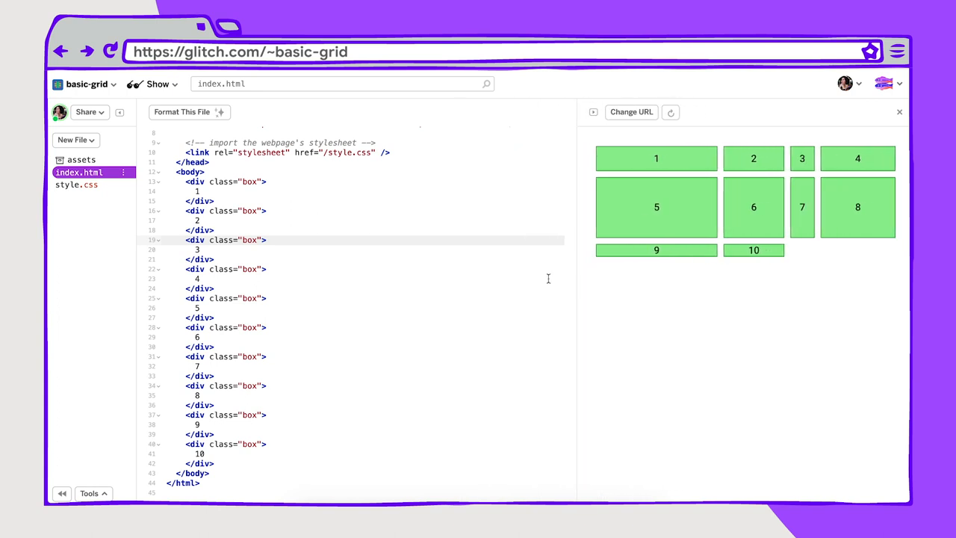
left_click_drag(575, 302, 351, 302)
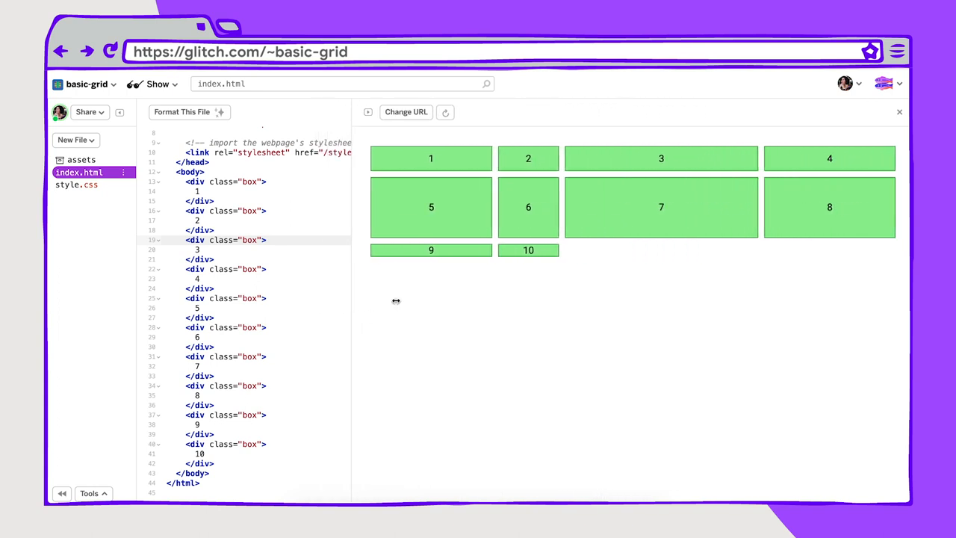
left_click(76, 186)
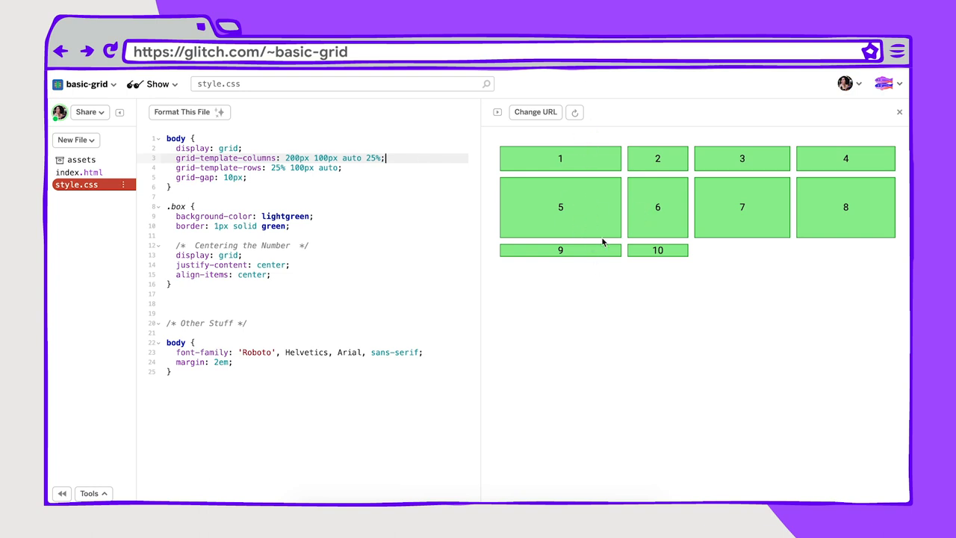
mouse_move(656, 239)
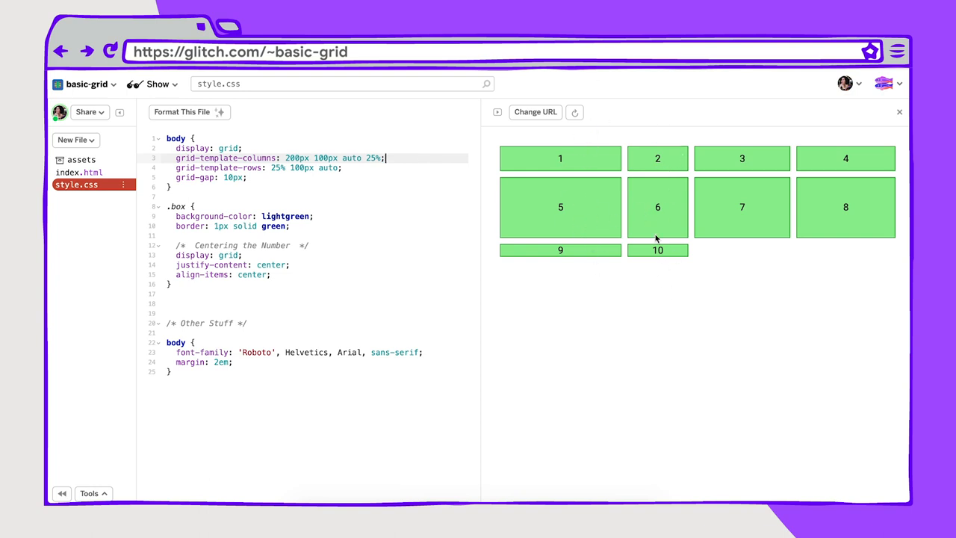
mouse_move(612, 263)
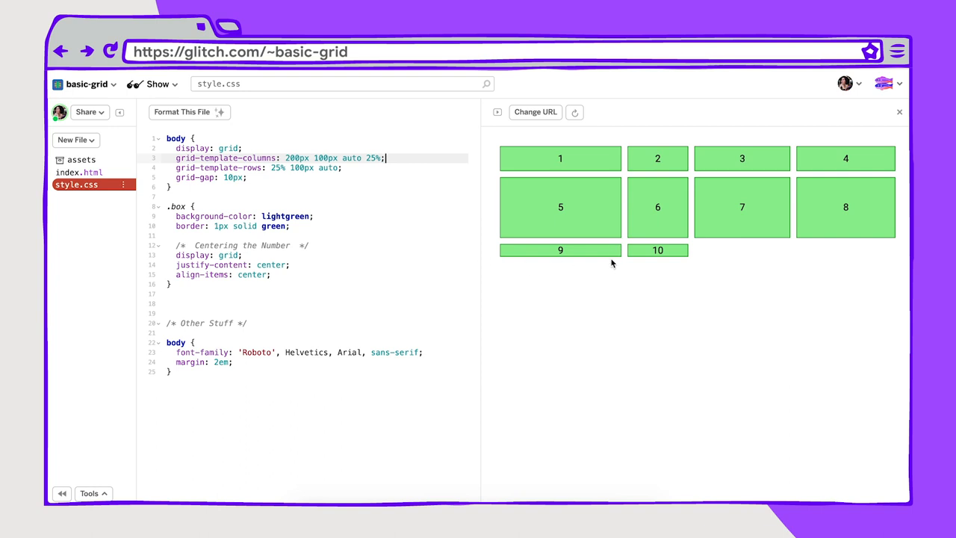
mouse_move(708, 188)
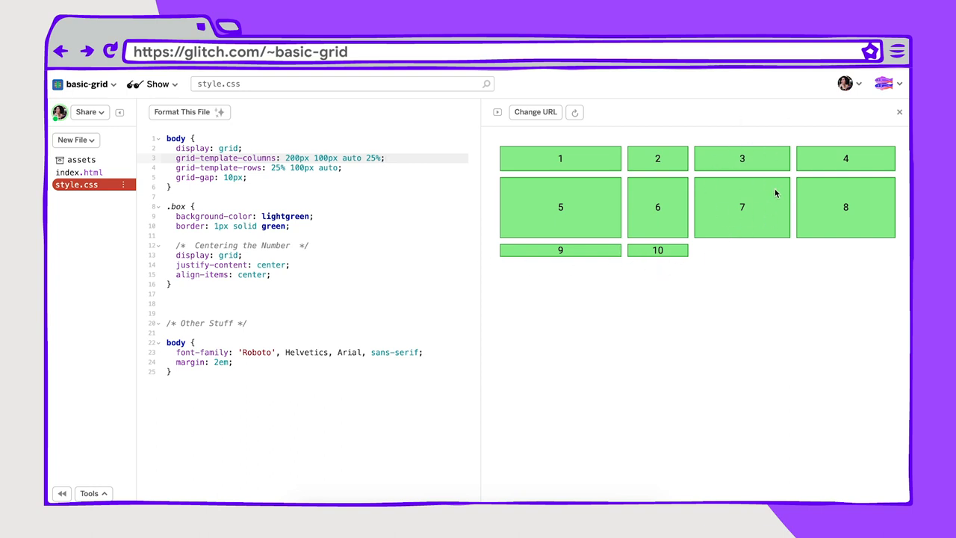
mouse_move(765, 168)
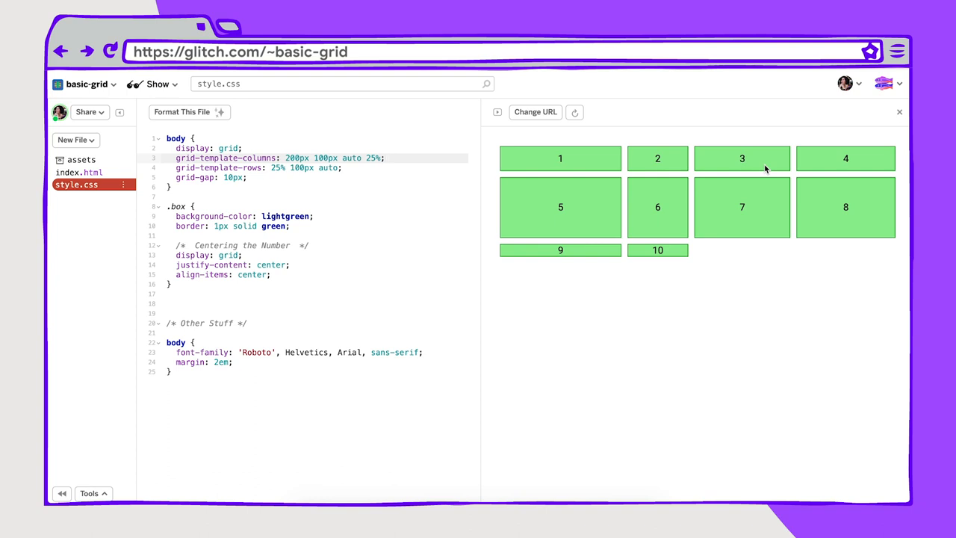
mouse_move(885, 221)
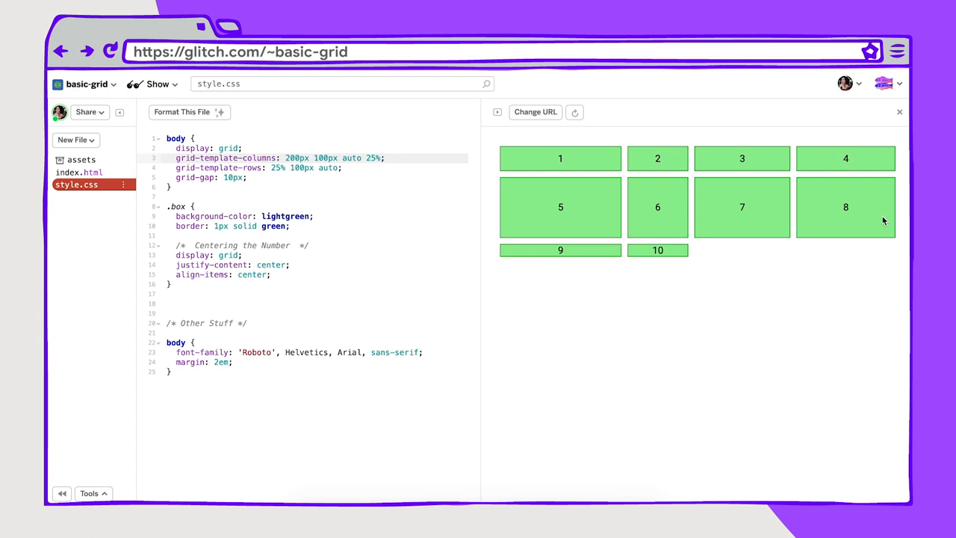
mouse_move(882, 270)
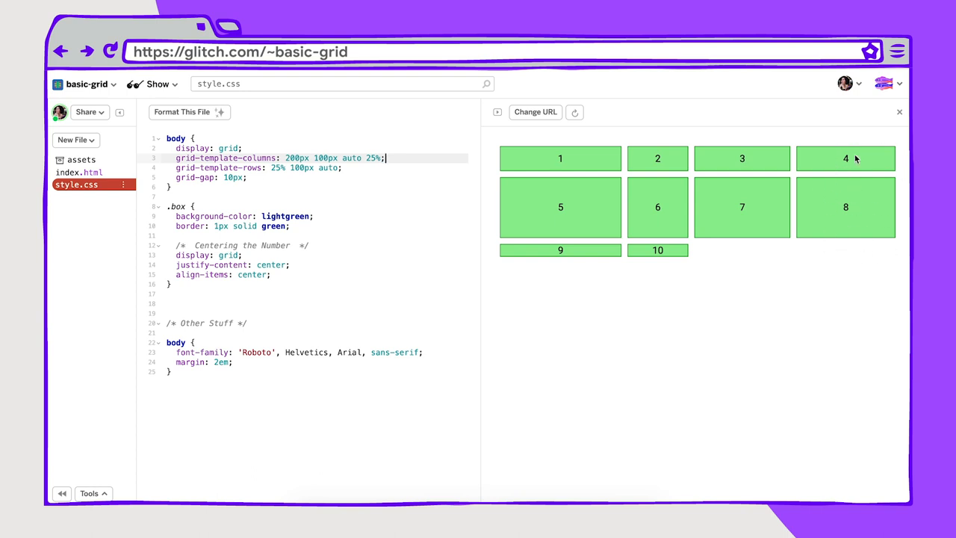
mouse_move(481, 250)
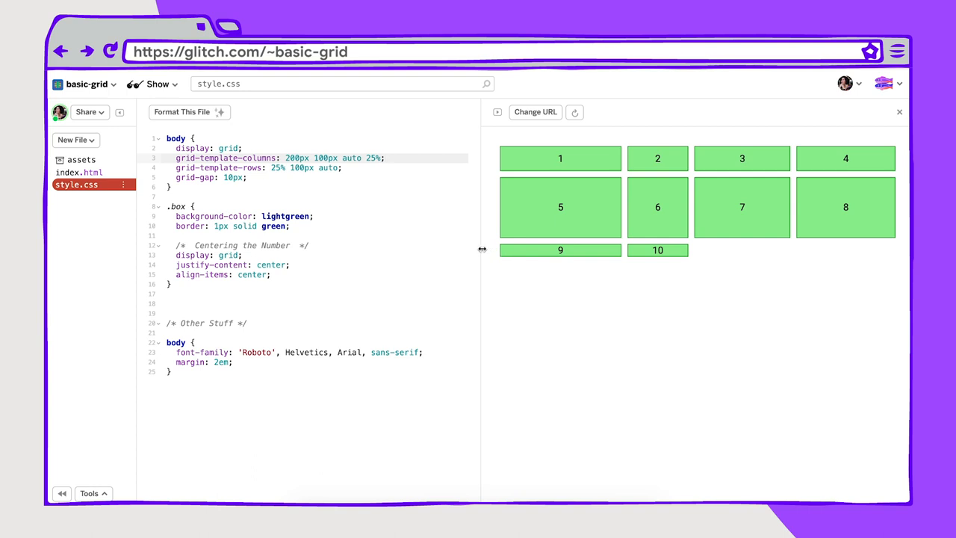
Step: Narrow and widen the preview so the fixed, auto and percentage columns adapt
left_click_drag(481, 251, 436, 251)
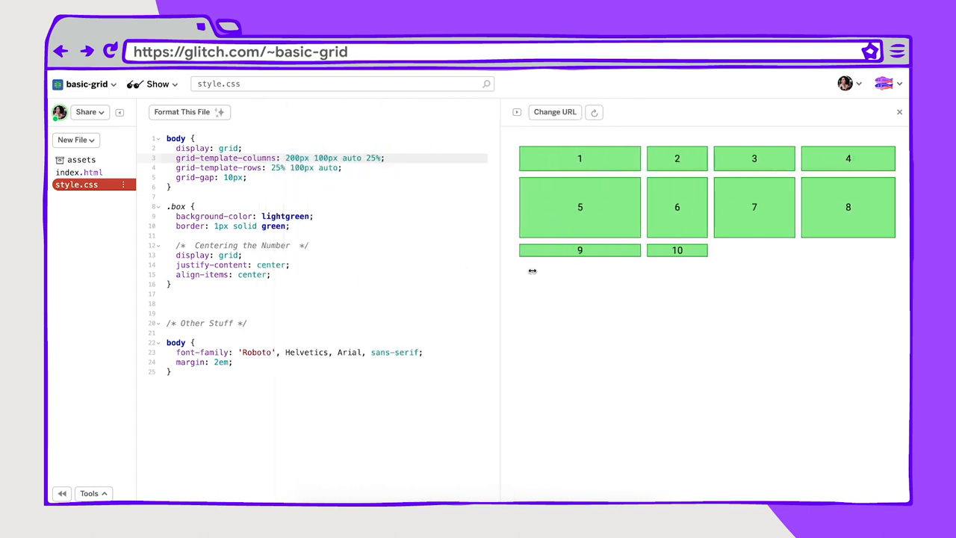
left_click_drag(532, 272, 466, 284)
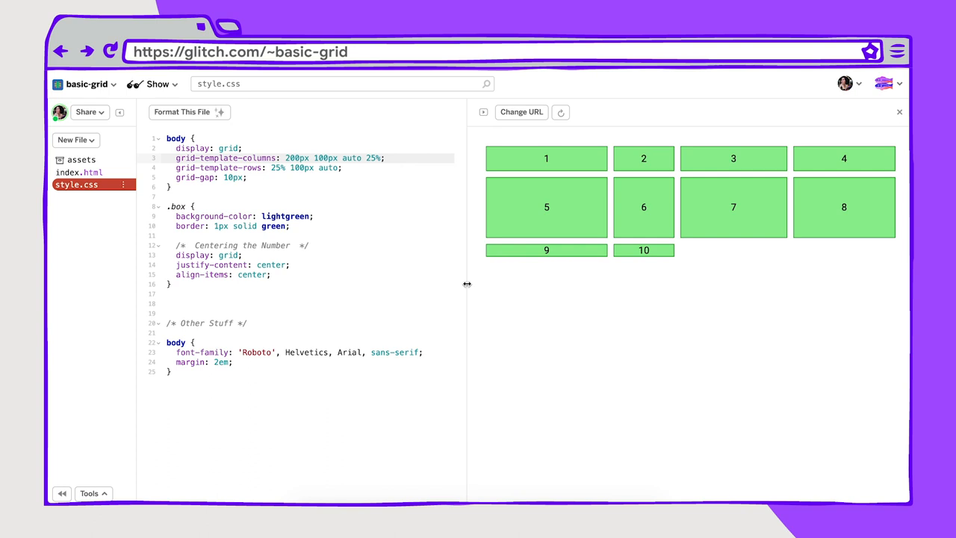
Step: Edit grid-template-rows toward 25% 200px auto for a taller second row
left_click(344, 167)
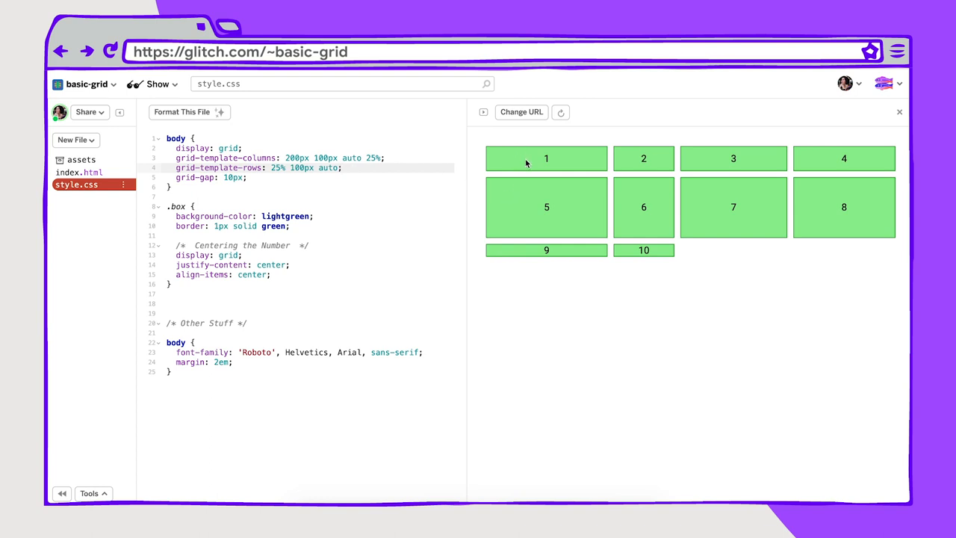
mouse_move(534, 239)
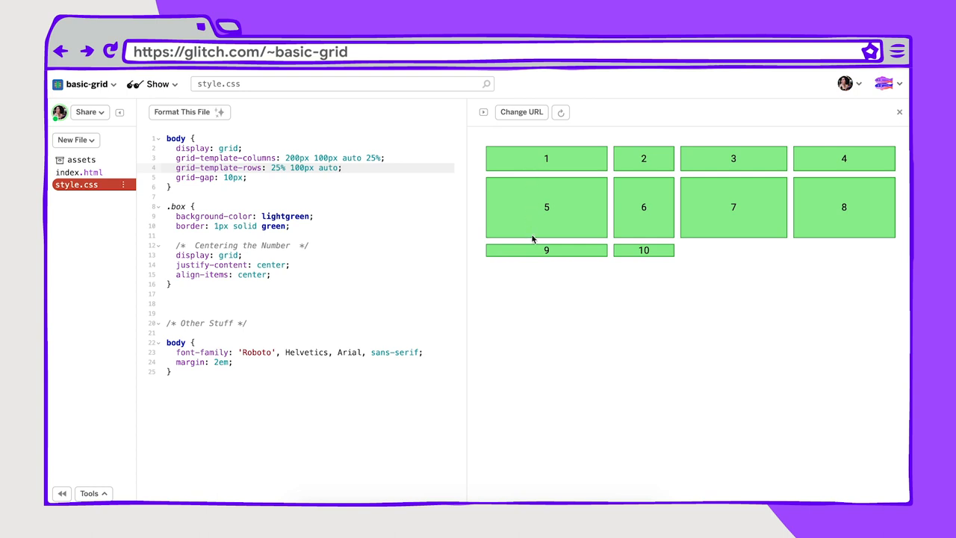
mouse_move(542, 238)
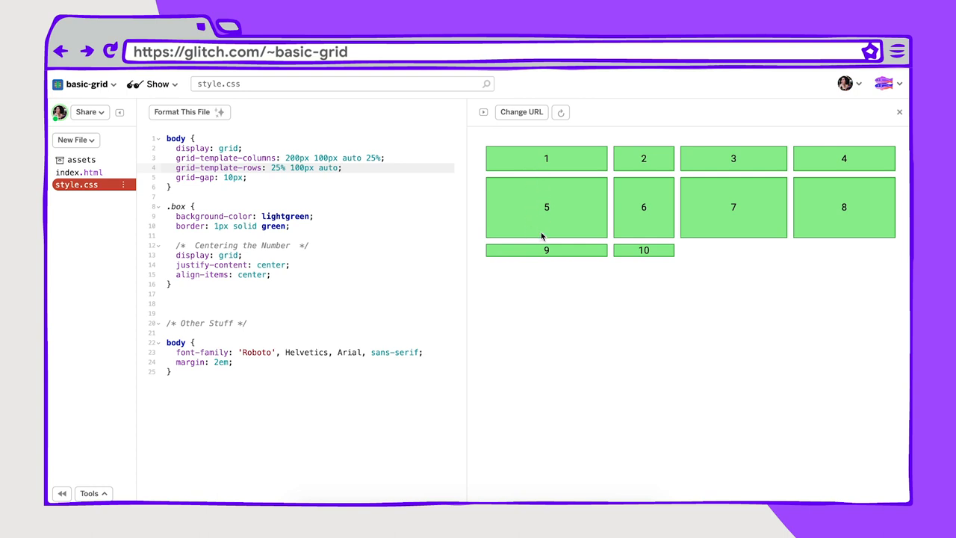
mouse_move(565, 261)
type("2")
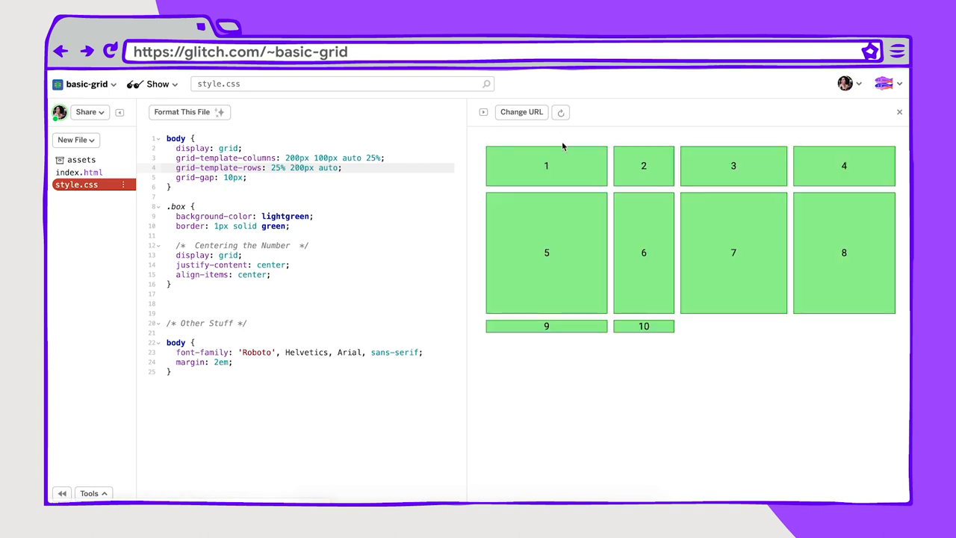
mouse_move(571, 185)
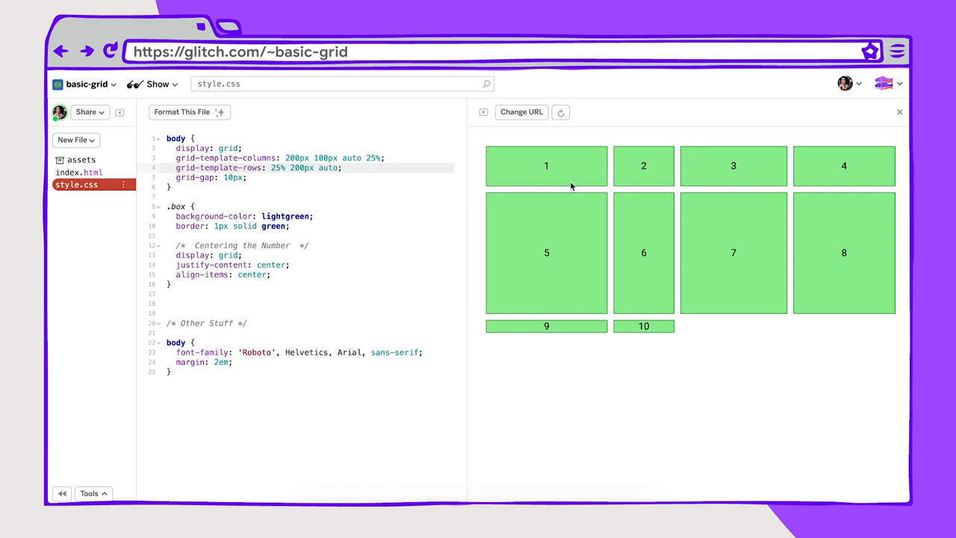
mouse_move(414, 253)
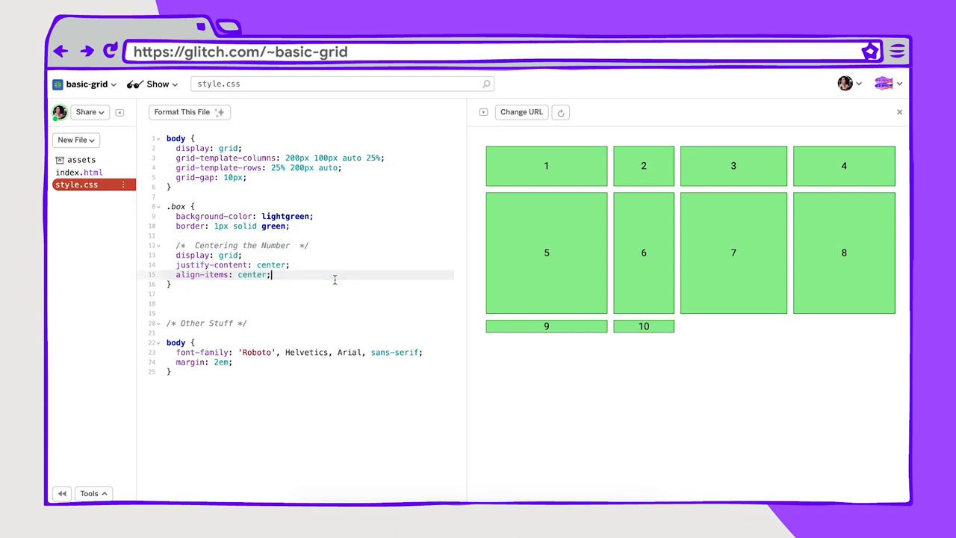
mouse_move(556, 262)
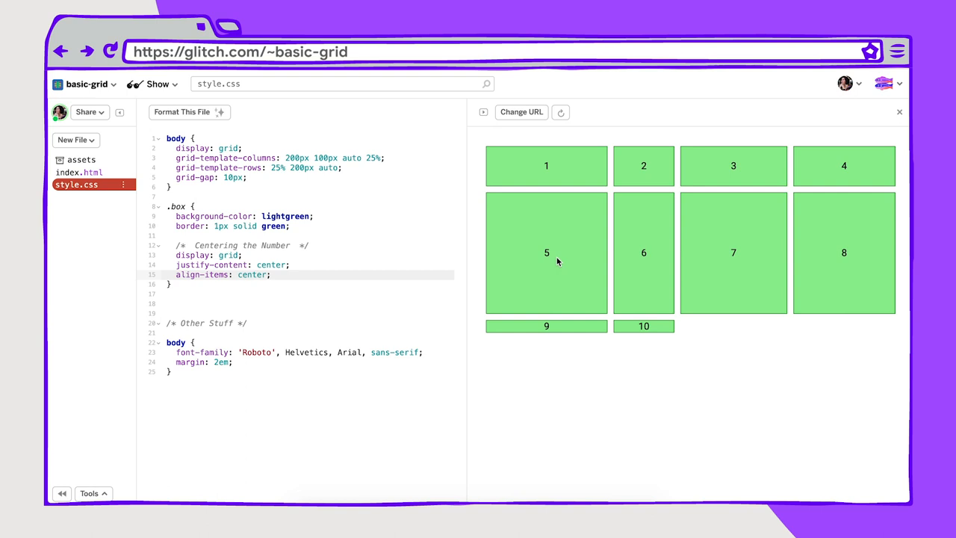
mouse_move(547, 253)
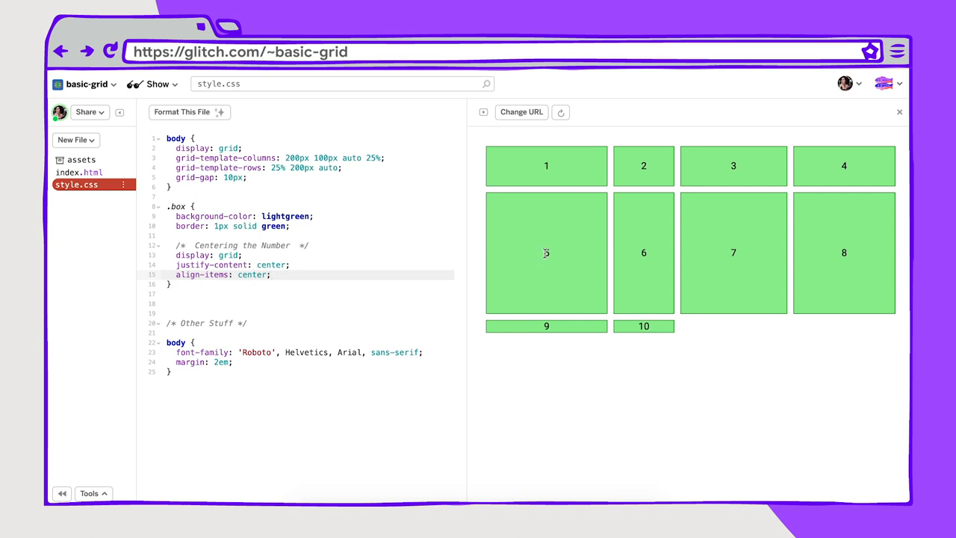
mouse_move(818, 239)
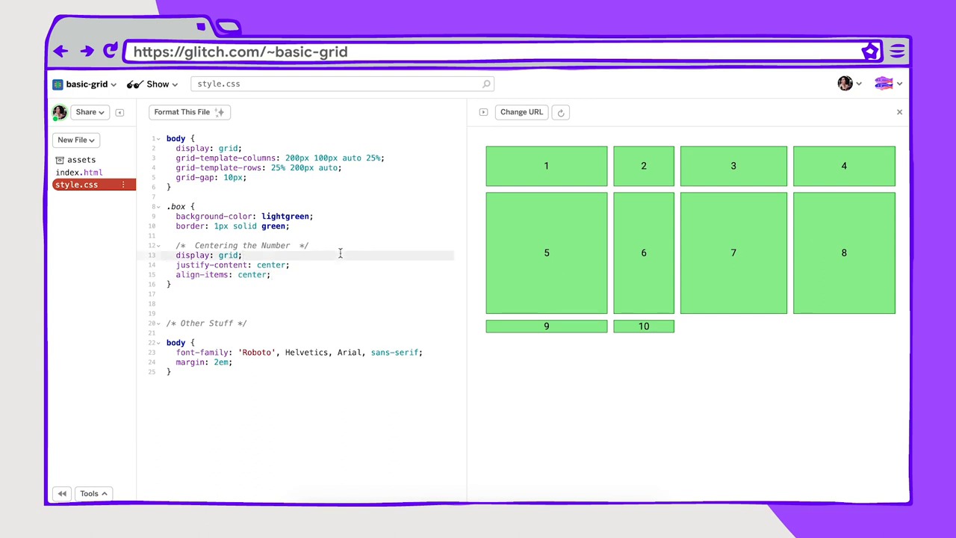
Step: Highlight the box centering declarations in the basic-grid stylesheet
left_click(291, 265)
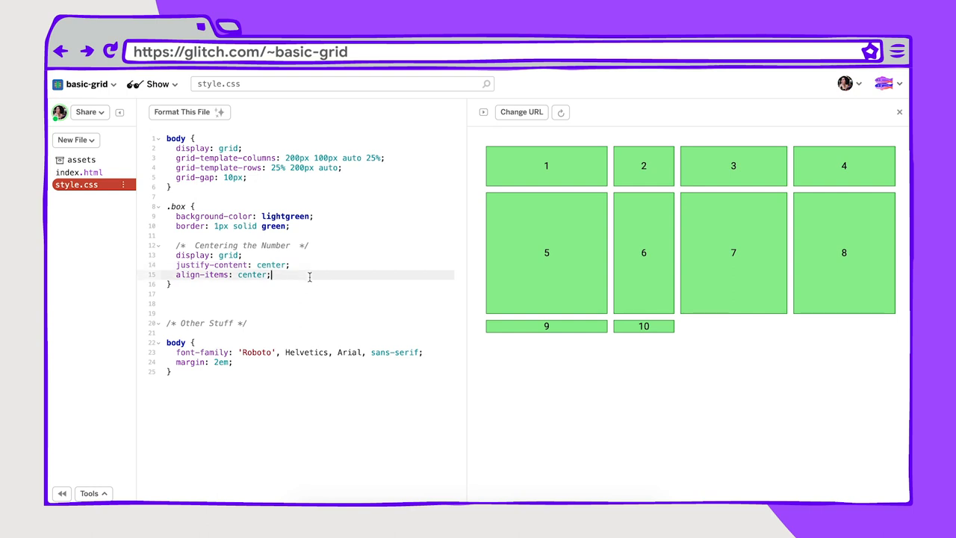
mouse_move(675, 425)
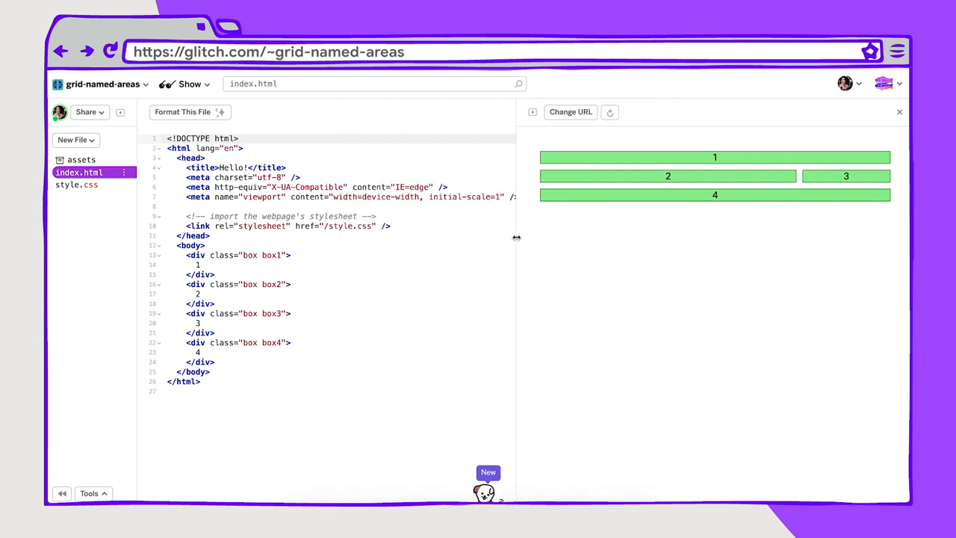
Step: Show style.css with the body's display: grid and grid-template-areas strings
left_click(76, 186)
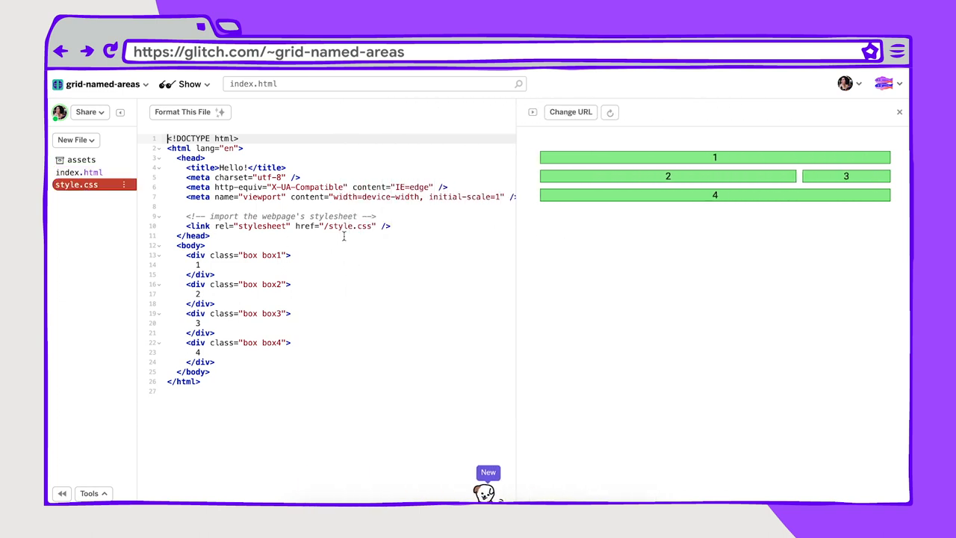
left_click(76, 185)
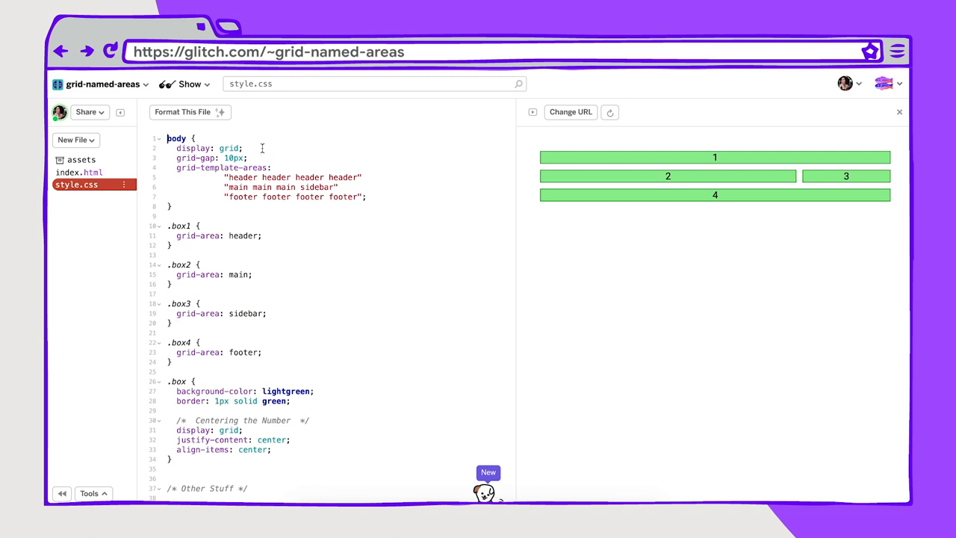
left_click(261, 148)
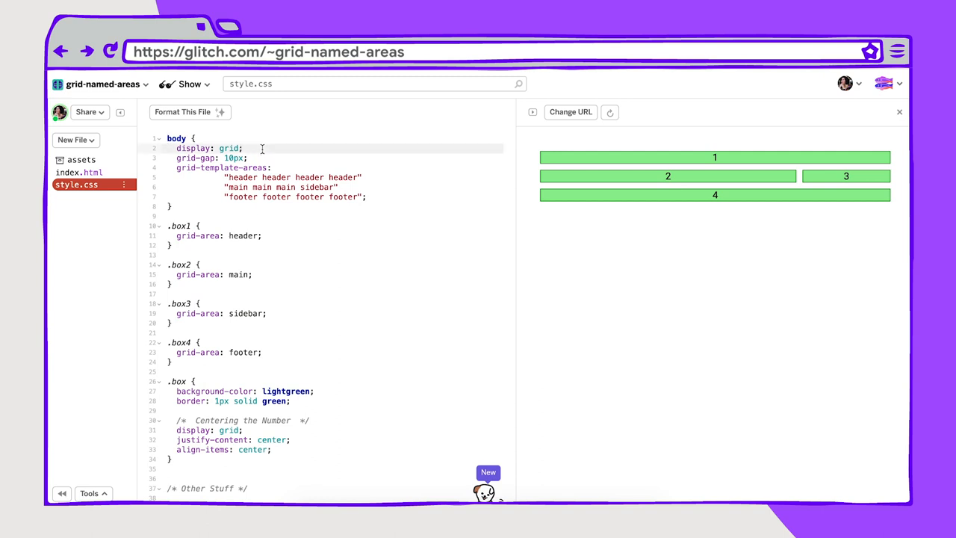
left_click(367, 197)
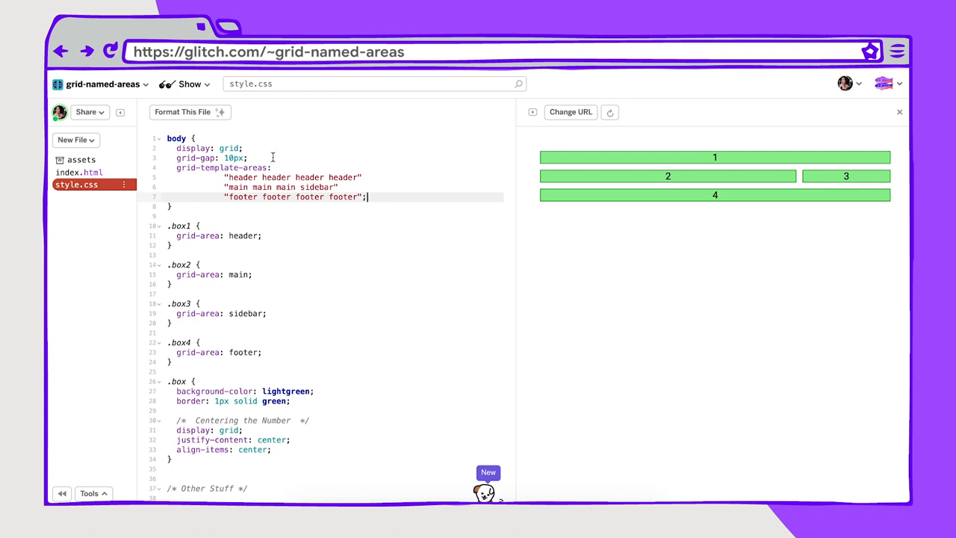
Step: Try grid-gap at 30px, then restore it to 10px
left_click(251, 159)
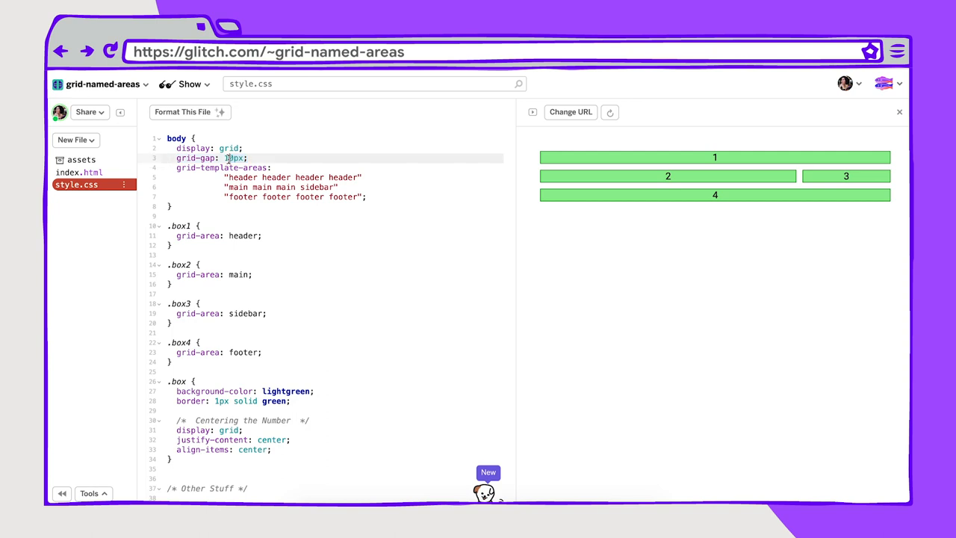
type("30px")
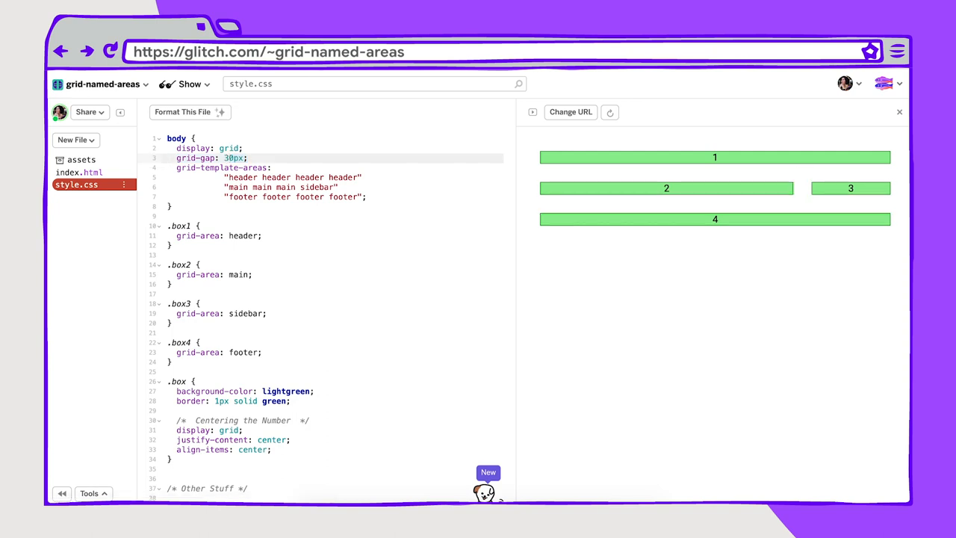
type("10px")
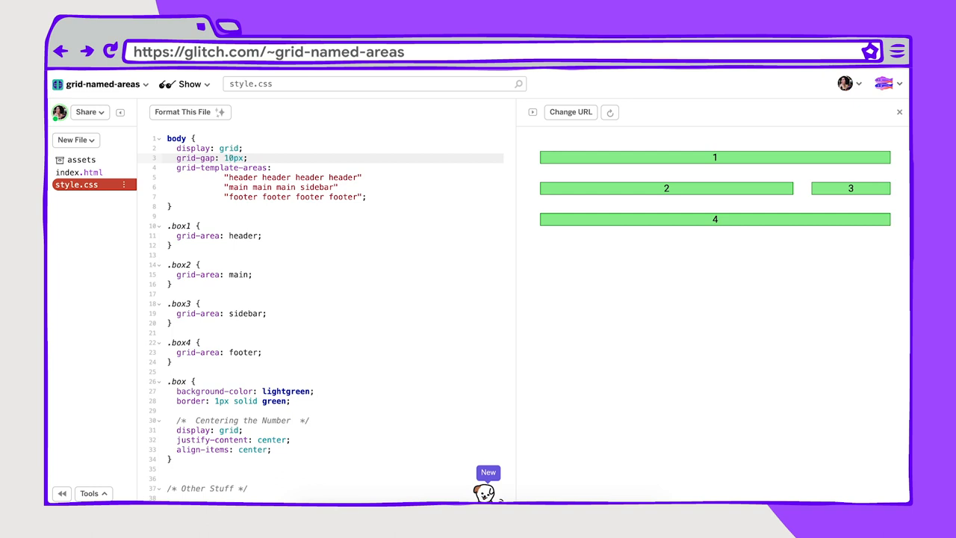
left_click_drag(176, 167, 366, 198)
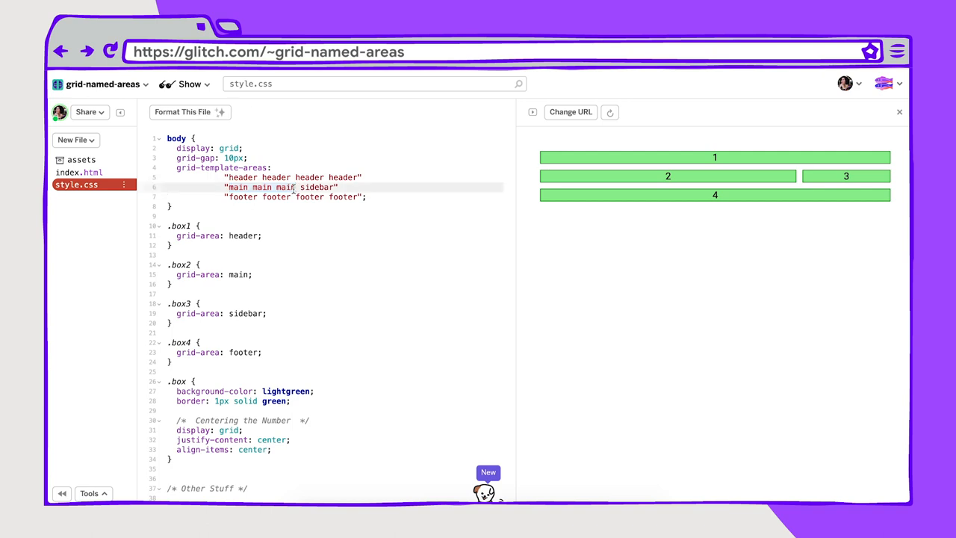
Step: Resize the preview wider then narrower so header, main, sidebar and footer areas adapt
double_click(317, 187)
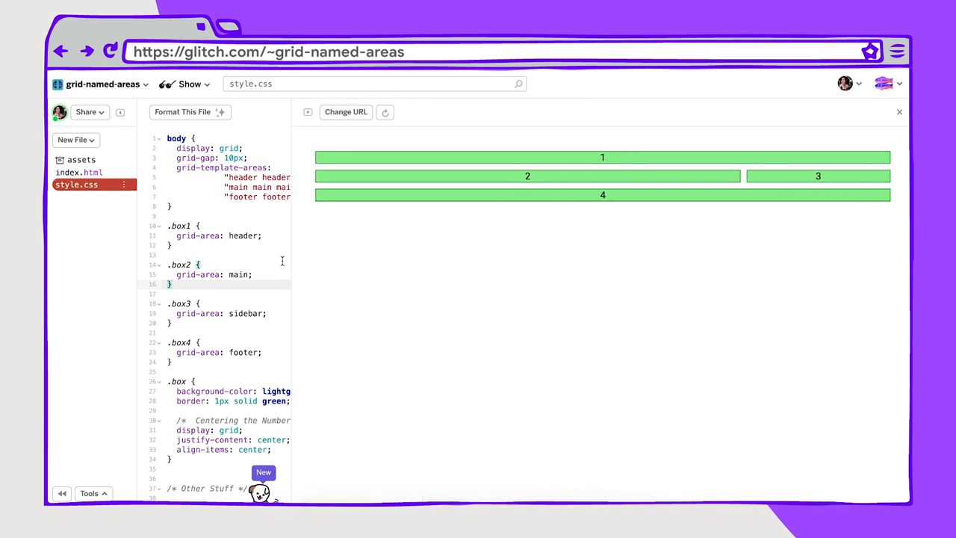
left_click_drag(292, 261, 550, 262)
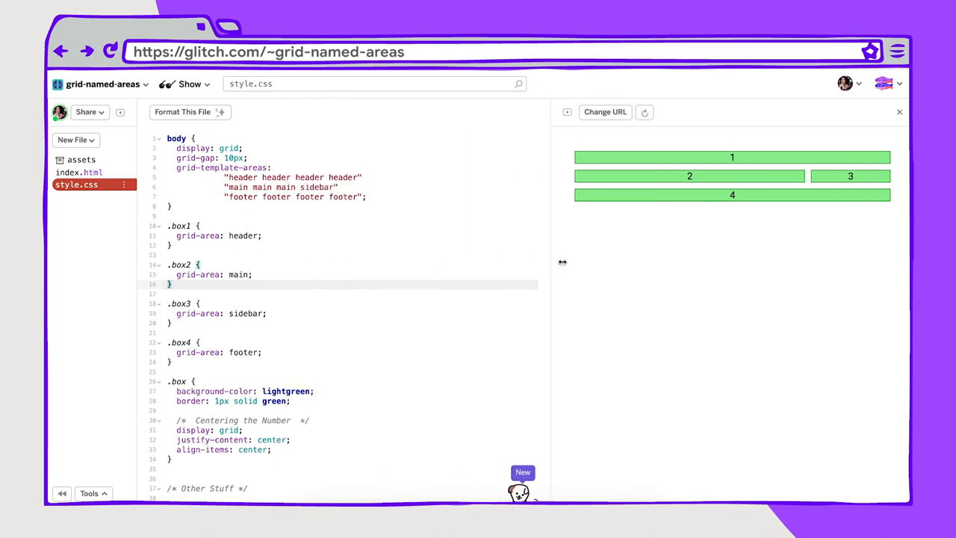
left_click_drag(562, 263, 427, 263)
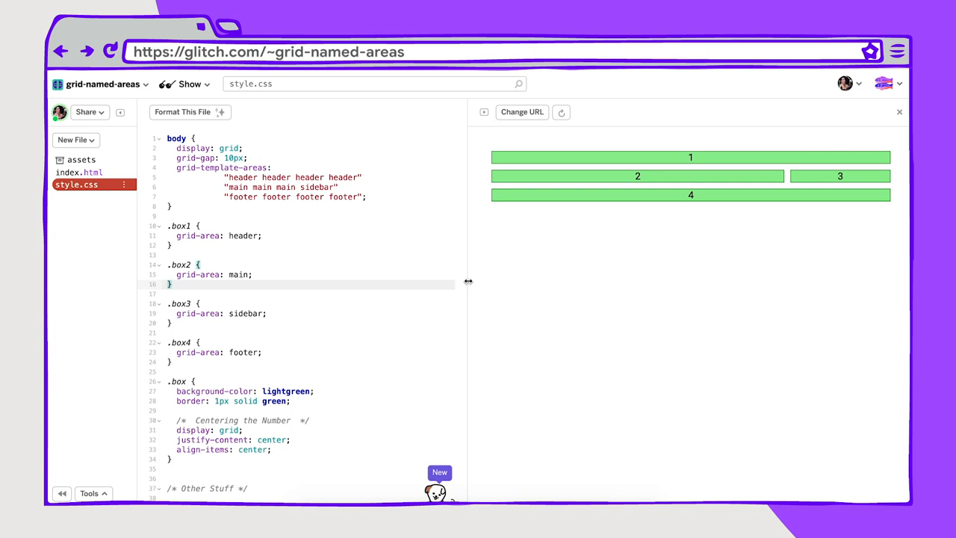
mouse_move(386, 204)
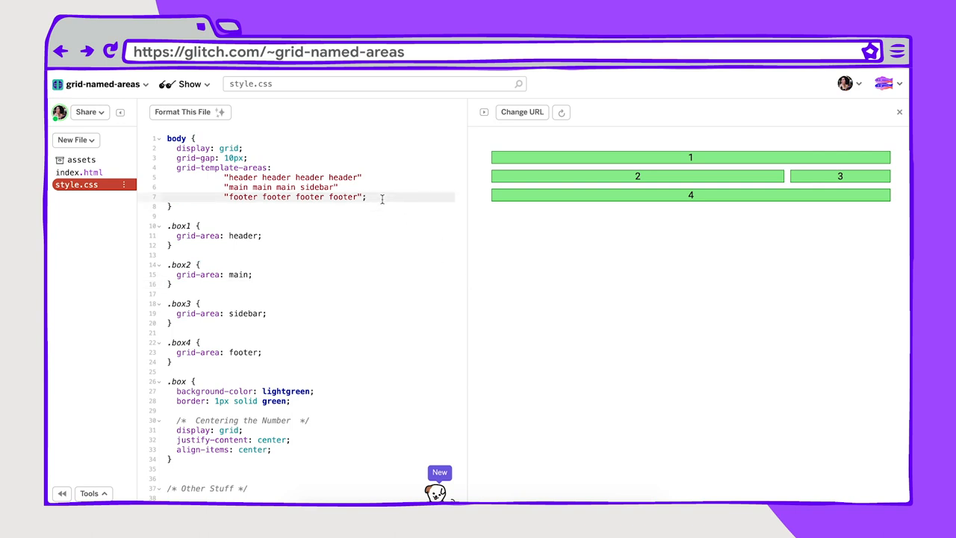
Step: Add grid-template-columns: 1fr 1fr 1fr 150px to the body grid
type("g")
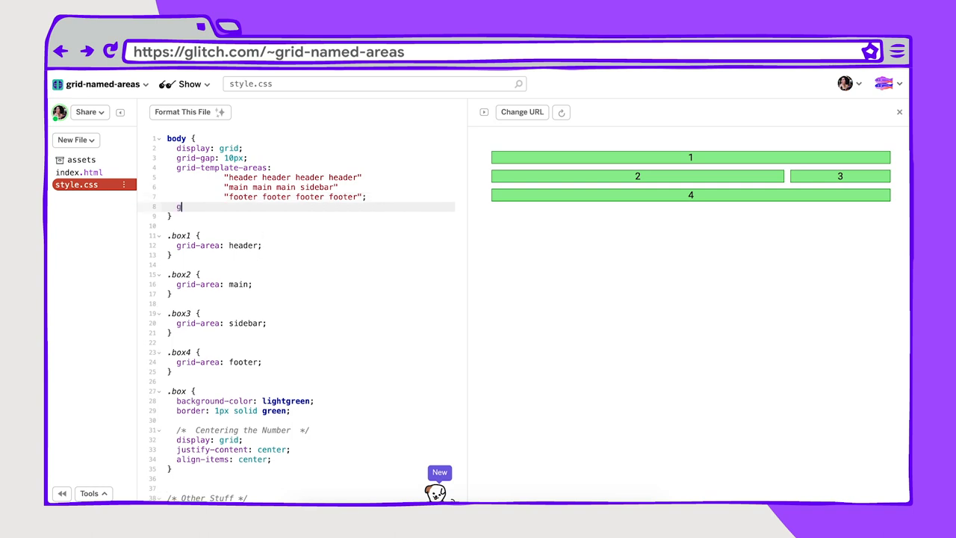
type("rid-template-")
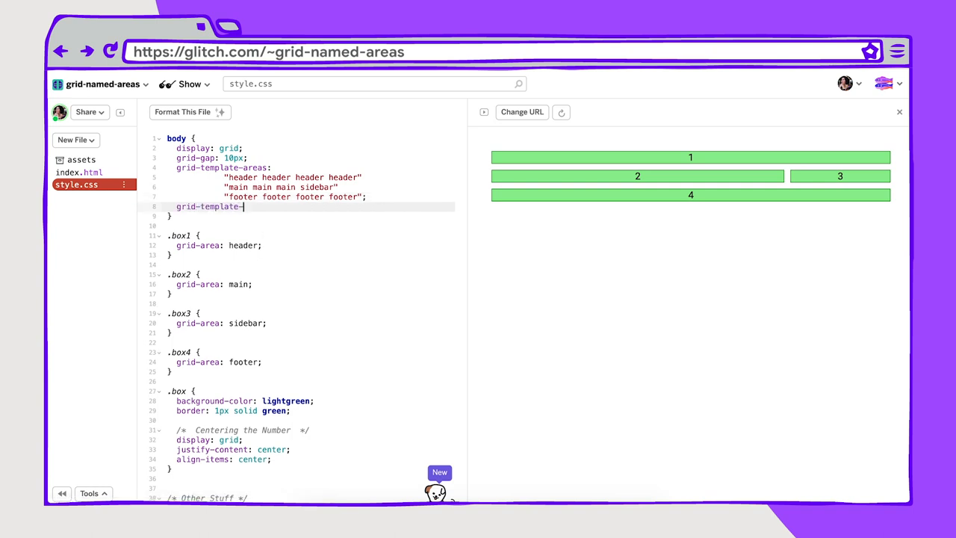
type("columns:")
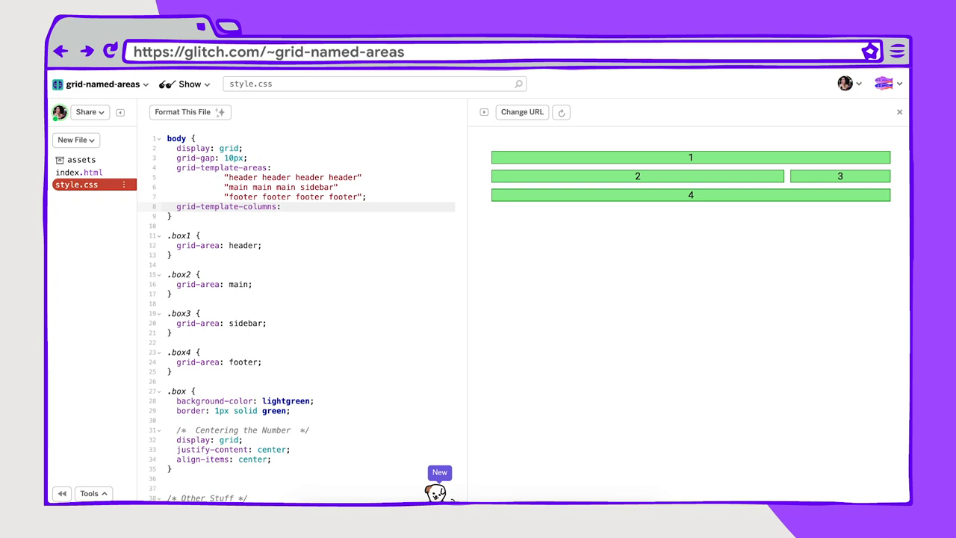
type("1fr 1fr 1fr 150px;")
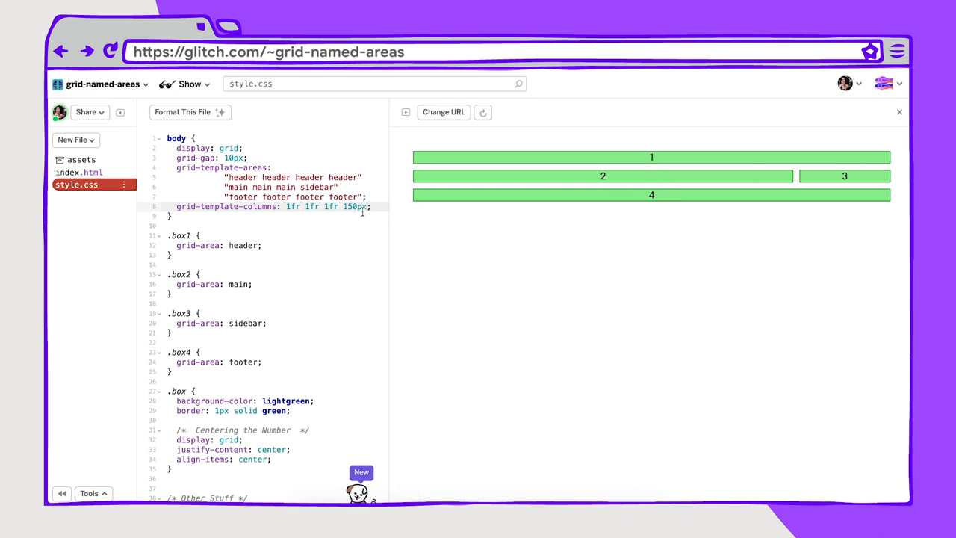
Step: Resize the preview narrower and wider to watch the flexible columns respond
left_click_drag(389, 246, 585, 247)
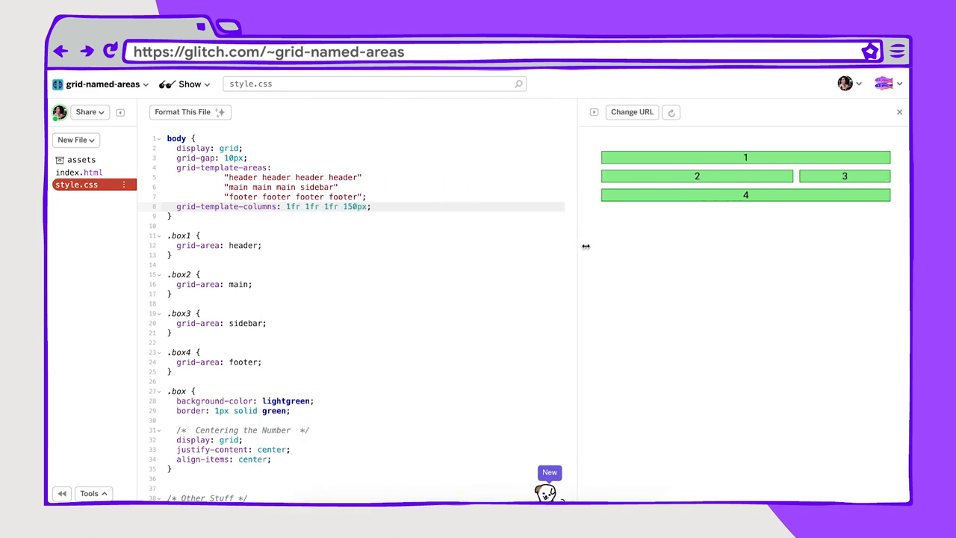
left_click_drag(585, 247, 362, 266)
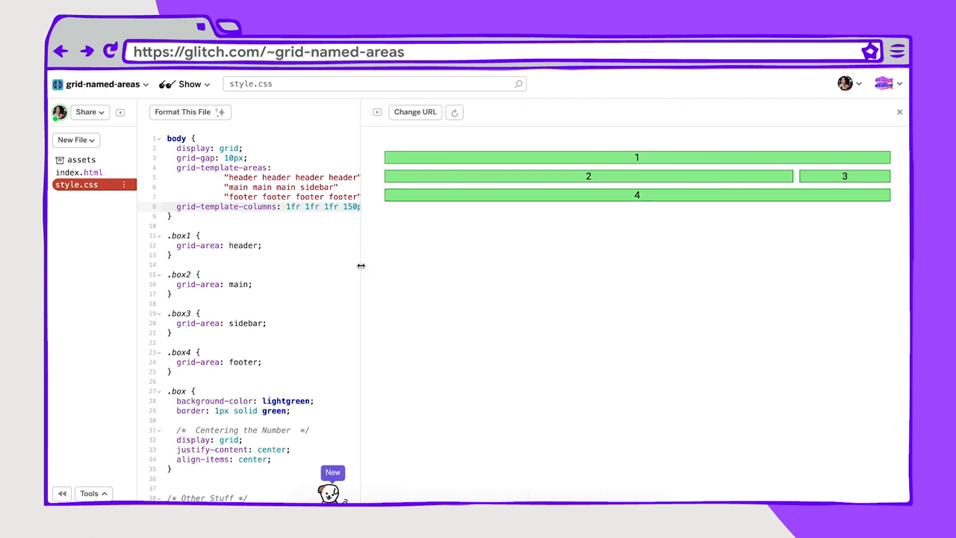
left_click_drag(361, 266, 451, 284)
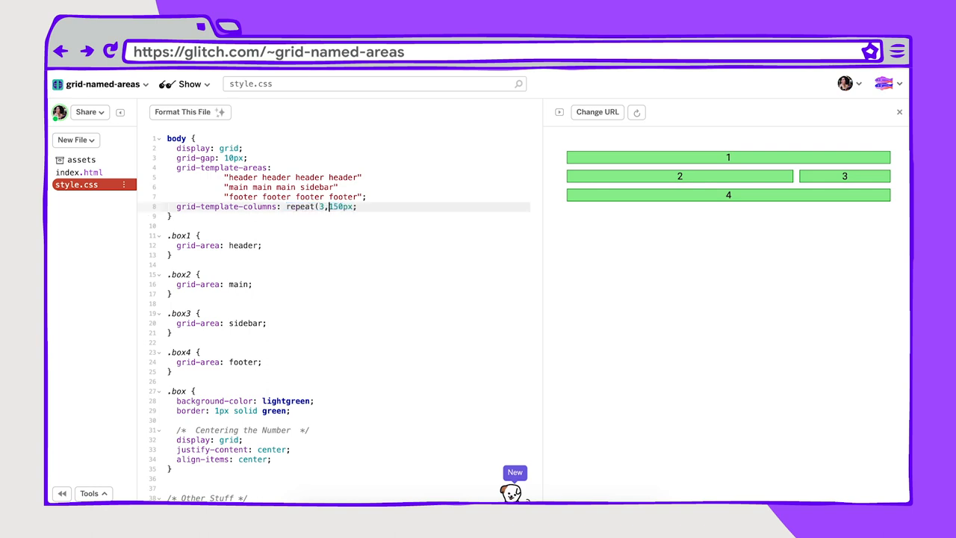
Step: Rewrite the columns as repeat(3, 1fr) 150px
type("1fr) 1")
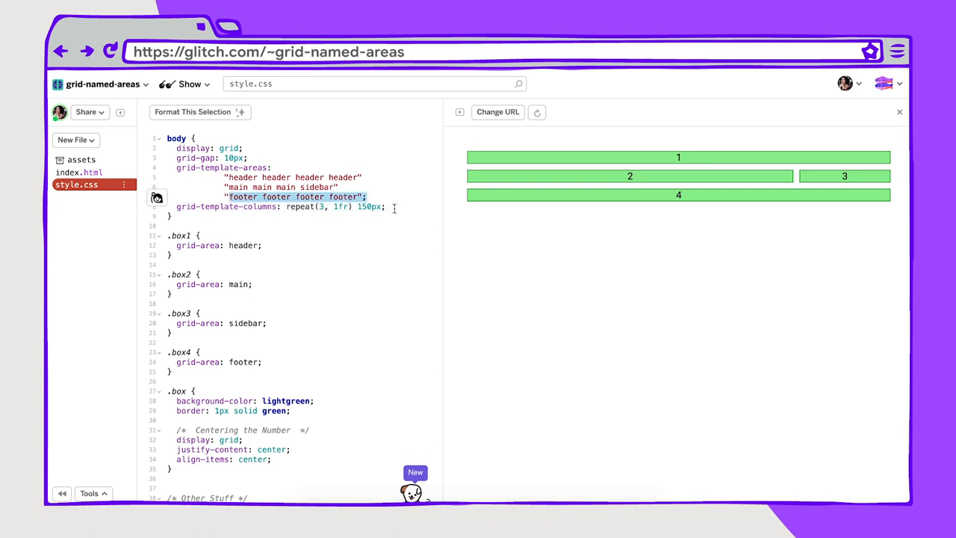
left_click(386, 206)
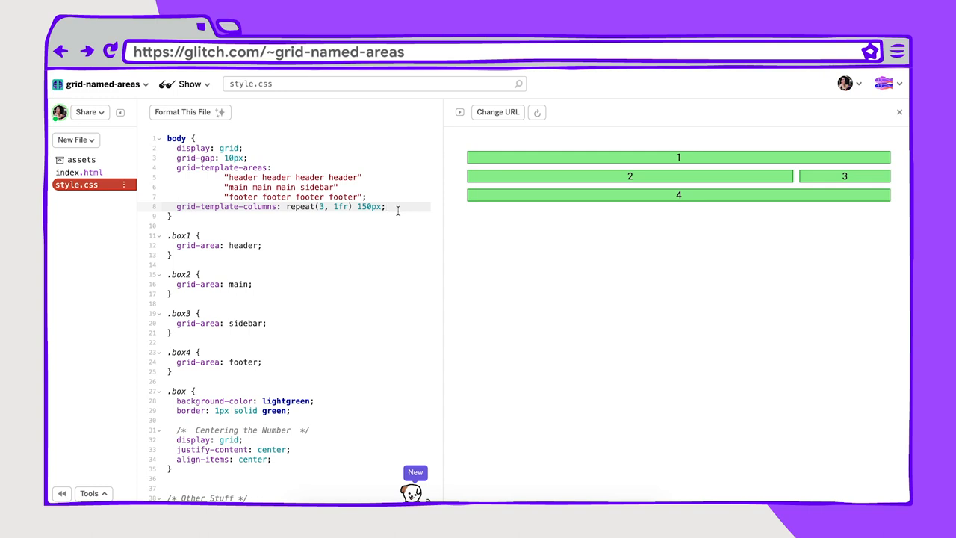
Step: Add grid-template-rows: auto 300px 100px and view the taller rows
type("grid-template-rows")
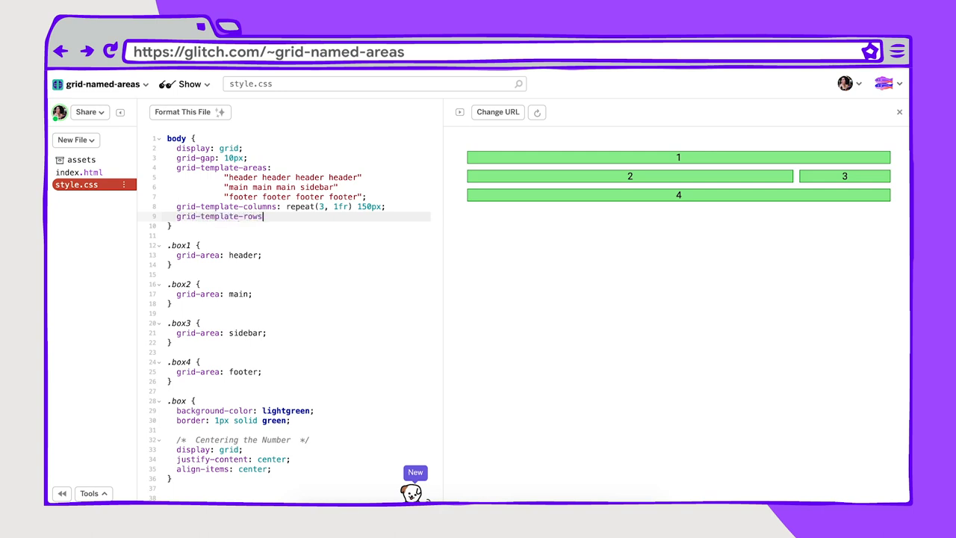
type(":")
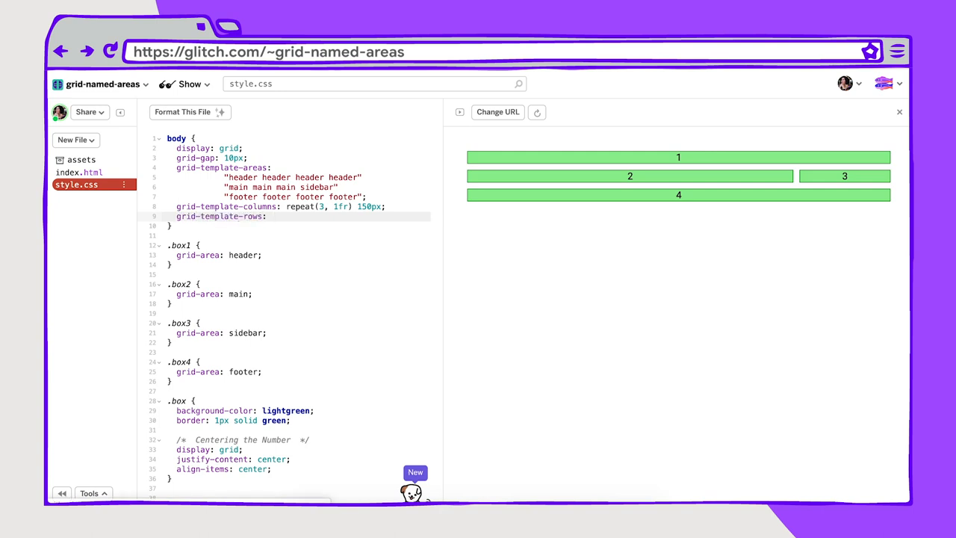
type("auto 300p")
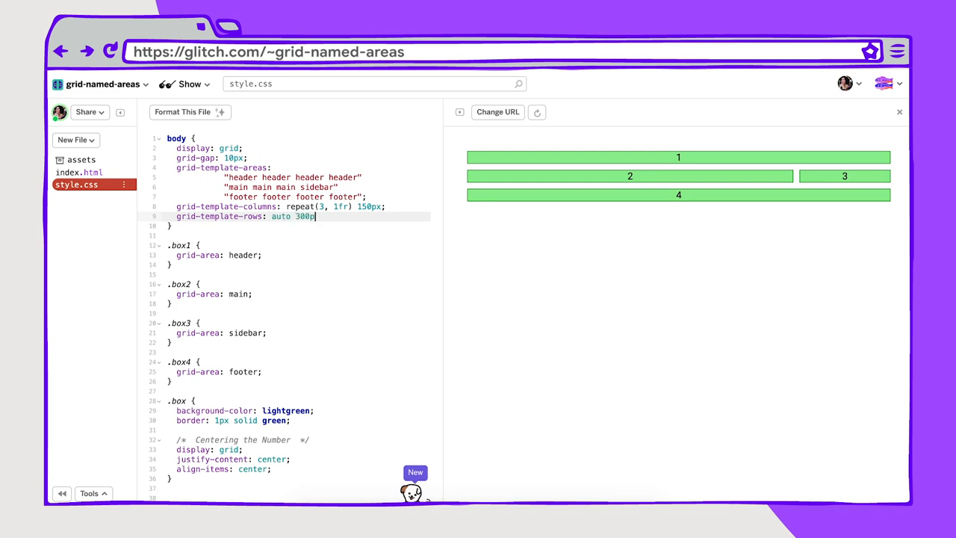
type("100px;")
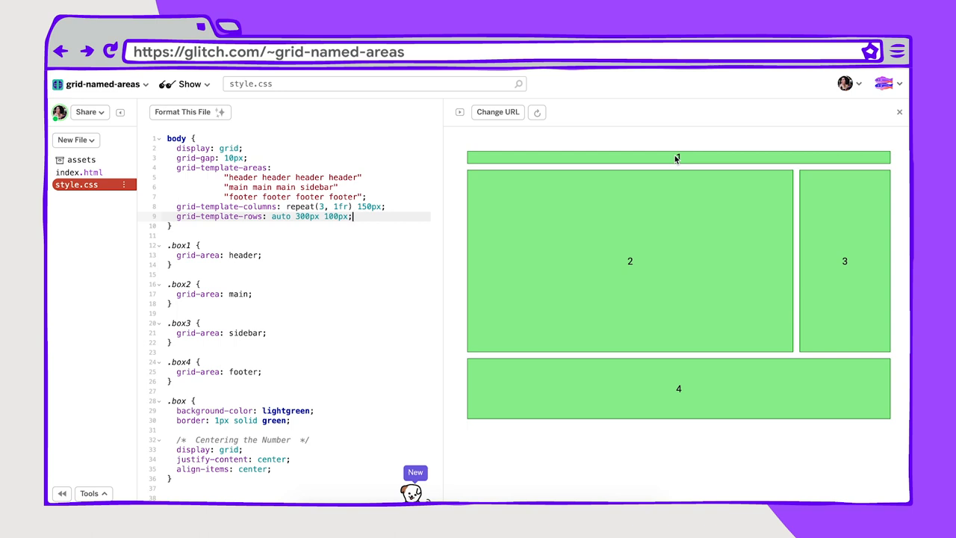
mouse_move(672, 166)
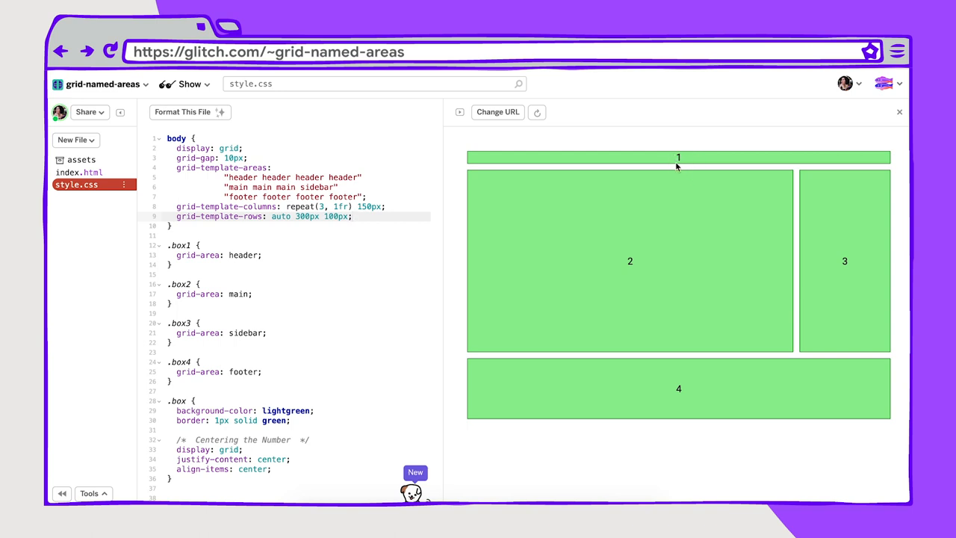
left_click(353, 215)
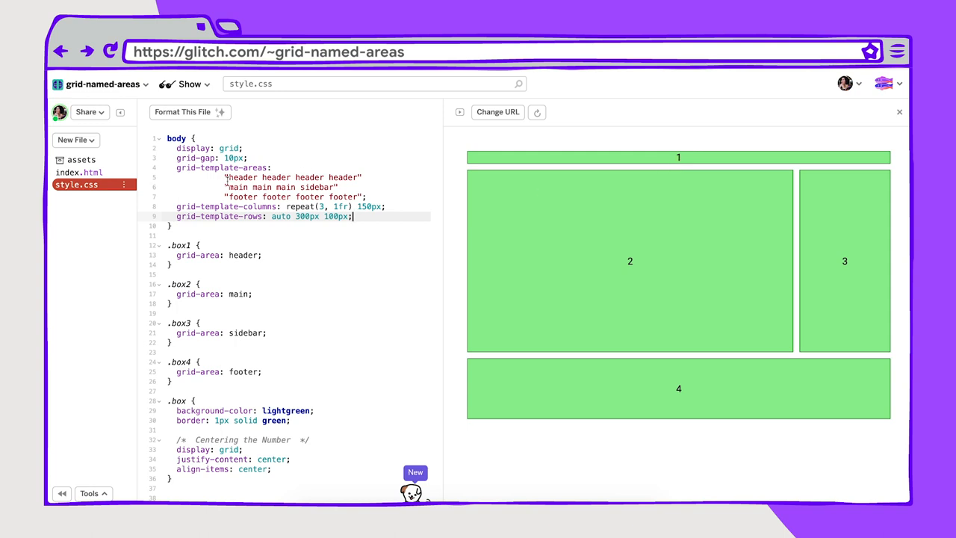
Step: Rename the header area to h in the areas template and the .box1 rule
double_click(241, 176)
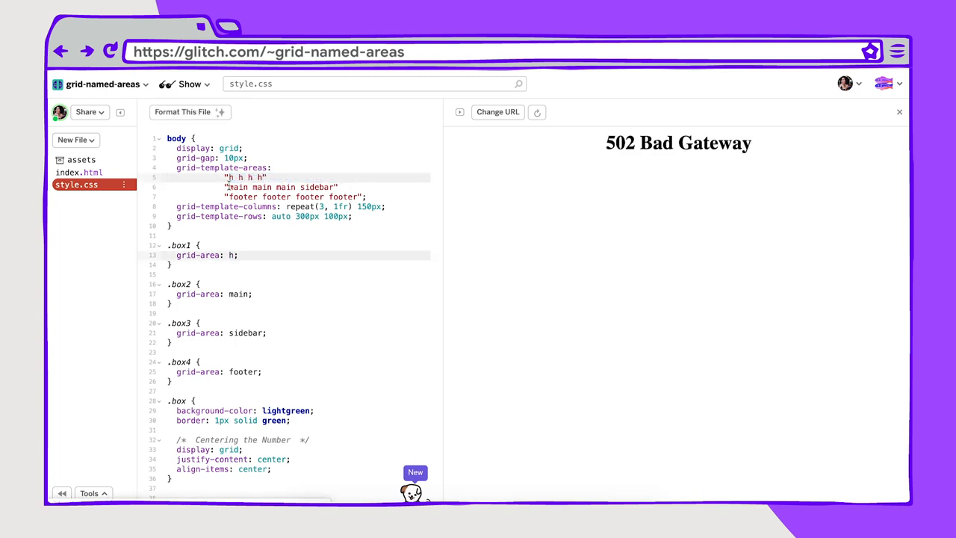
double_click(237, 187)
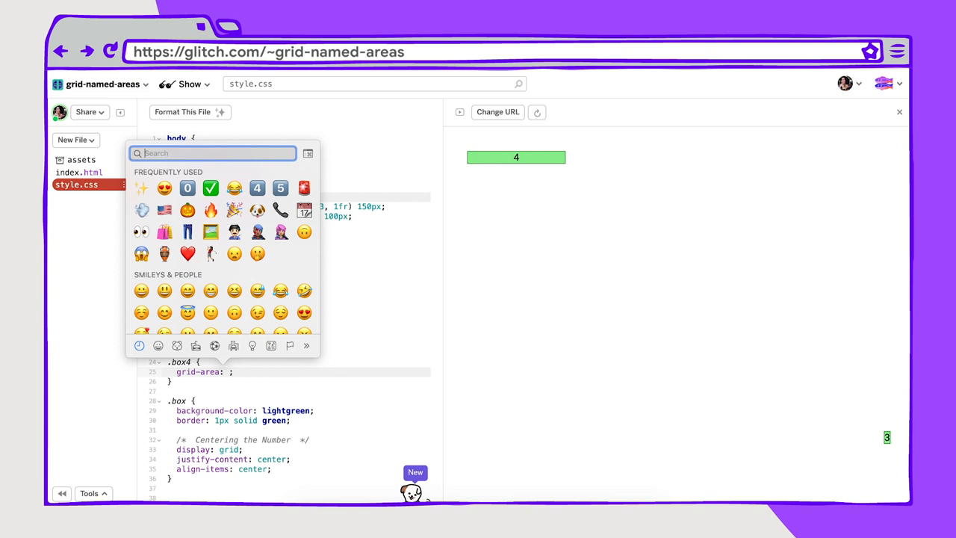
Step: Search the emoji picker for 'shoe' and others and insert emoji as area names
type("shoe")
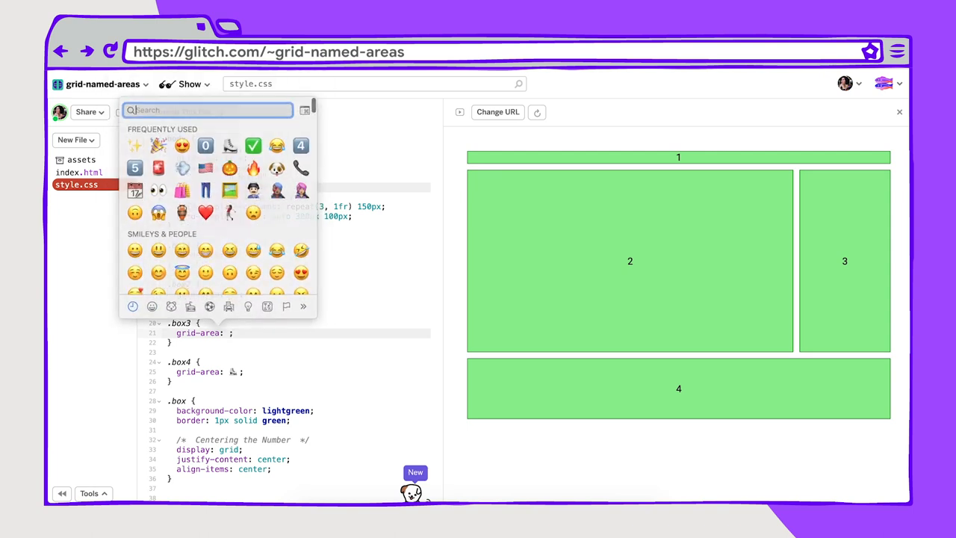
type("ar")
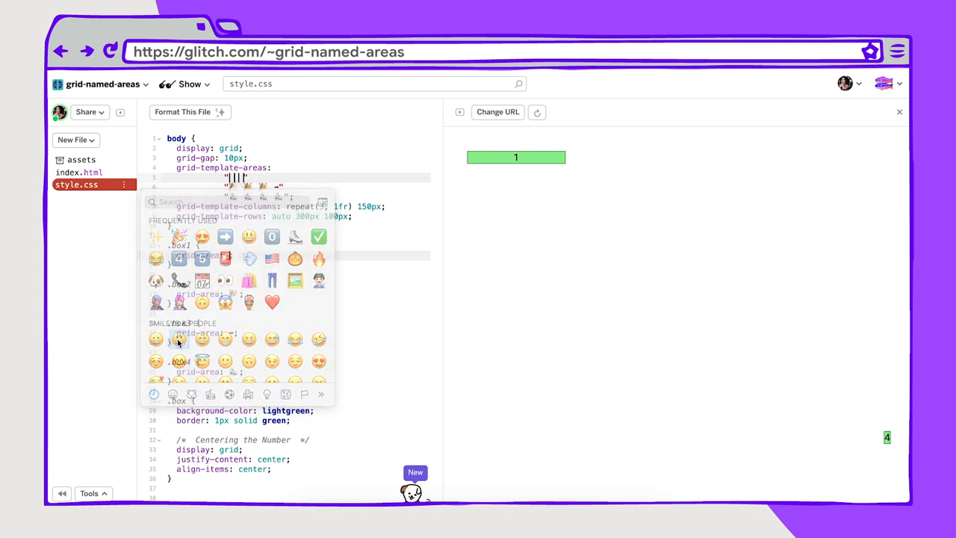
left_click(155, 341)
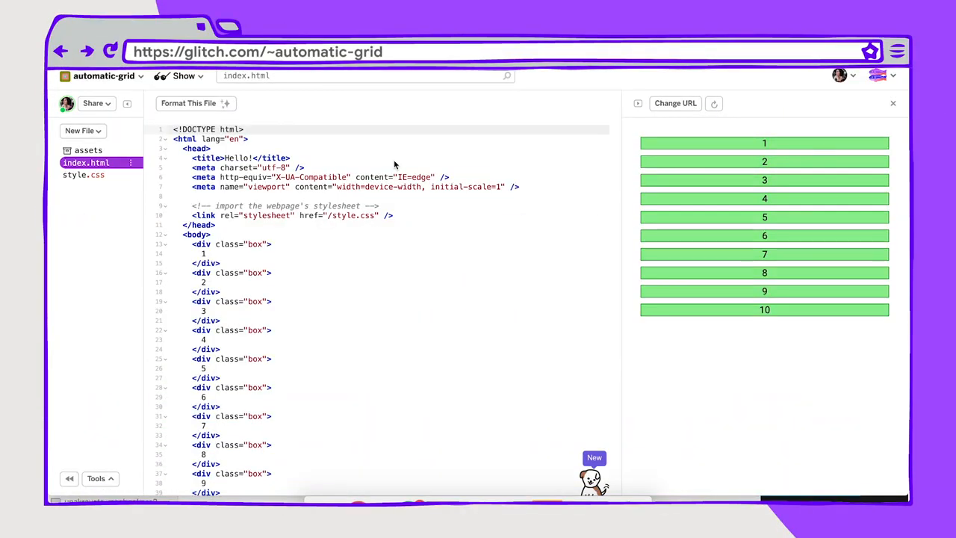
mouse_move(387, 286)
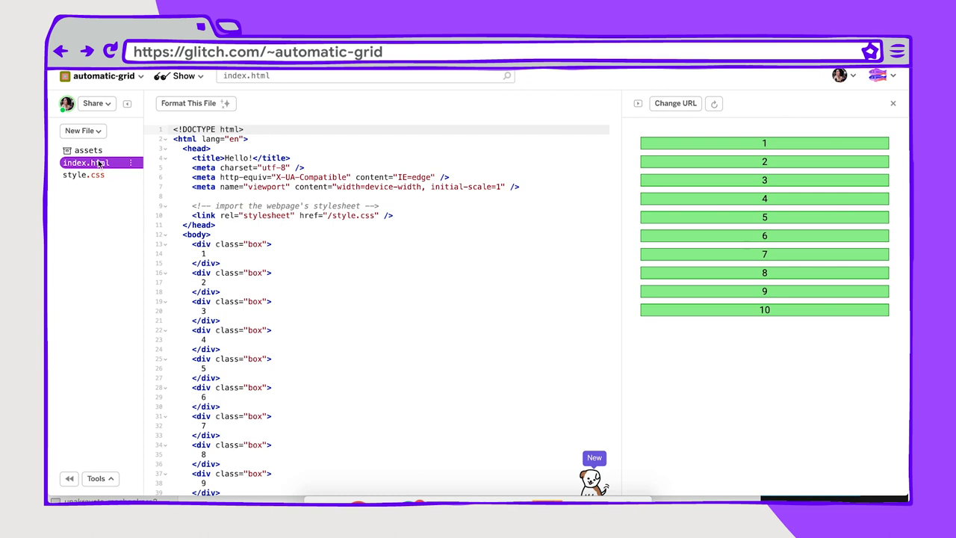
Step: Show the automatic-grid stylesheet's repeat(auto-fill, minmax(250px, 1fr)) columns rule
left_click(84, 173)
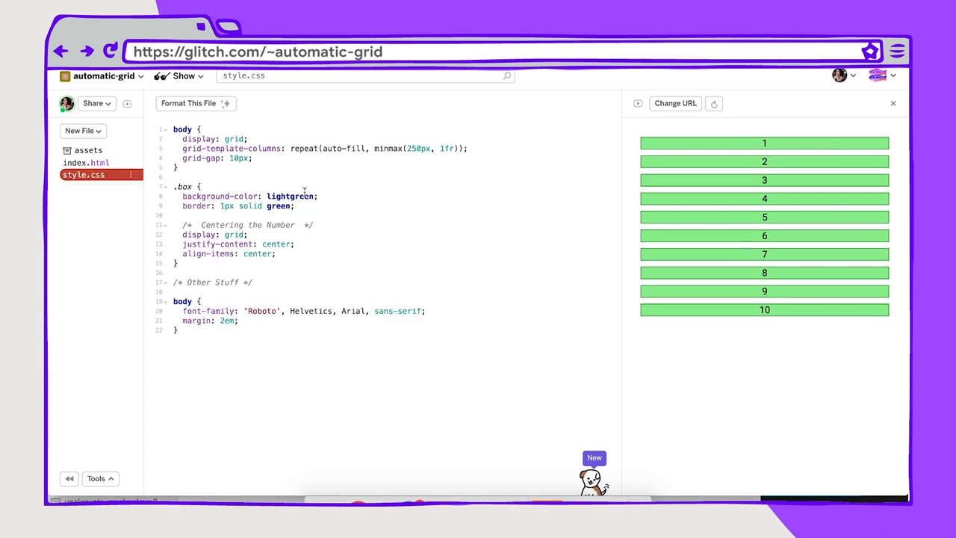
left_click(191, 147)
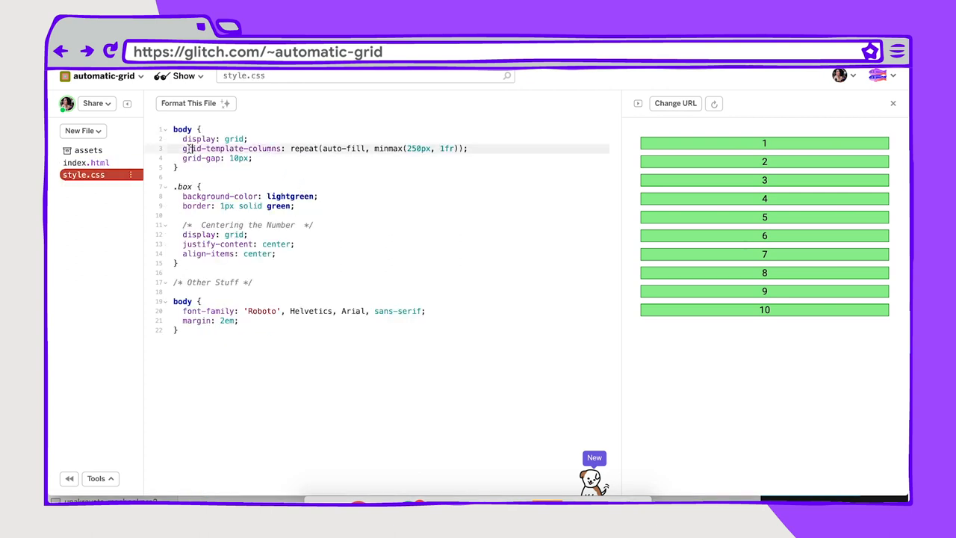
double_click(345, 148)
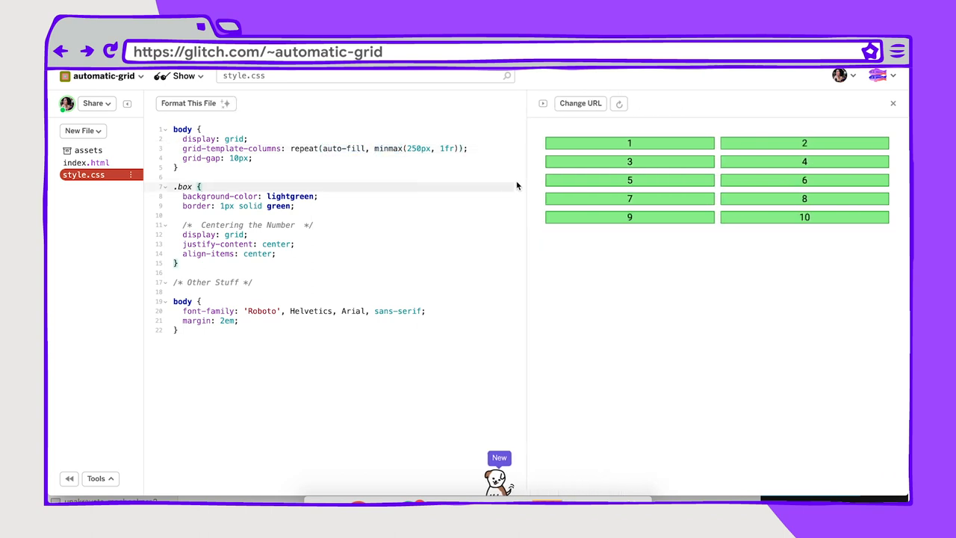
Step: Resize the preview back and forth so the ten boxes reflow between one, two and three columns
left_click_drag(526, 224, 430, 224)
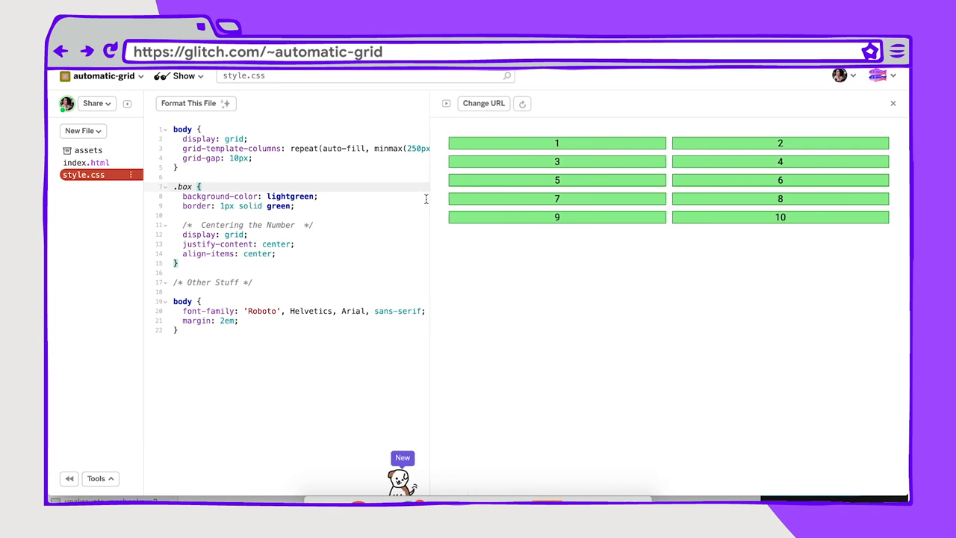
left_click_drag(431, 209, 381, 209)
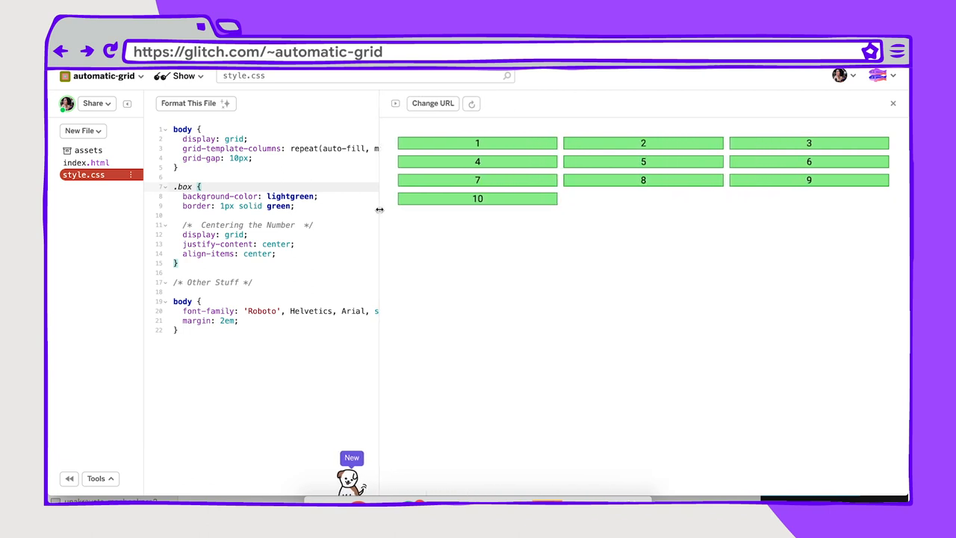
left_click_drag(380, 209, 269, 209)
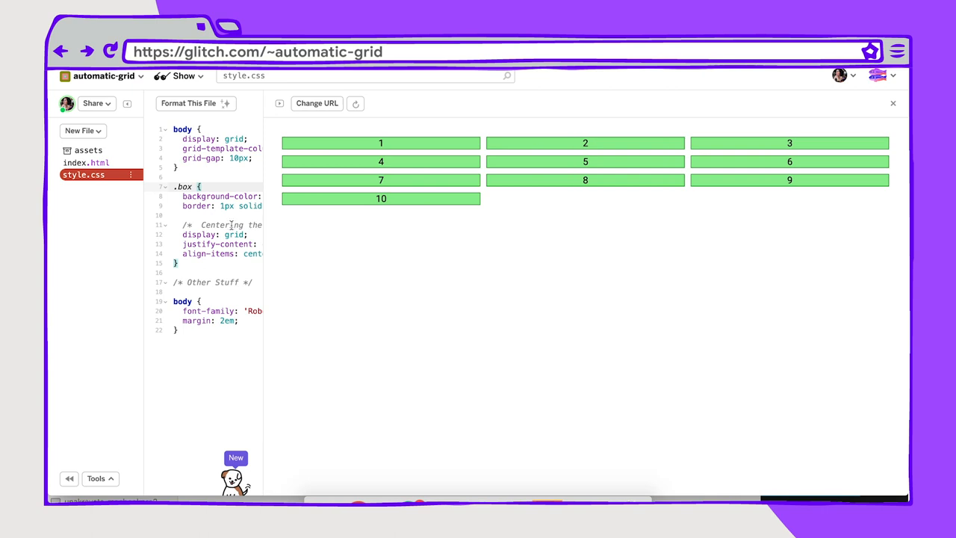
left_click_drag(263, 228, 386, 227)
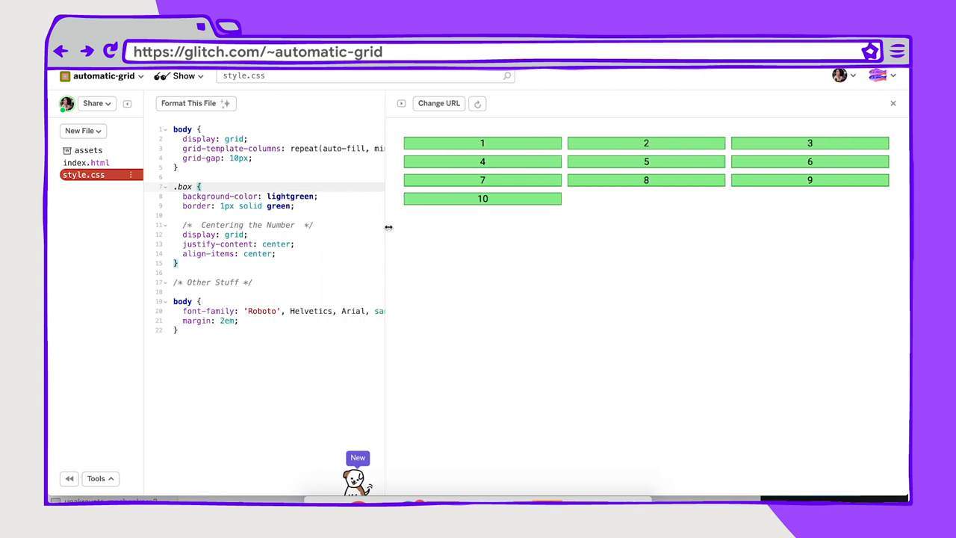
left_click_drag(386, 227, 395, 227)
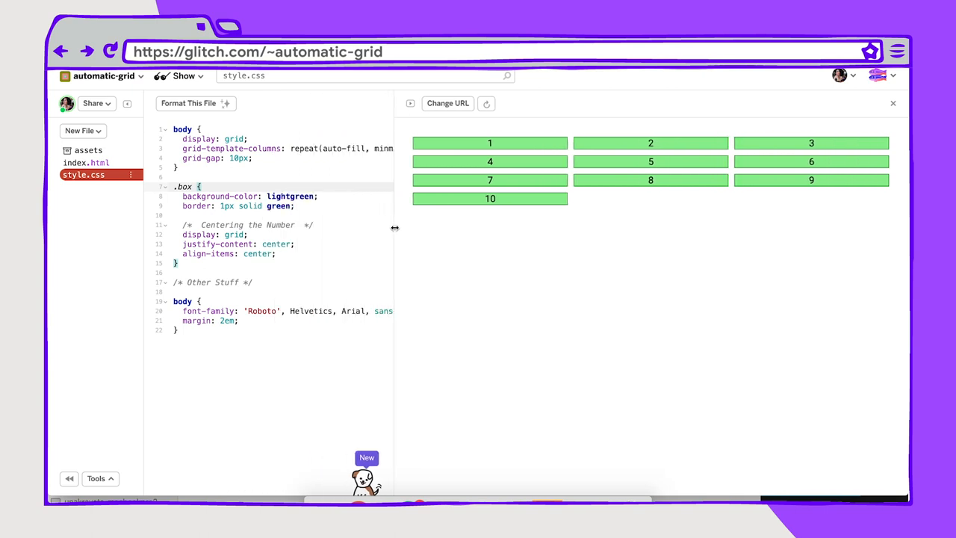
left_click_drag(395, 227, 595, 222)
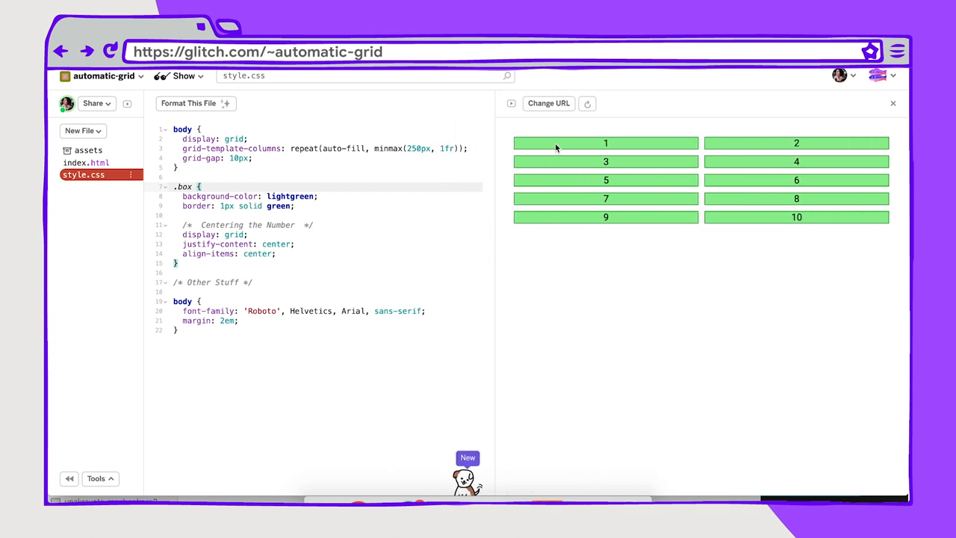
mouse_move(499, 158)
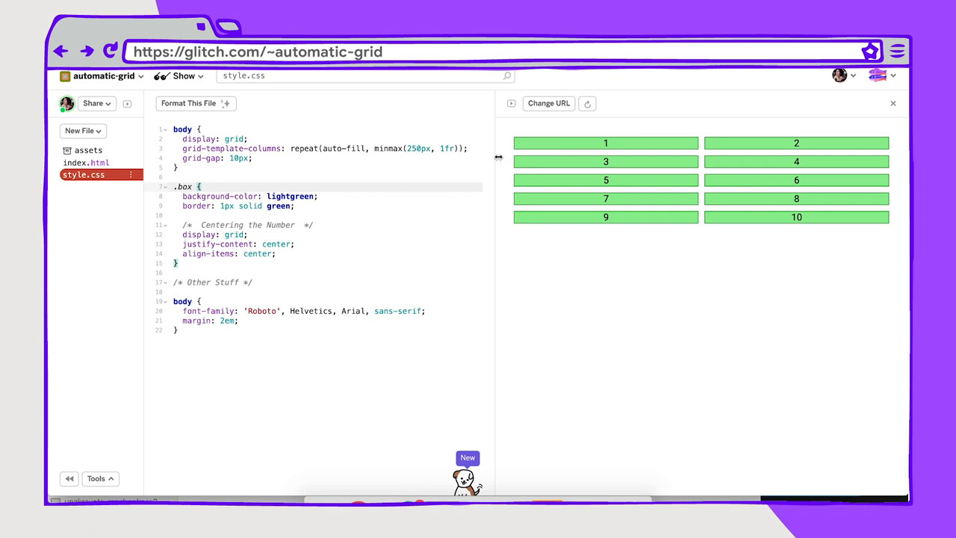
left_click_drag(499, 157, 581, 157)
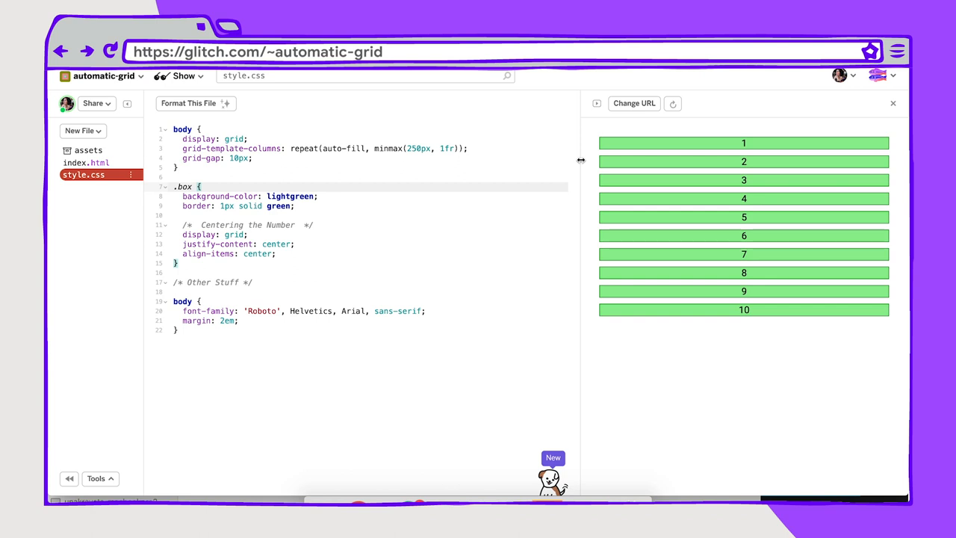
left_click_drag(582, 160, 503, 182)
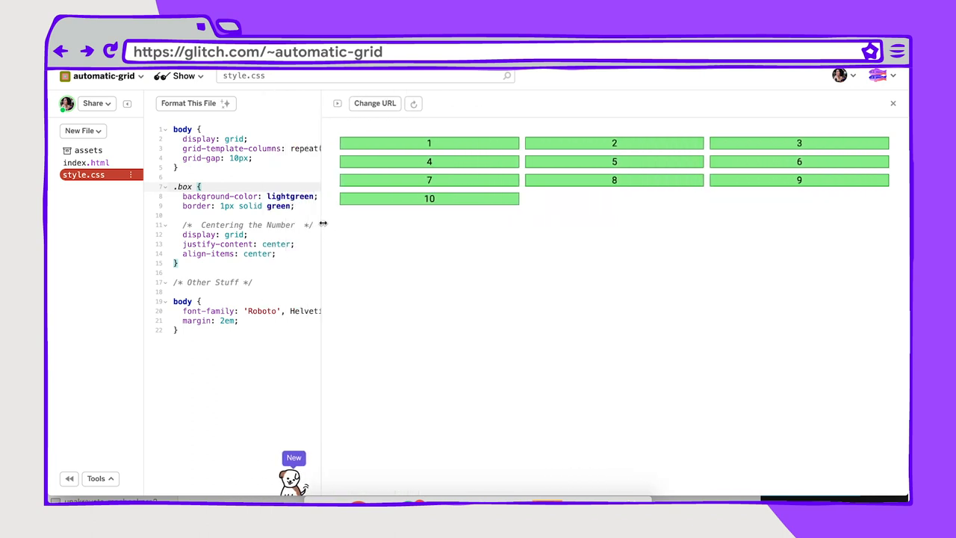
left_click_drag(323, 224, 514, 224)
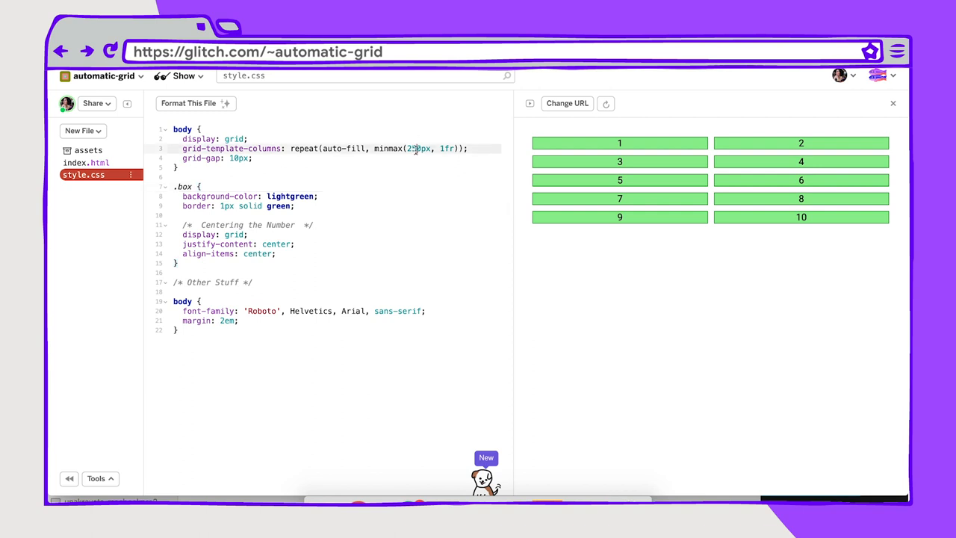
Step: Lower the minmax minimum column width to 100px so all ten boxes fit one row
type("10")
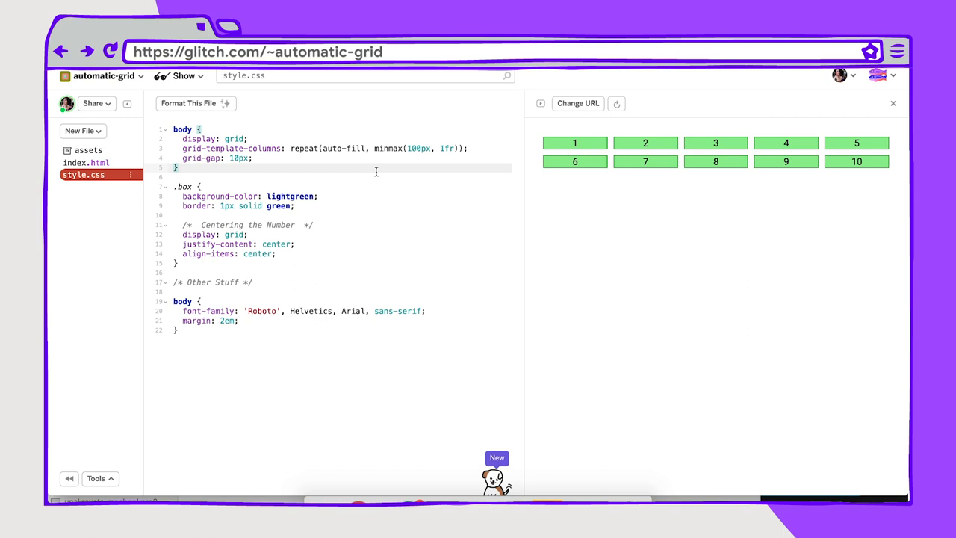
mouse_move(521, 172)
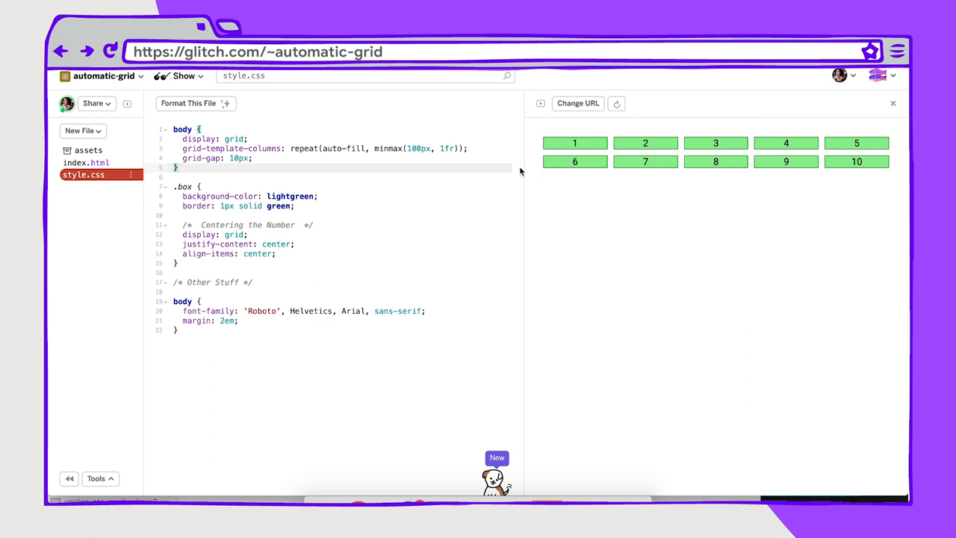
double_click(417, 148)
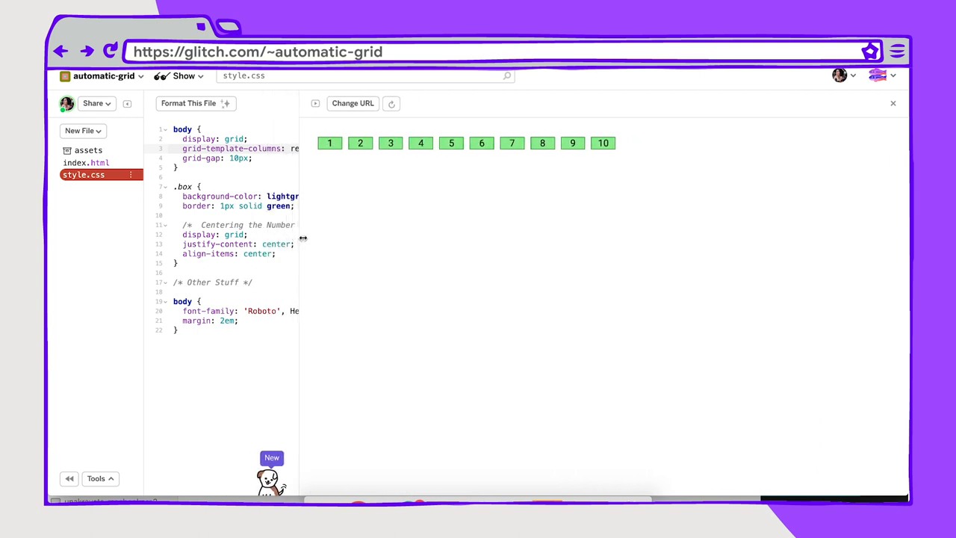
Step: Resize the preview repeatedly to watch the auto-fit 40px-minimum boxes stretch across the row
left_click_drag(301, 235, 466, 234)
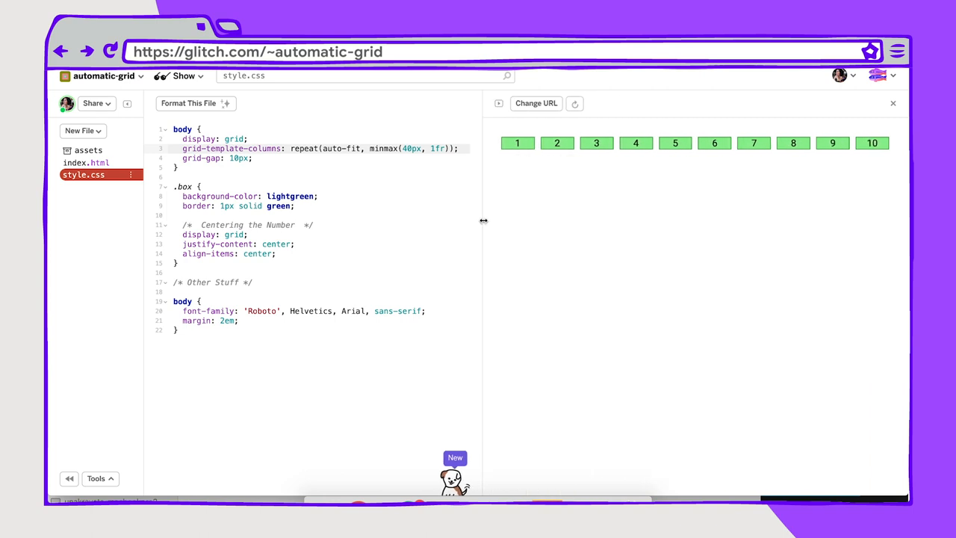
left_click_drag(484, 221, 526, 217)
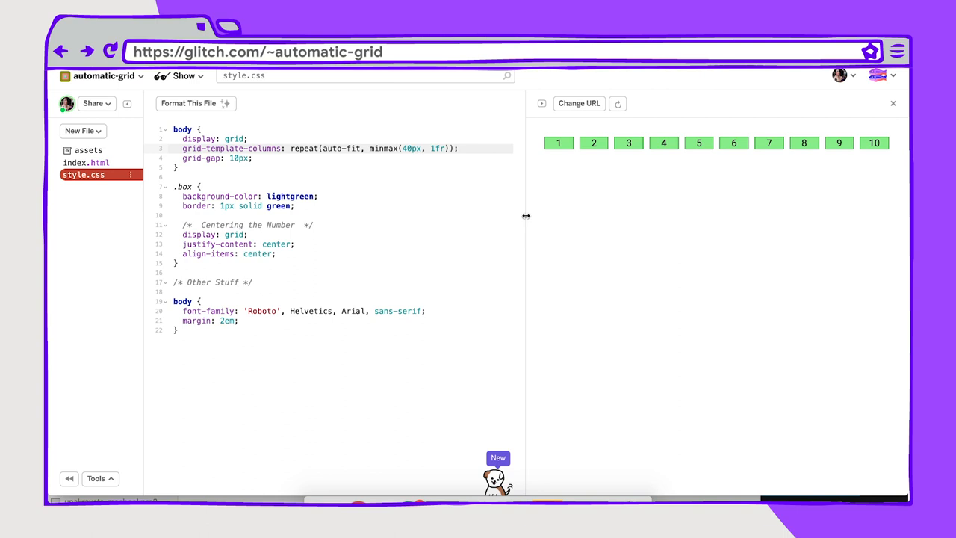
left_click_drag(526, 216, 493, 217)
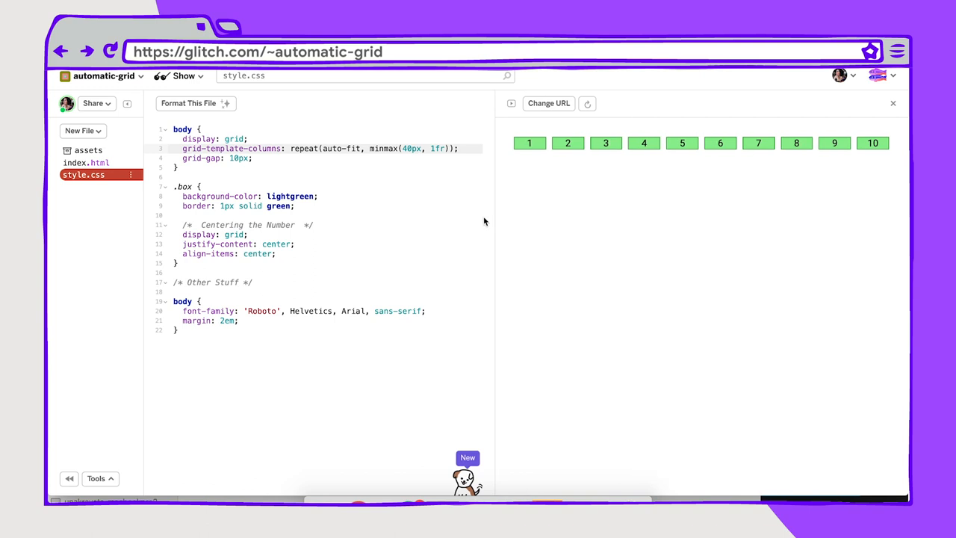
left_click_drag(484, 235, 442, 235)
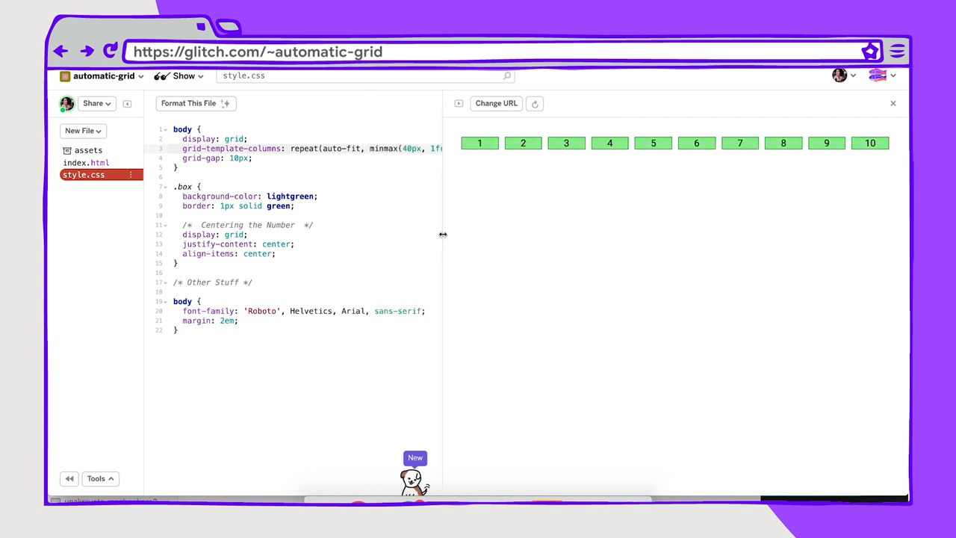
left_click_drag(442, 234, 341, 263)
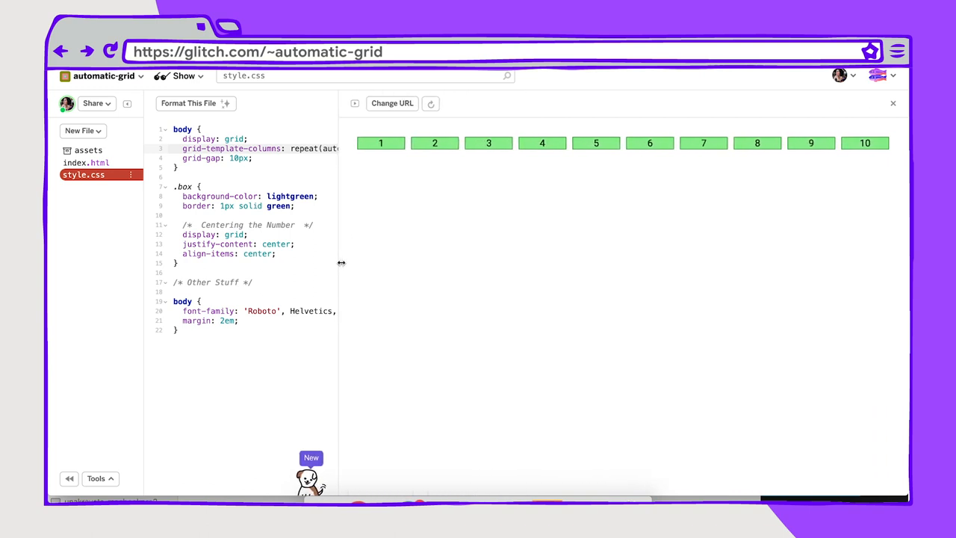
left_click_drag(341, 263, 535, 258)
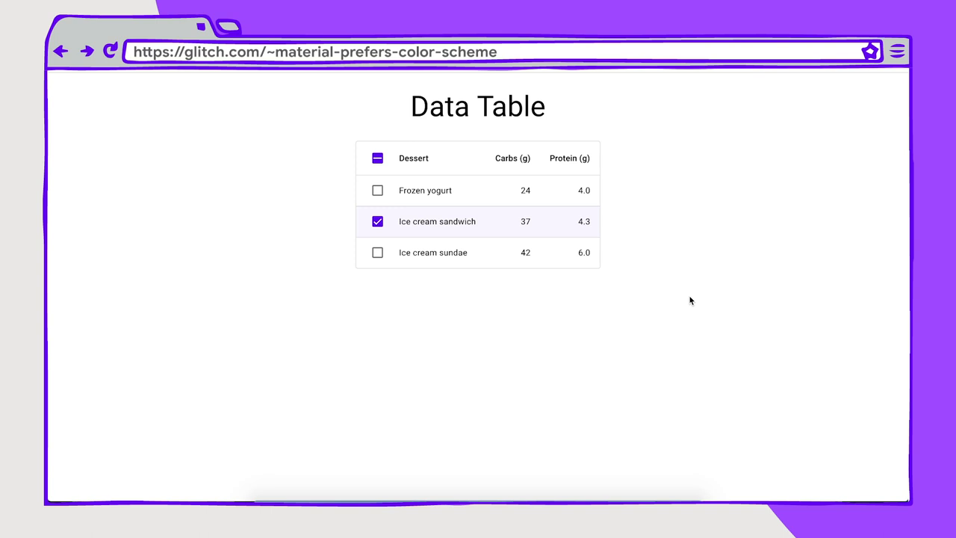
mouse_move(708, 268)
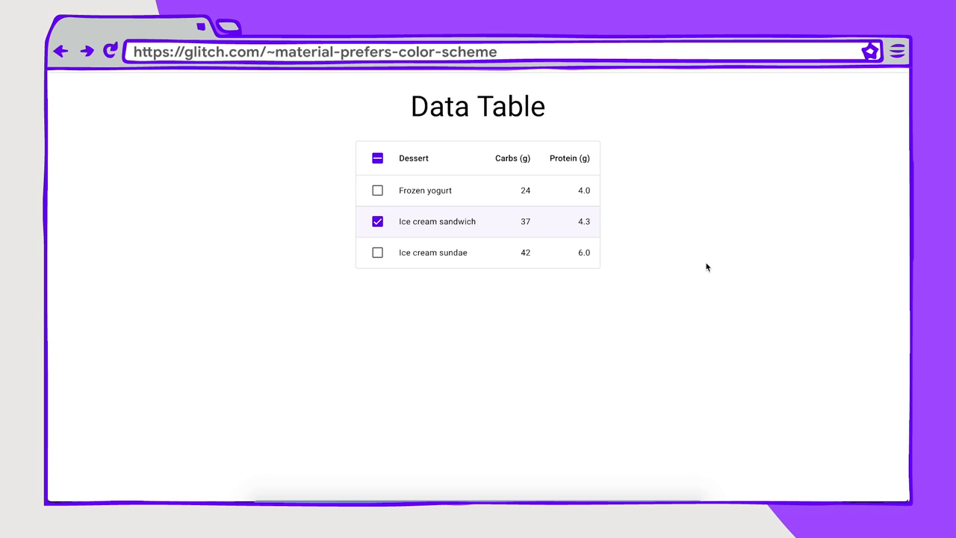
mouse_move(565, 317)
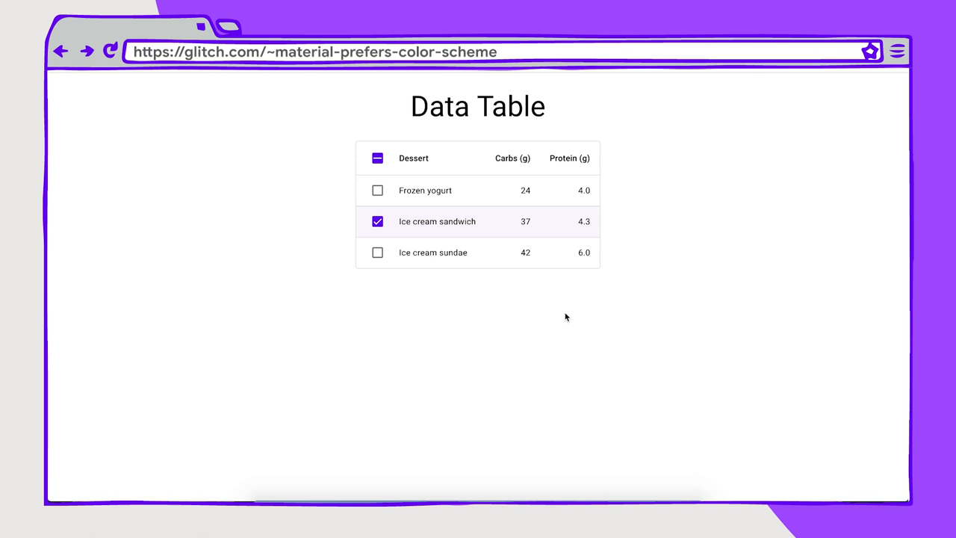
mouse_move(514, 122)
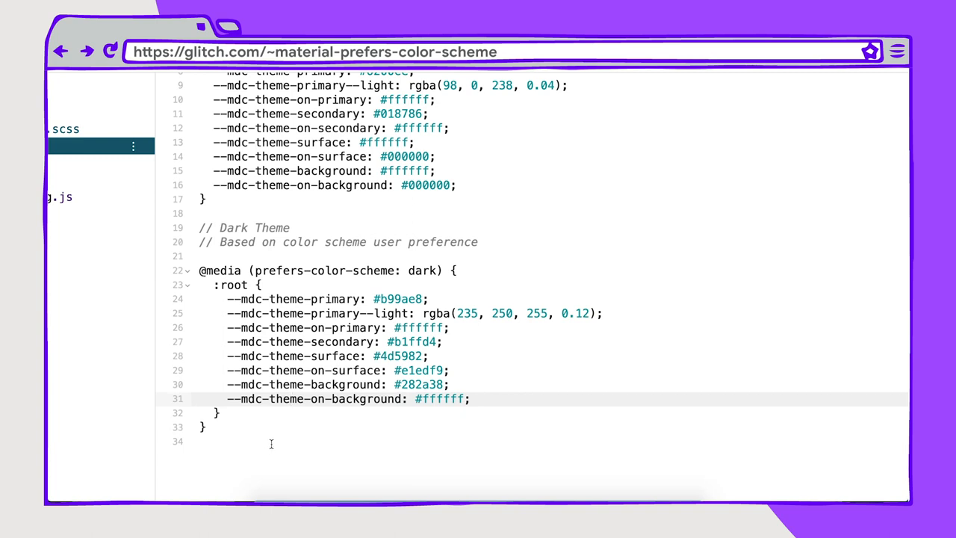
mouse_move(362, 398)
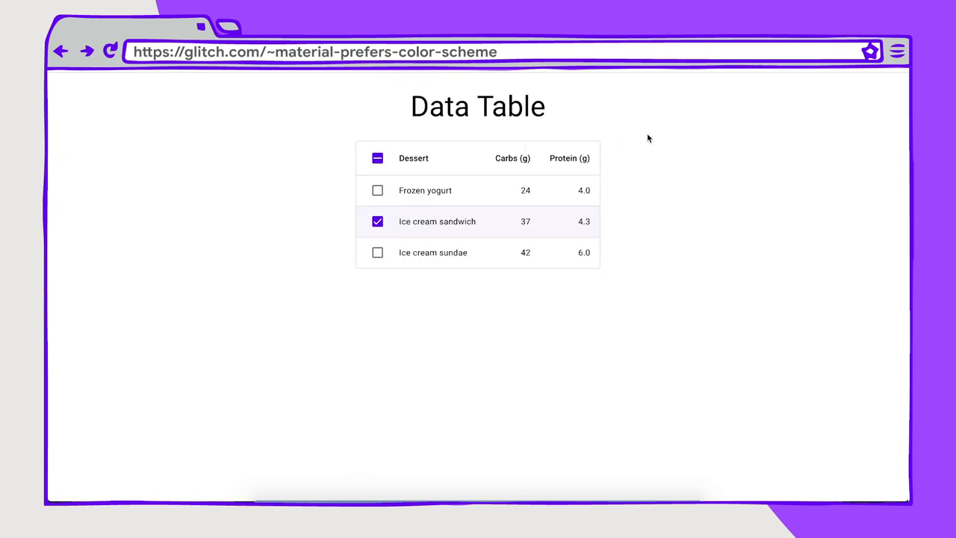
mouse_move(645, 446)
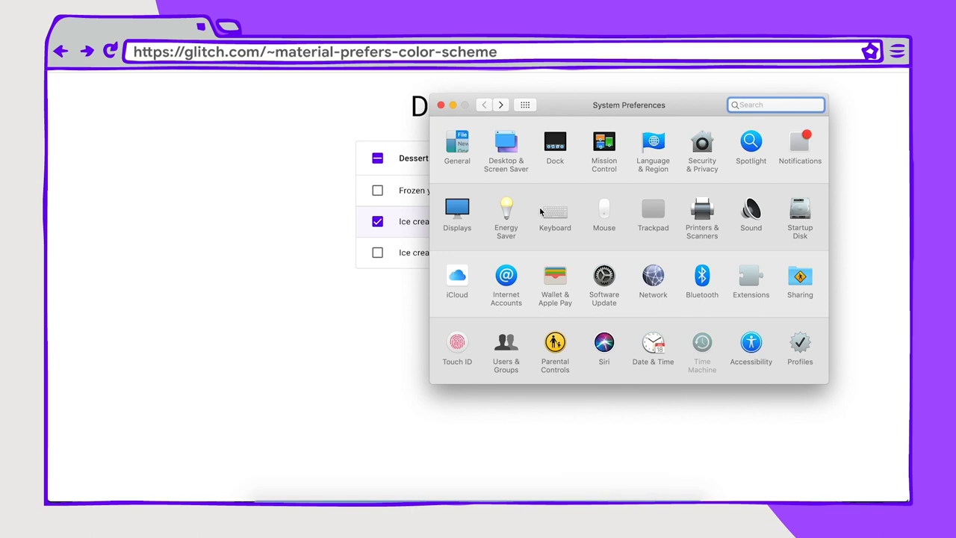
Step: Switch macOS to the Dark appearance in System Preferences General, then dismiss the window
left_click(458, 146)
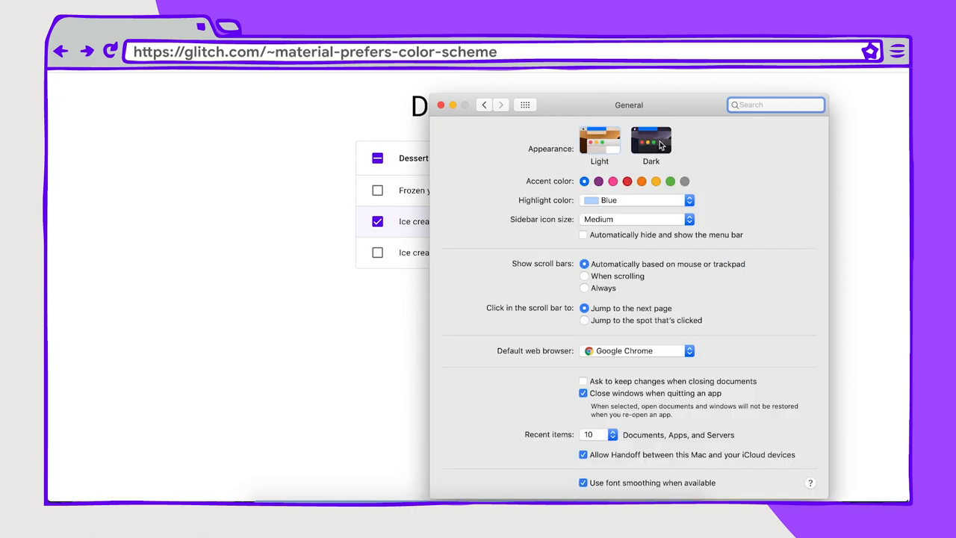
left_click(651, 141)
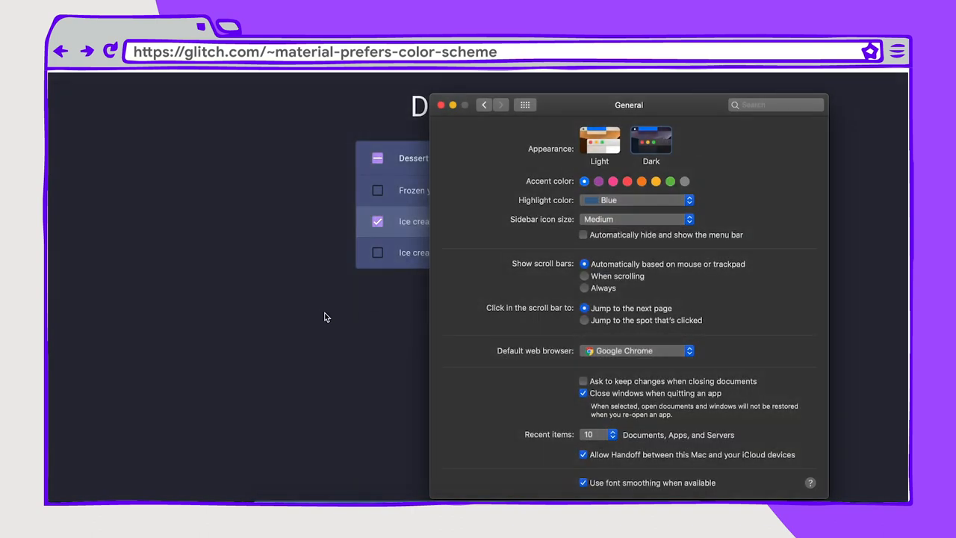
left_click(439, 105)
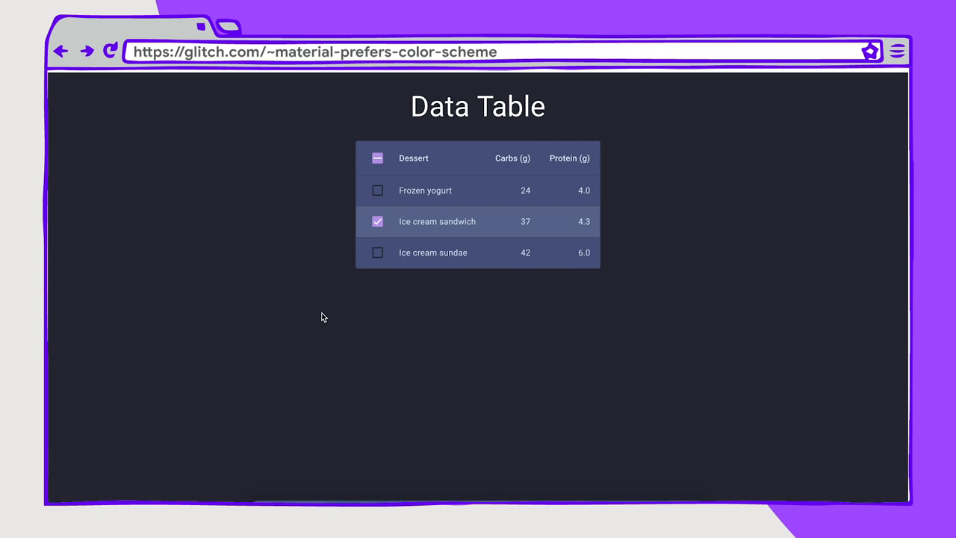